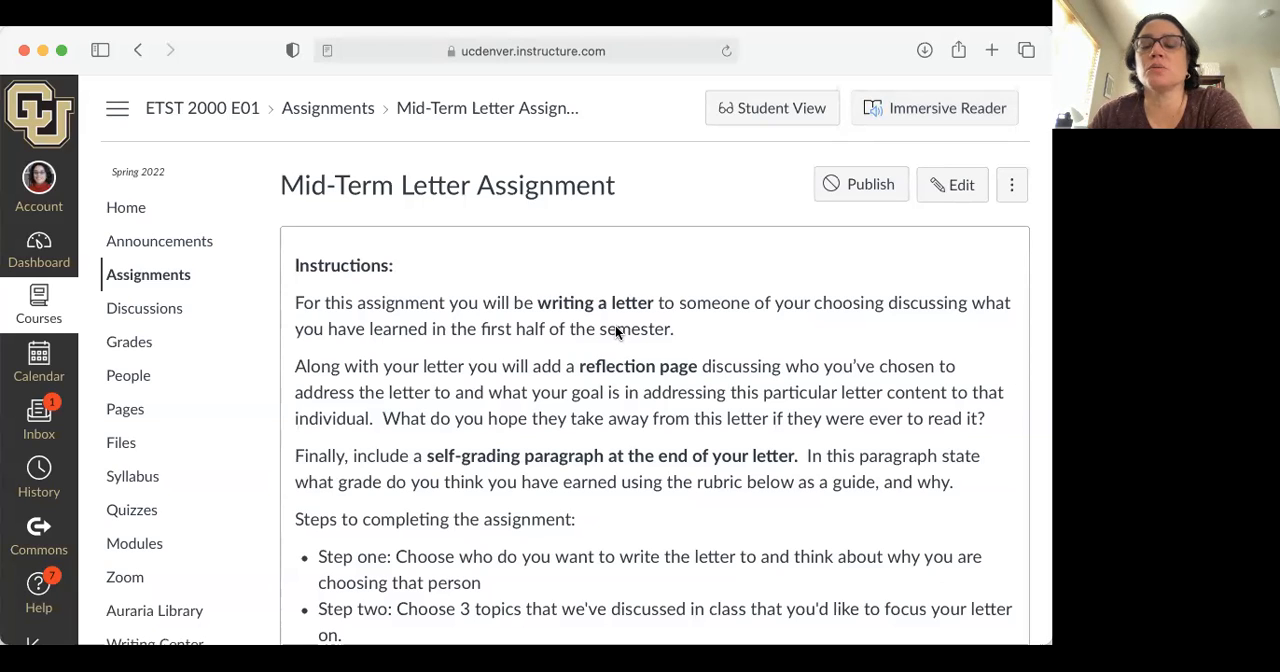
Scroll down through the Mid-Term Letter Assignment page to the Mid-term Letter Outline document link.
scroll("down", 3)
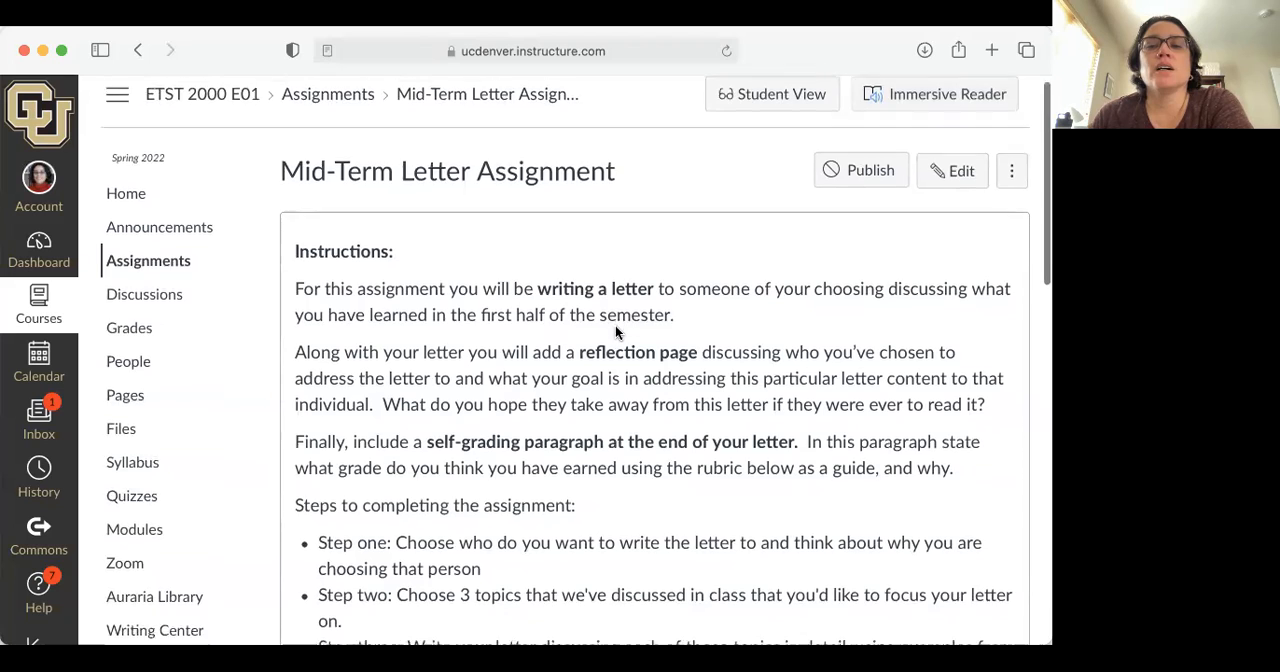
scroll("down", 3)
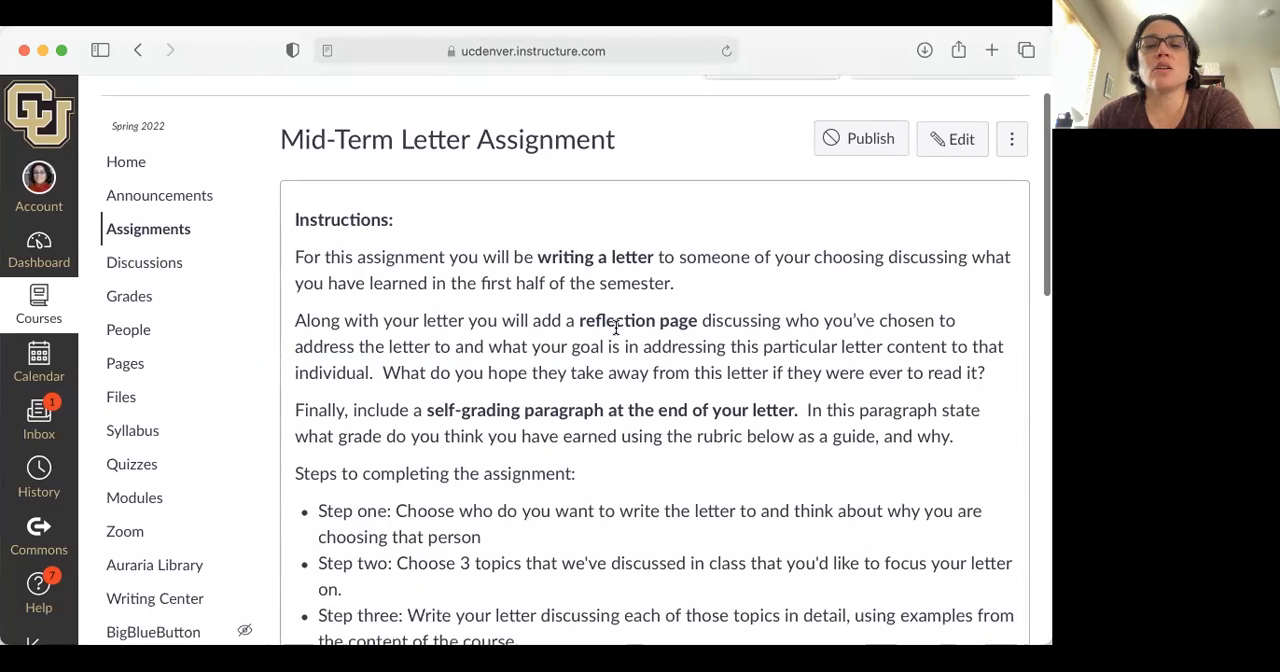
scroll("up", 3)
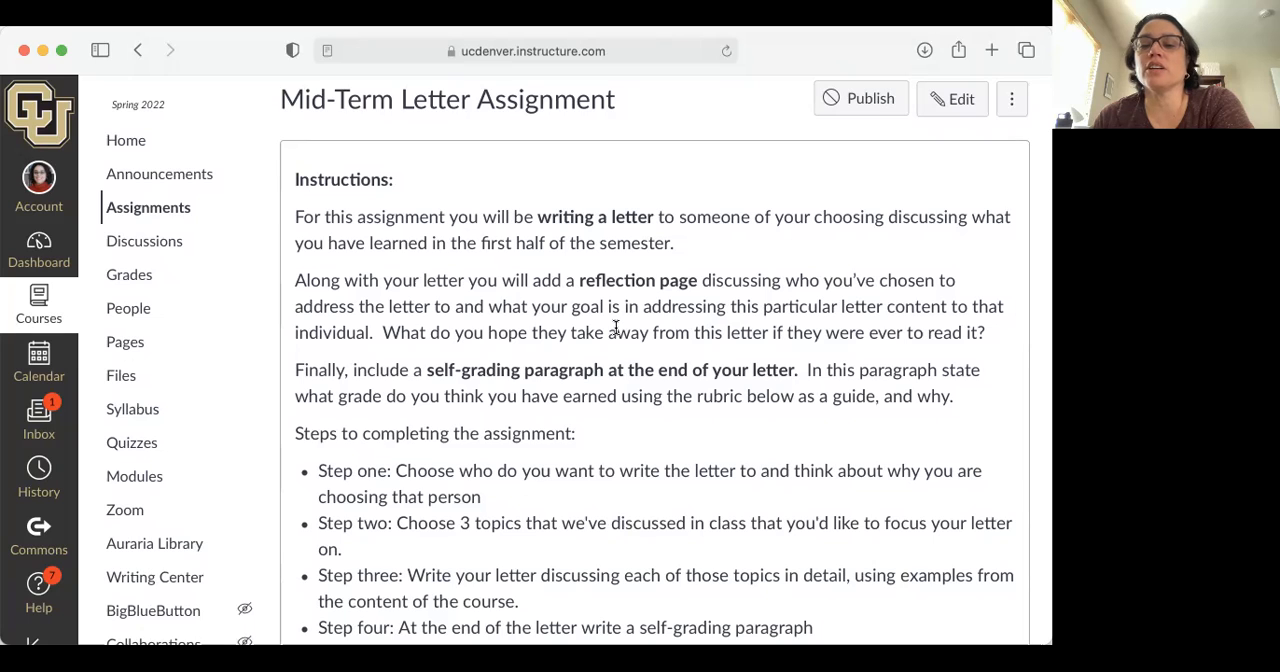
mouse_move(604, 356)
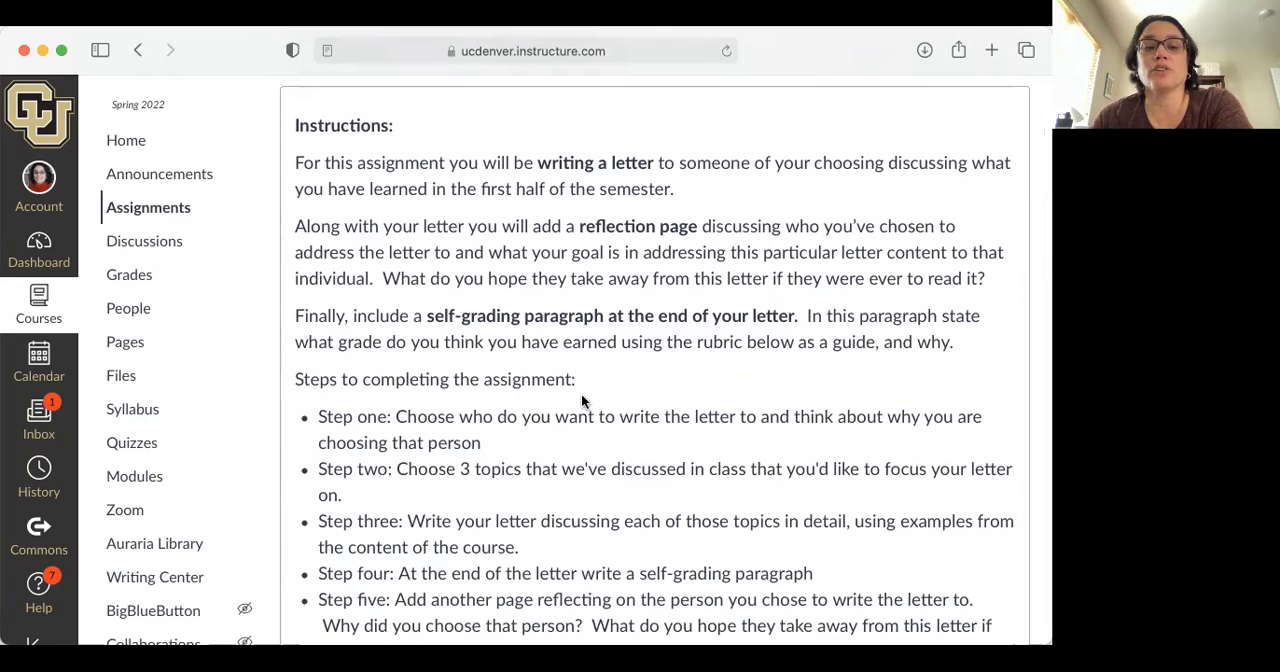
scroll("down", 3)
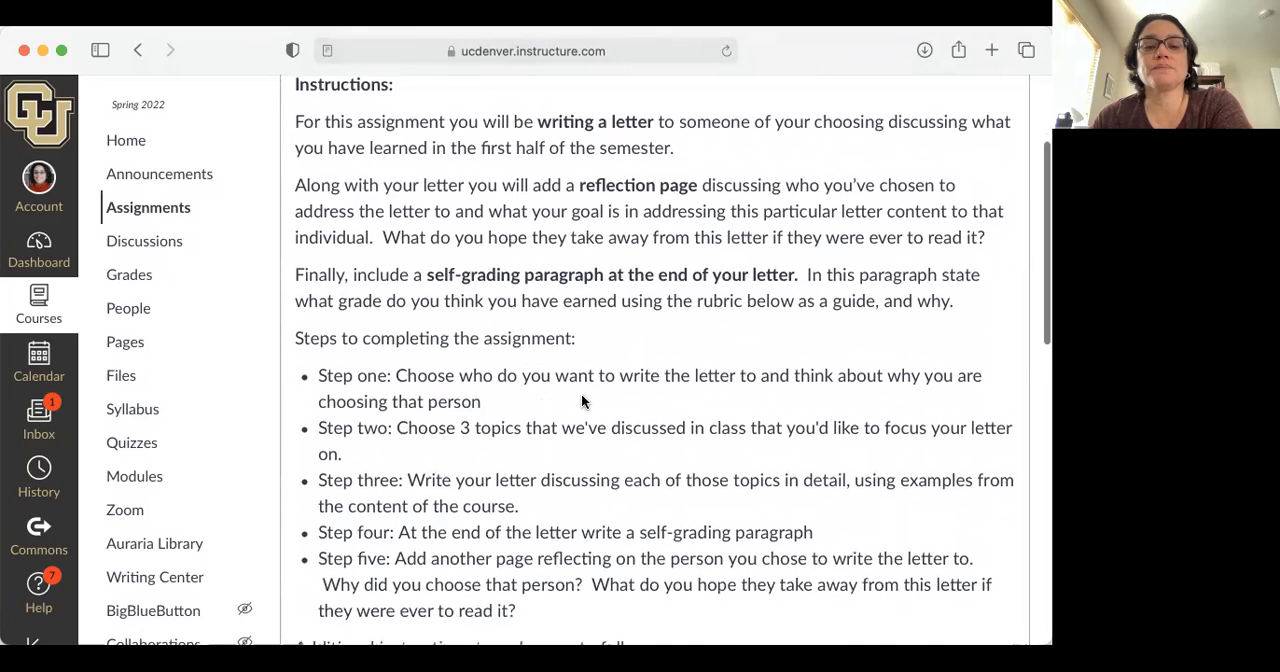
scroll("down", 3)
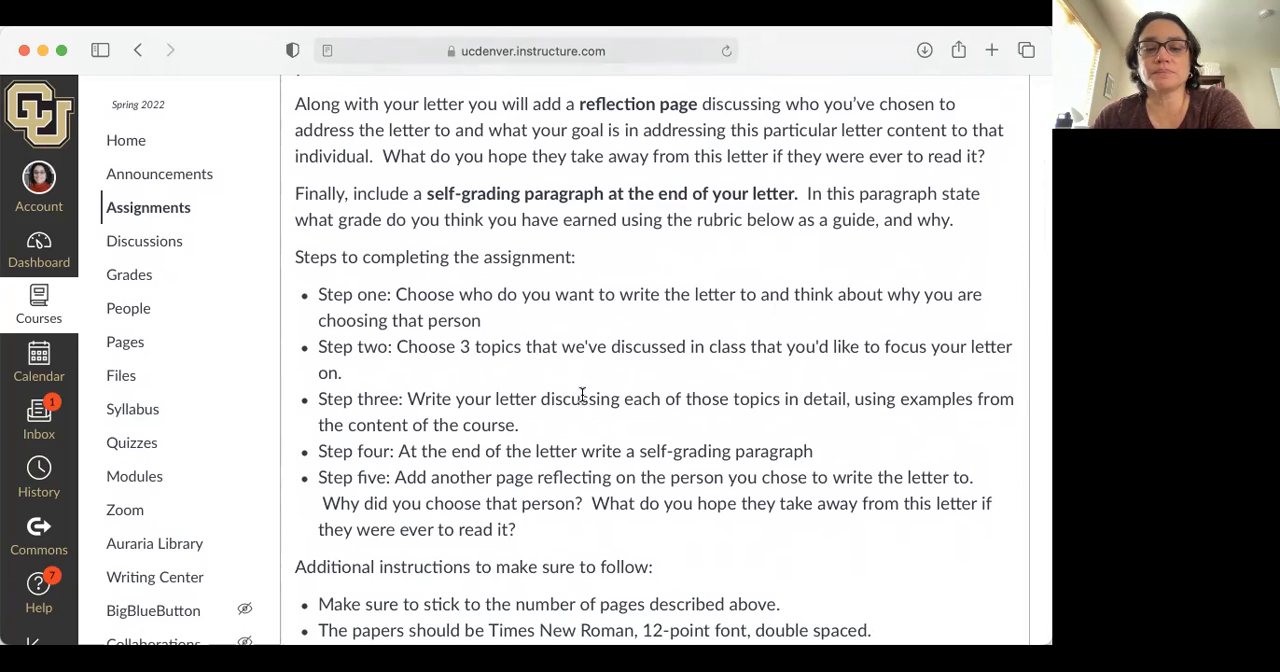
scroll("down", 3)
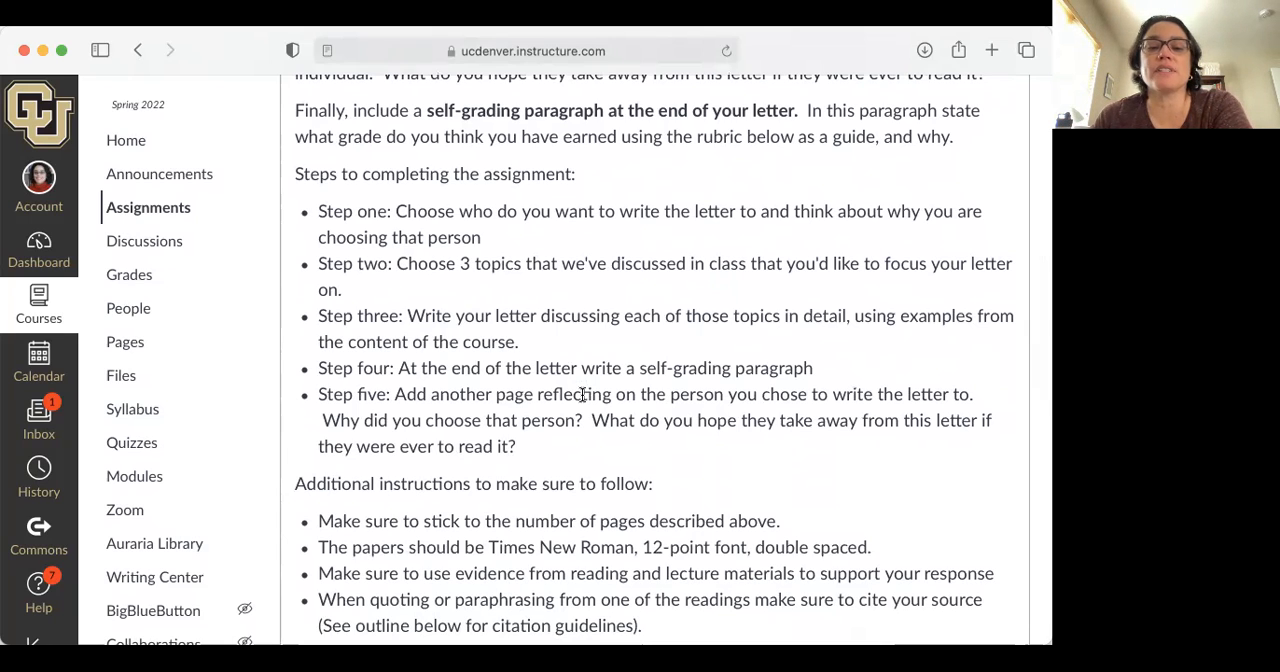
scroll("down", 3)
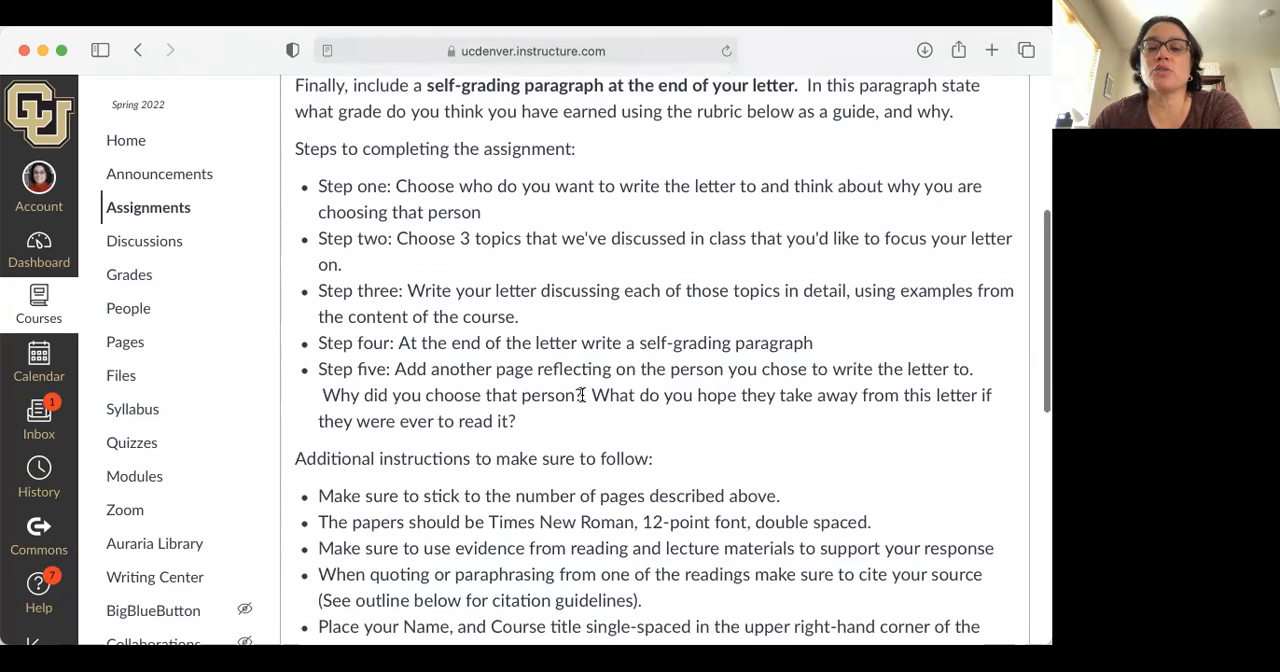
scroll("down", 3)
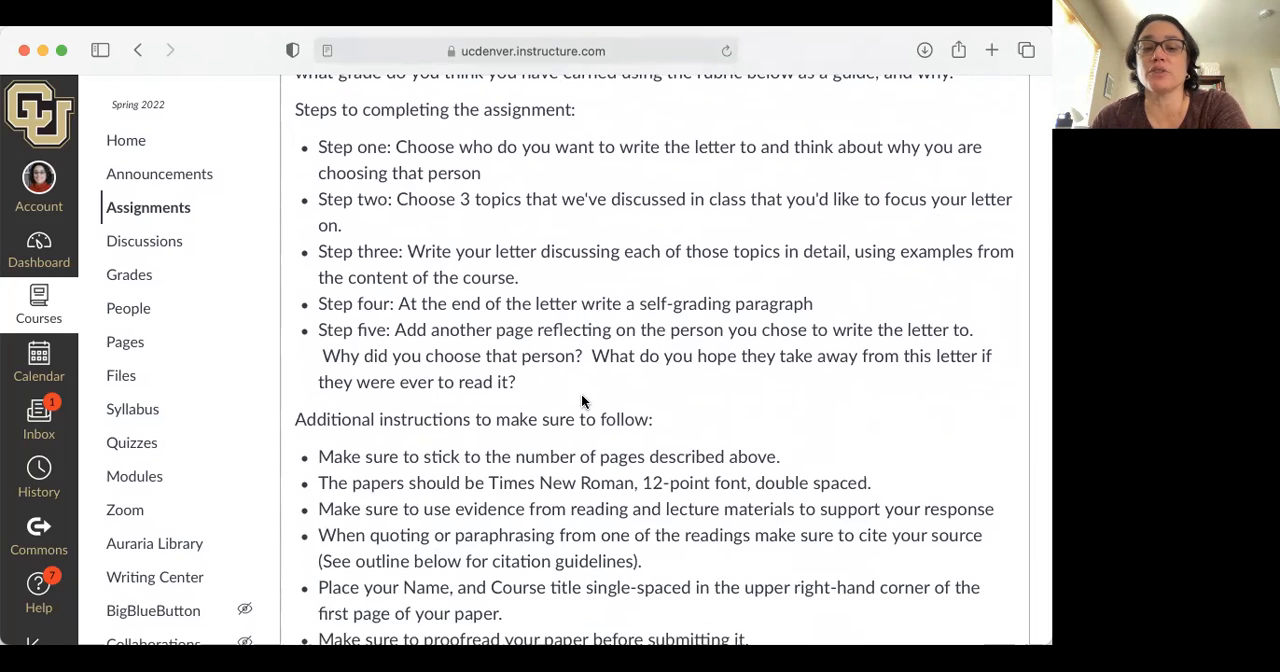
scroll("down", 3)
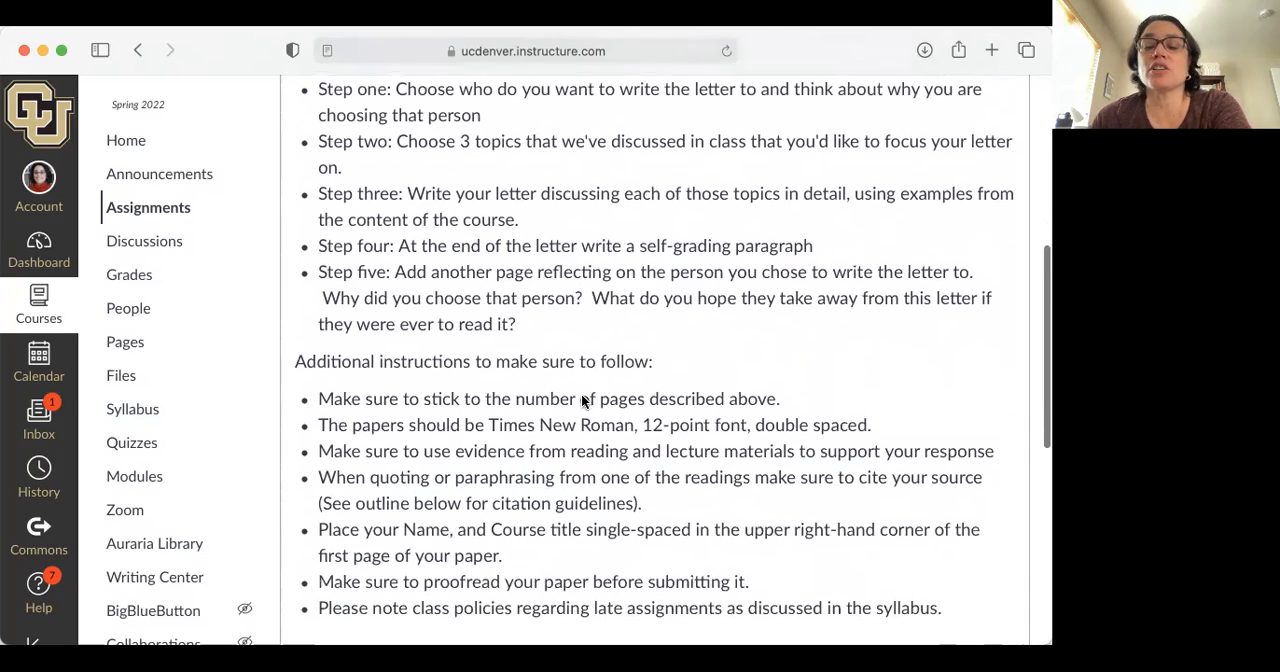
scroll("down", 3)
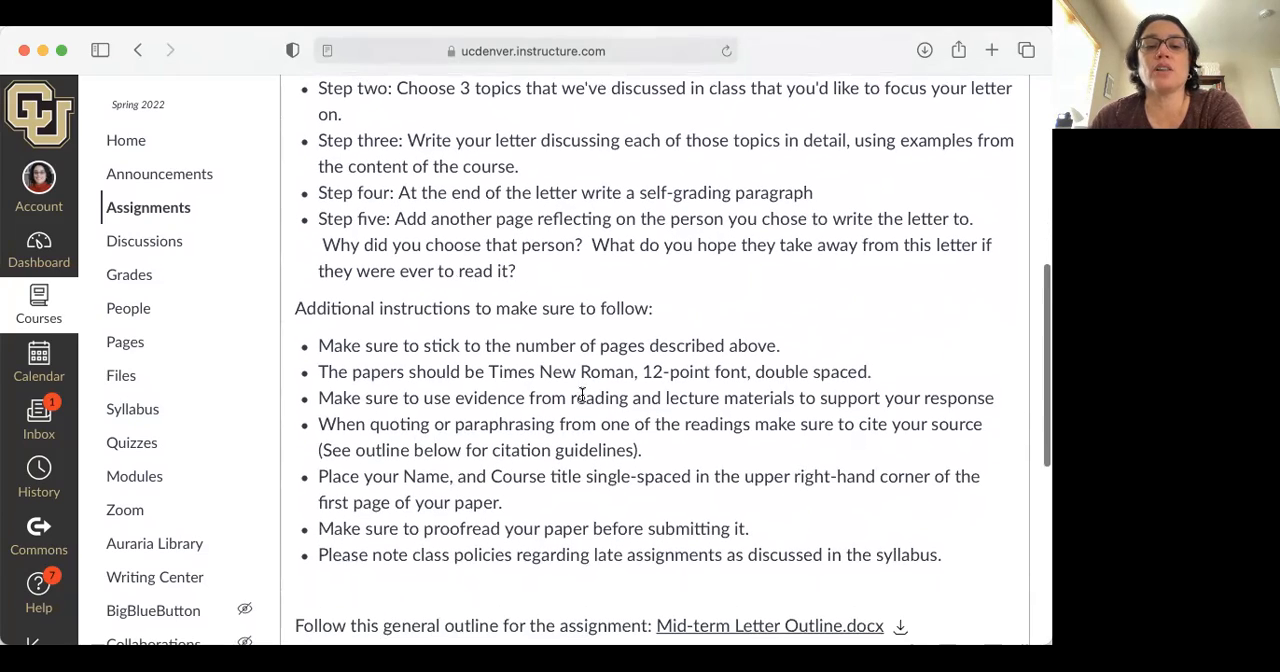
scroll("down", 3)
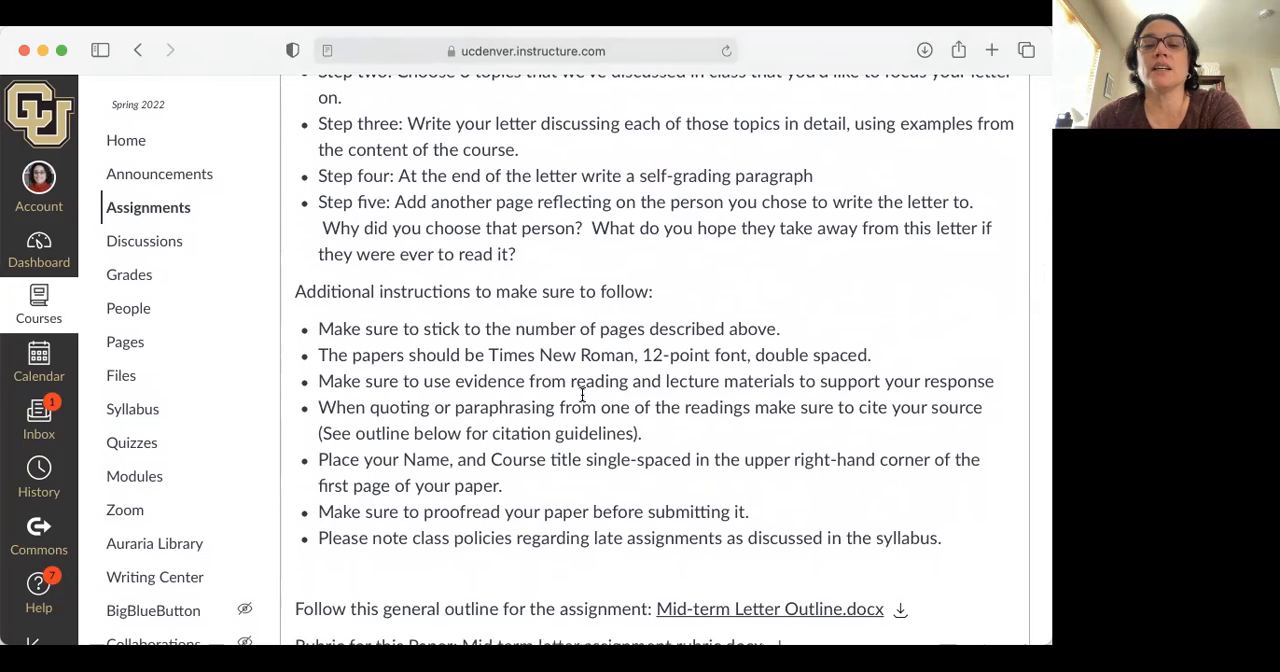
scroll("down", 3)
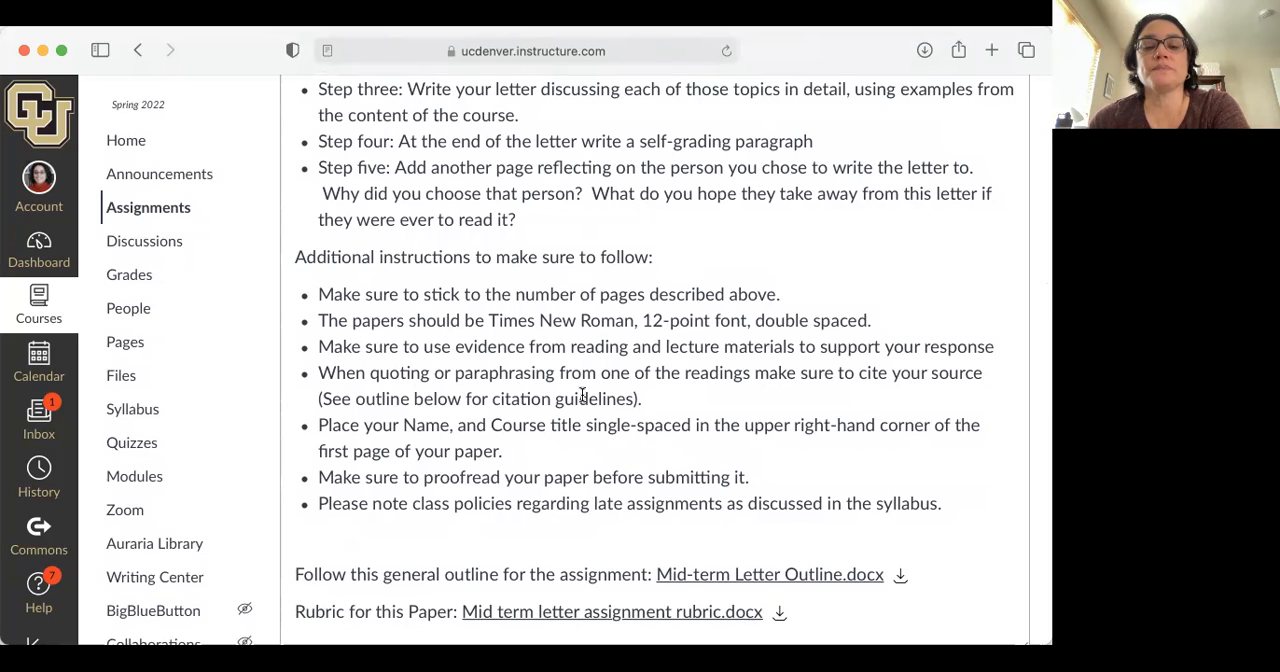
scroll("down", 3)
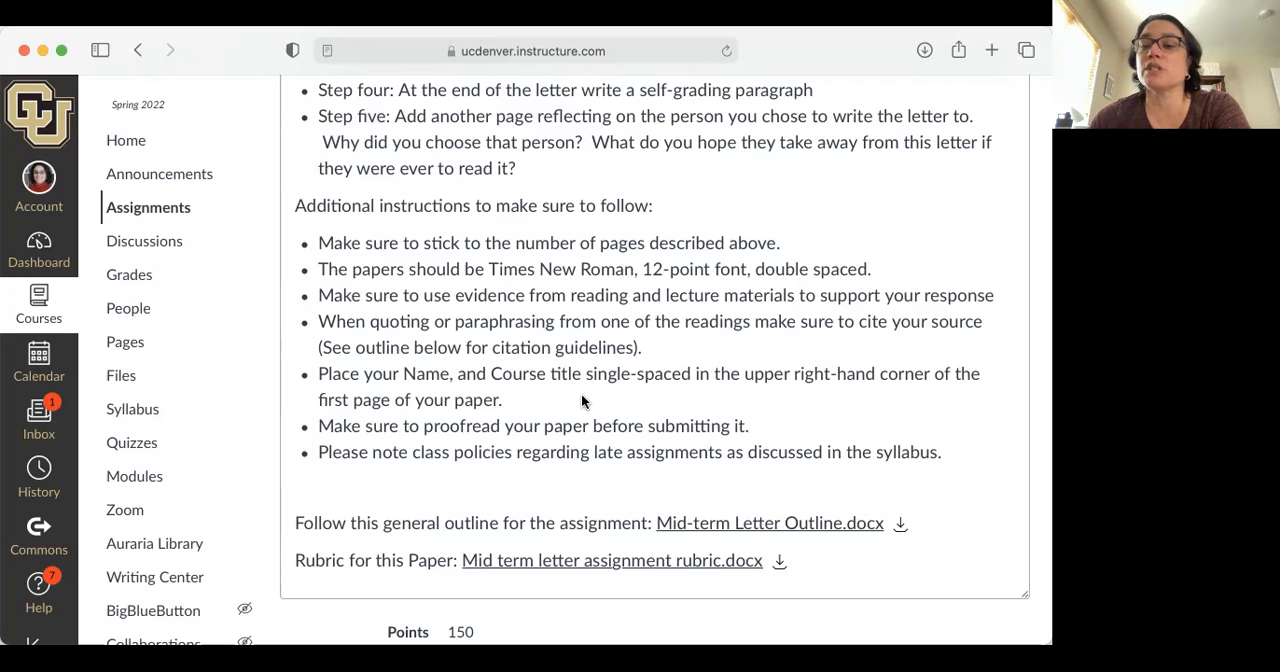
scroll("down", 3)
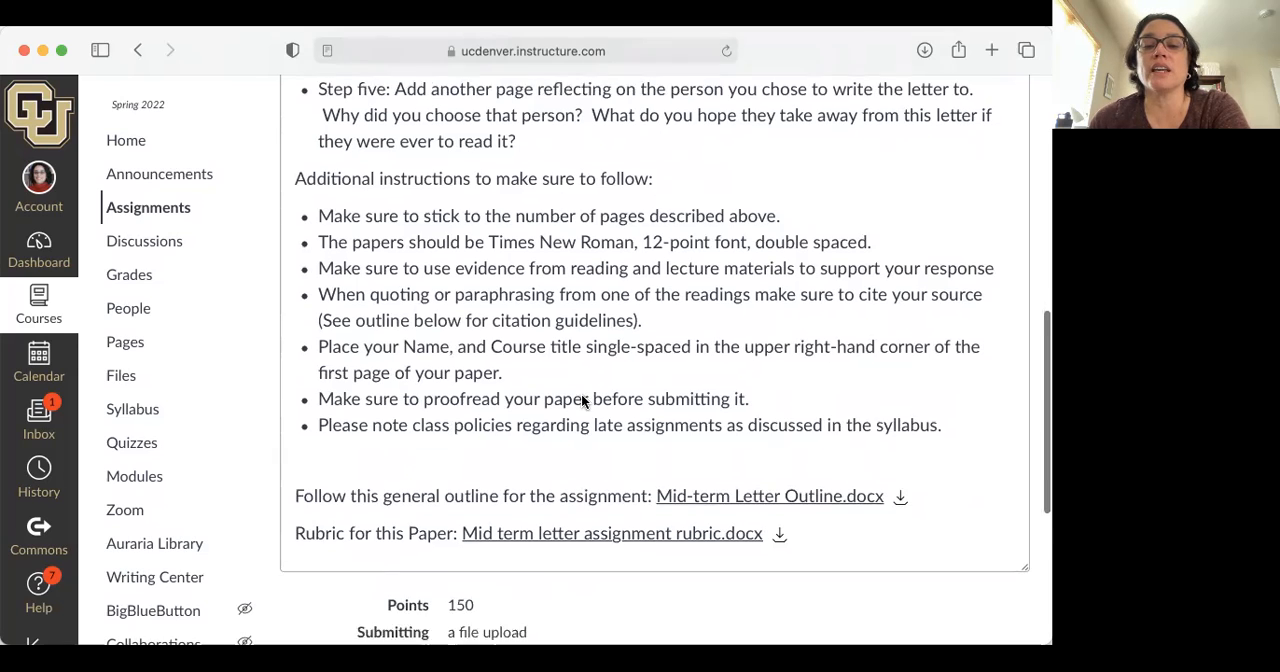
scroll("down", 3)
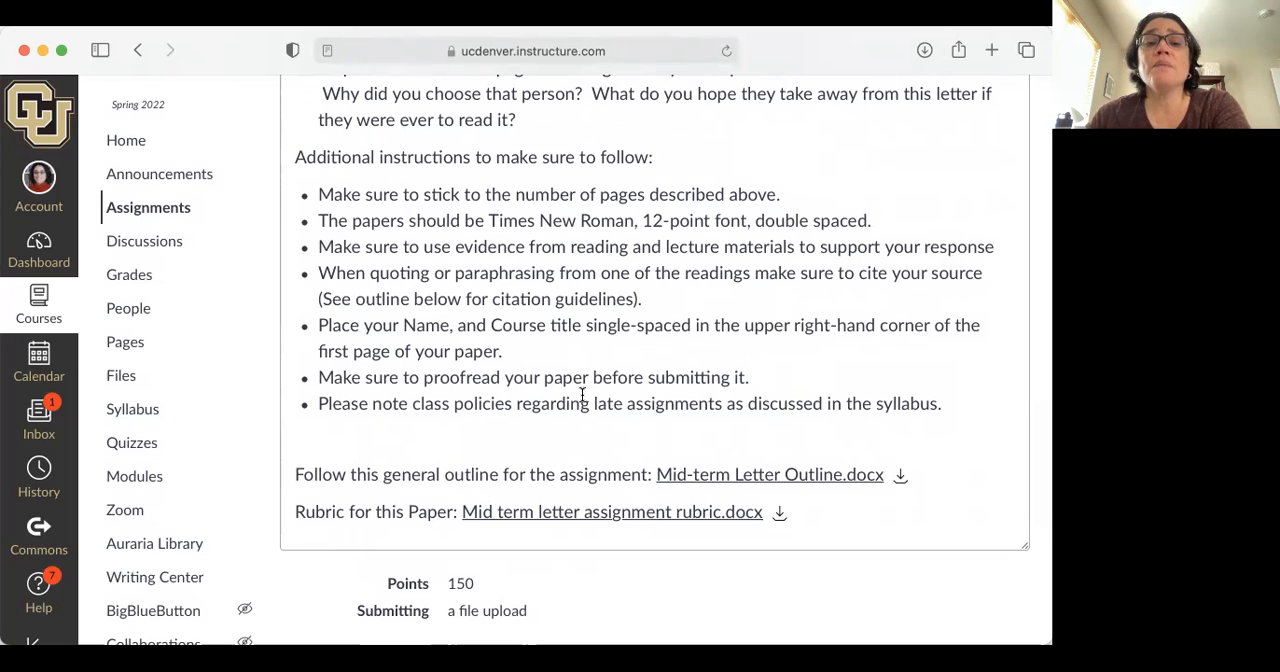
scroll("down", 3)
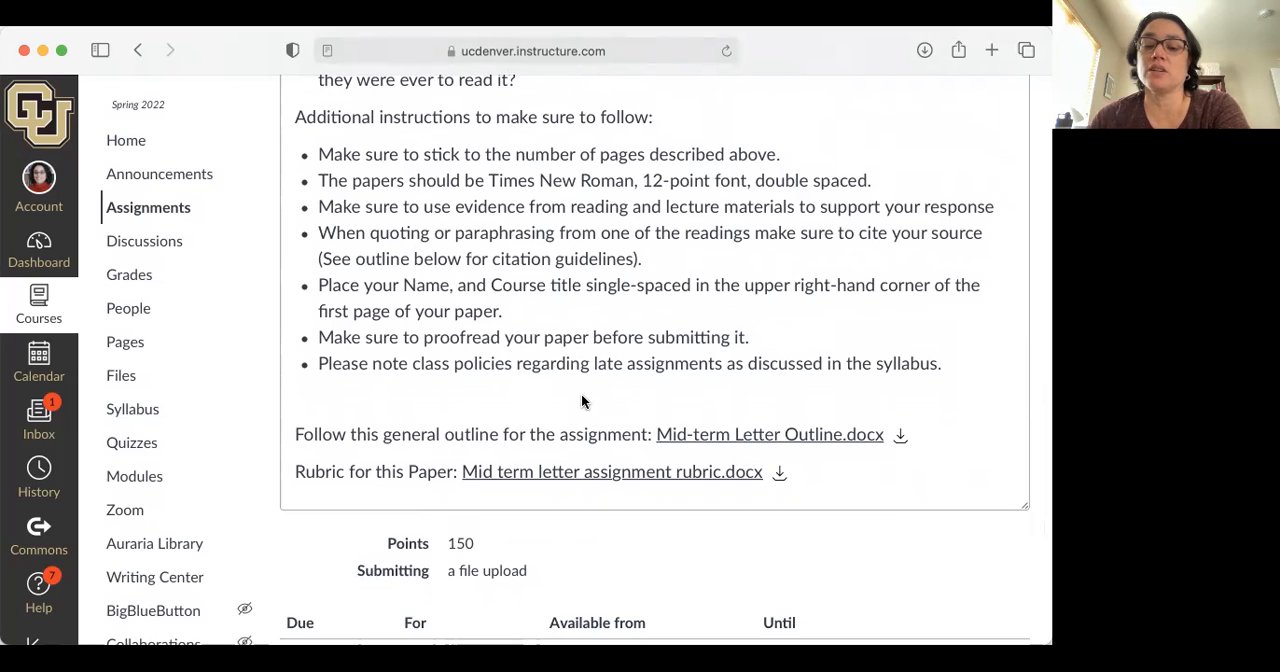
scroll("down", 3)
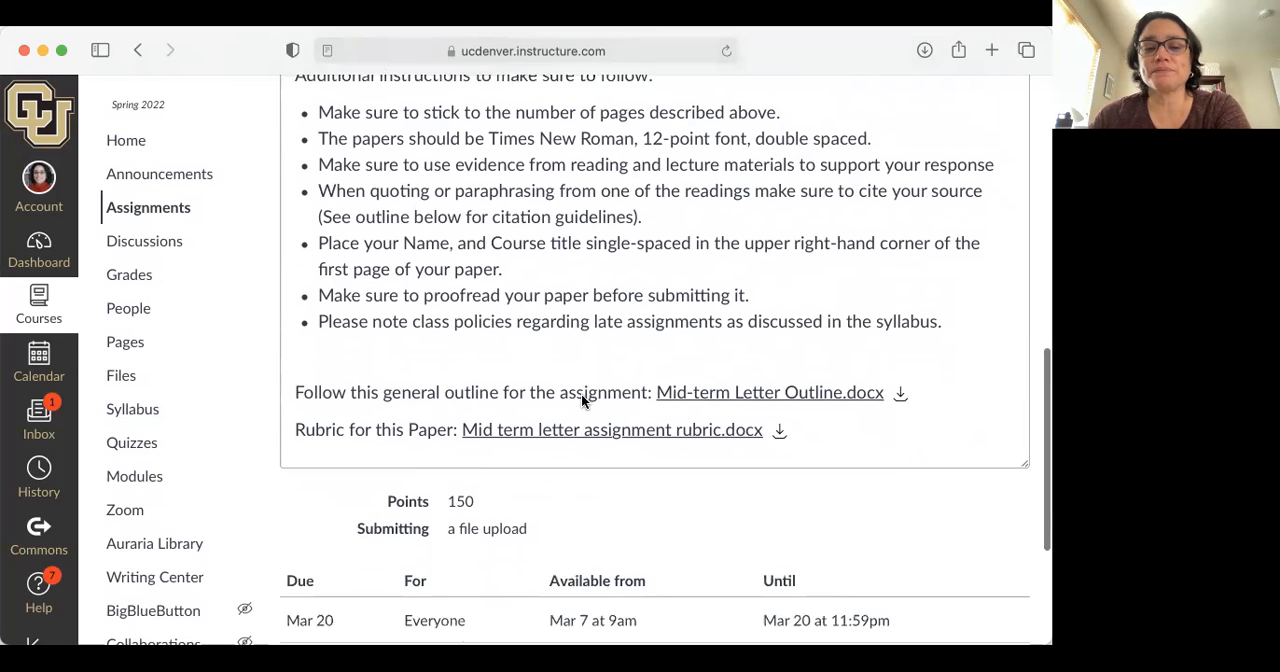
scroll("down", 3)
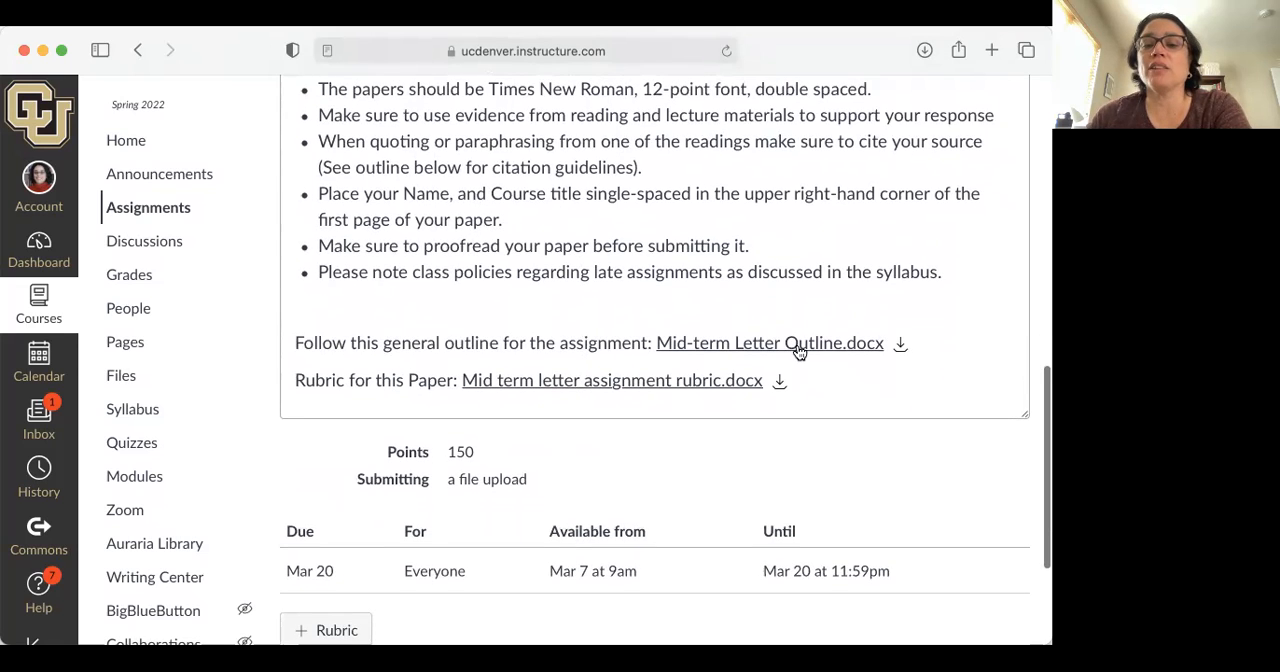
Preview the Mid-term Letter Outline and scroll through body-paragraph guidance, citation formats and the Sincerely closing.
left_click(770, 342)
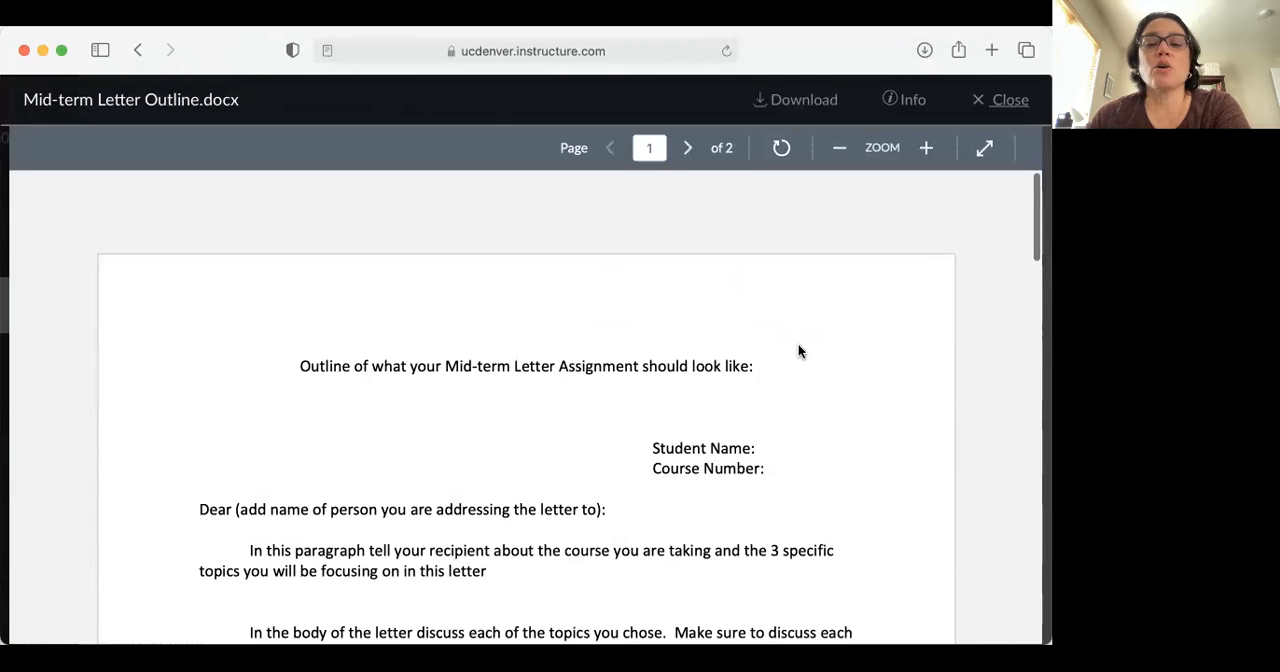
scroll("down", 3)
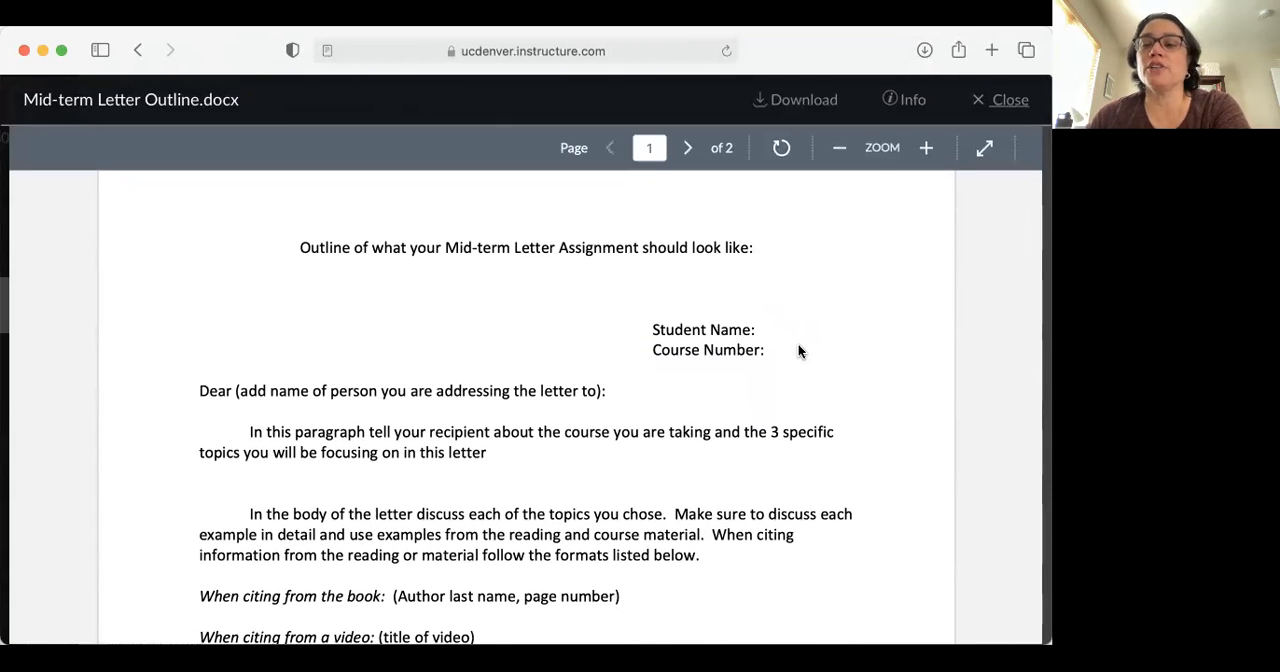
scroll("down", 3)
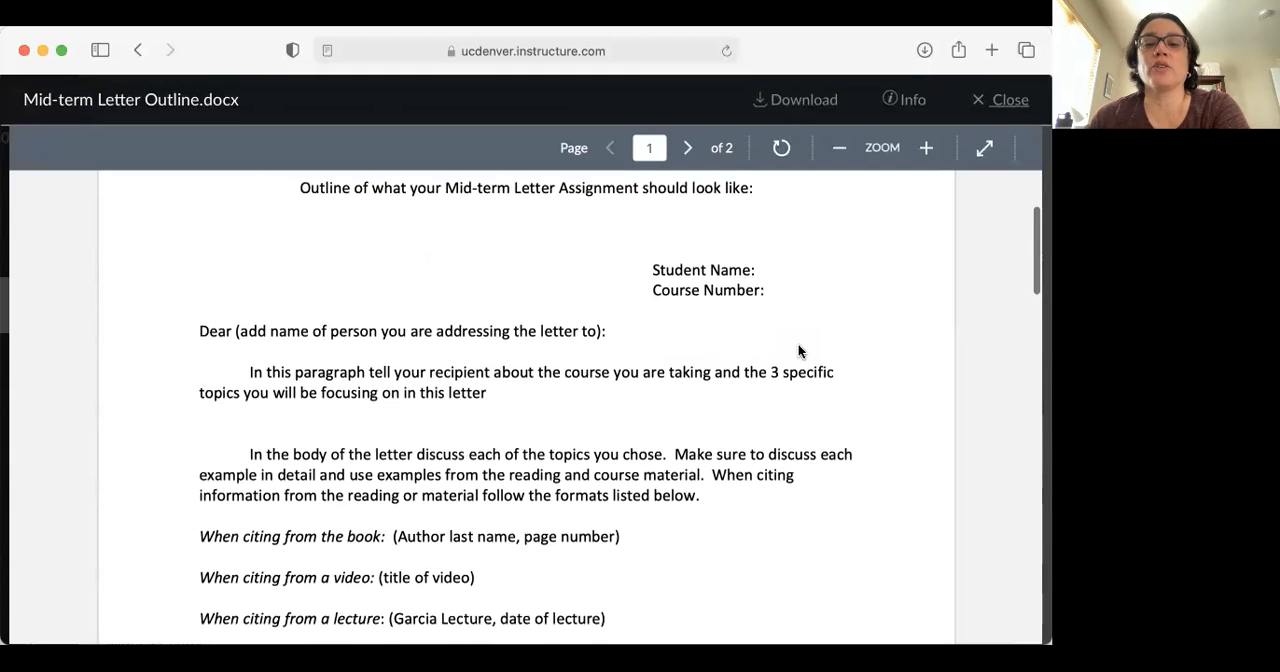
scroll("down", 3)
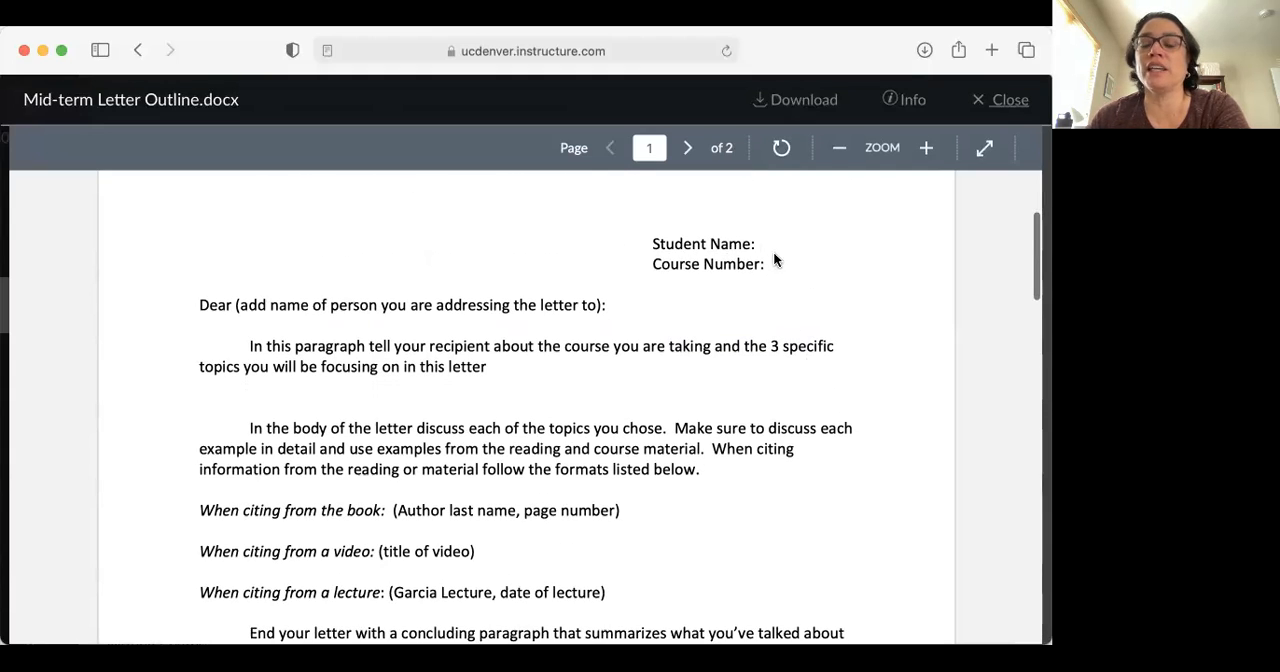
mouse_move(742, 242)
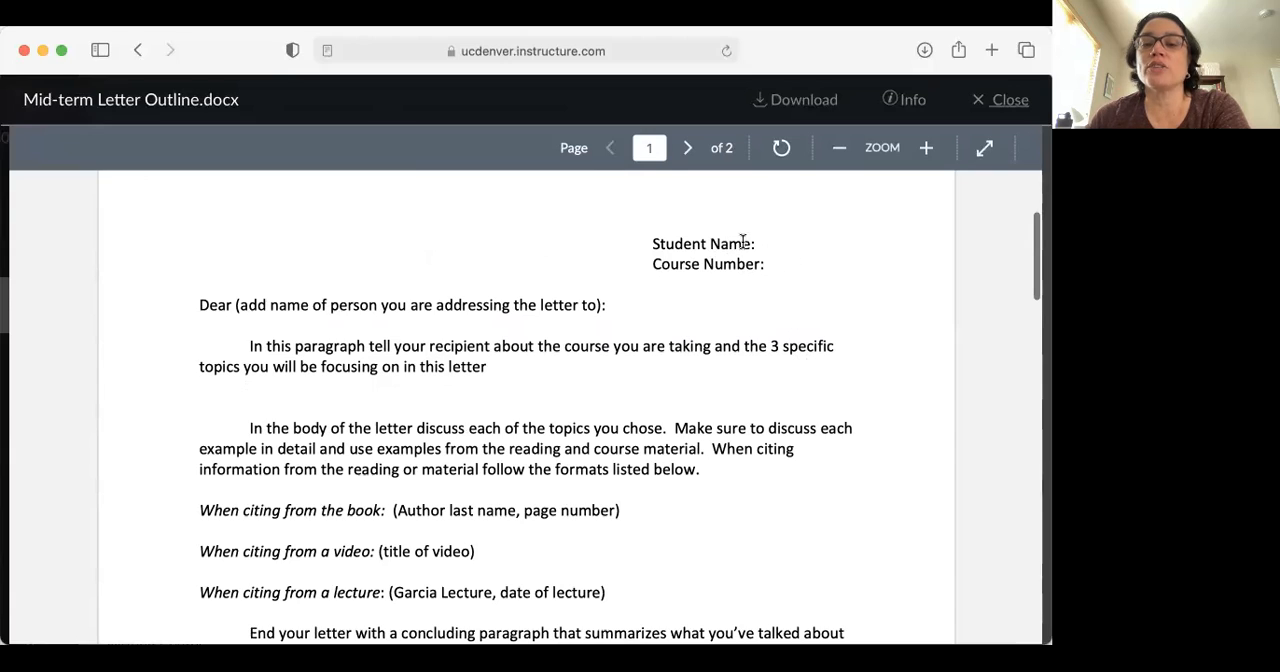
mouse_move(796, 276)
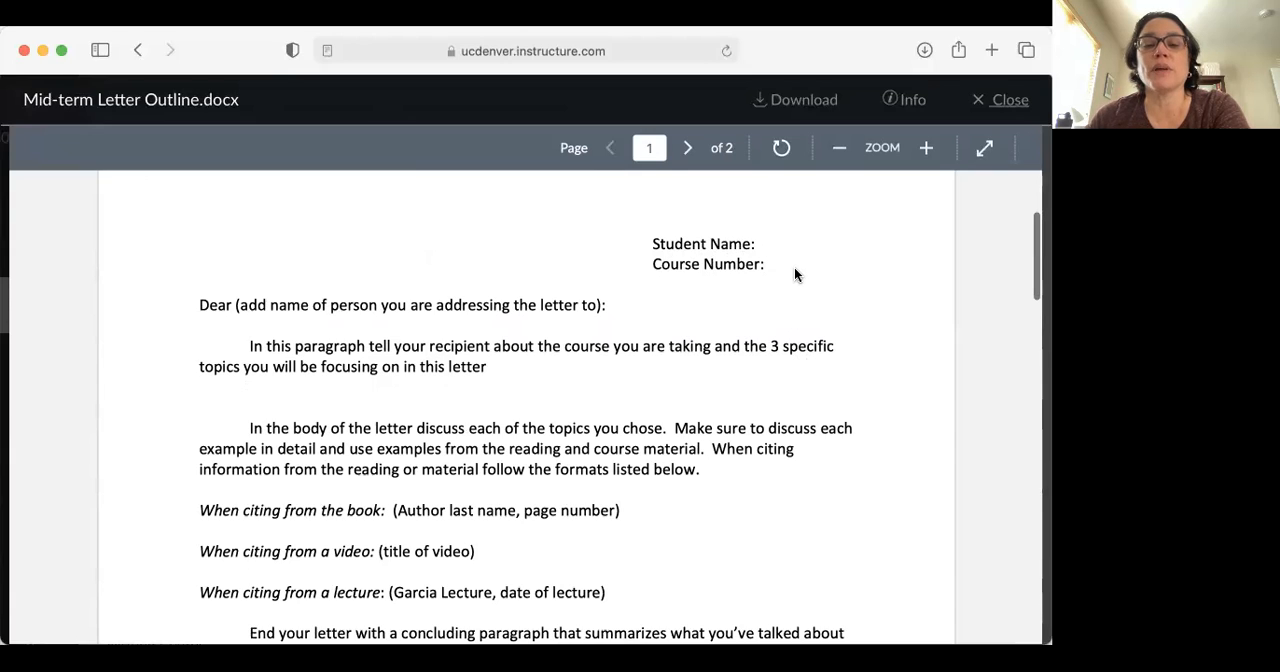
mouse_move(580, 344)
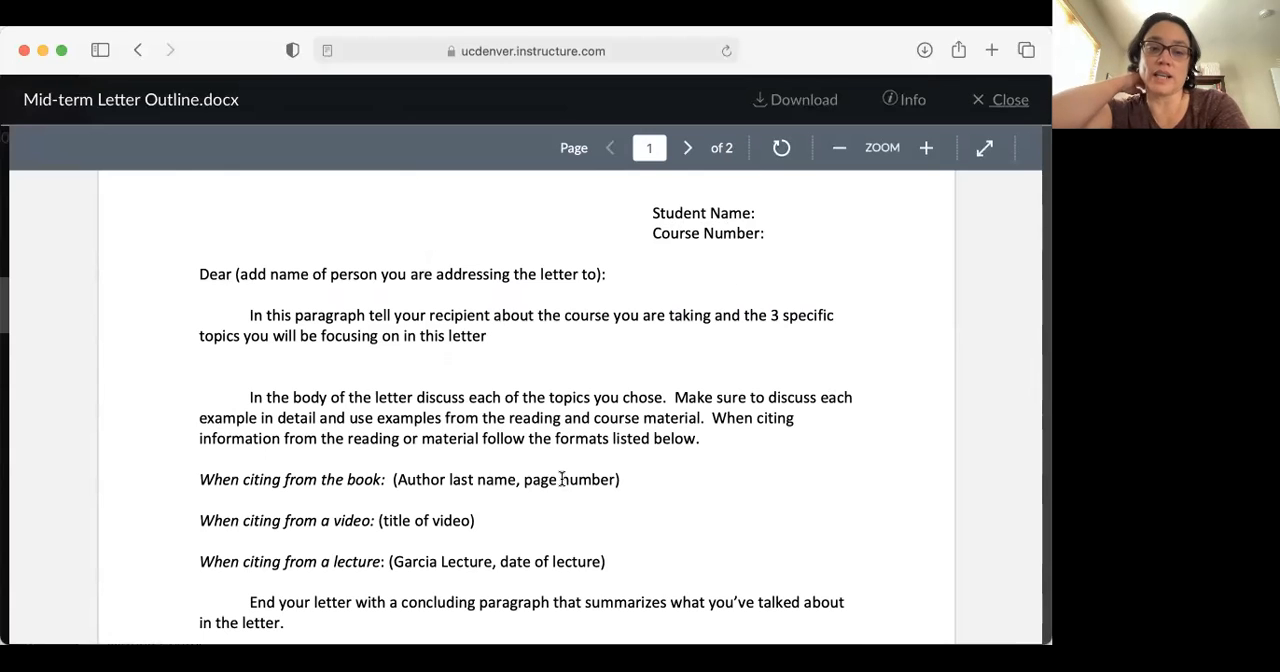
mouse_move(242, 292)
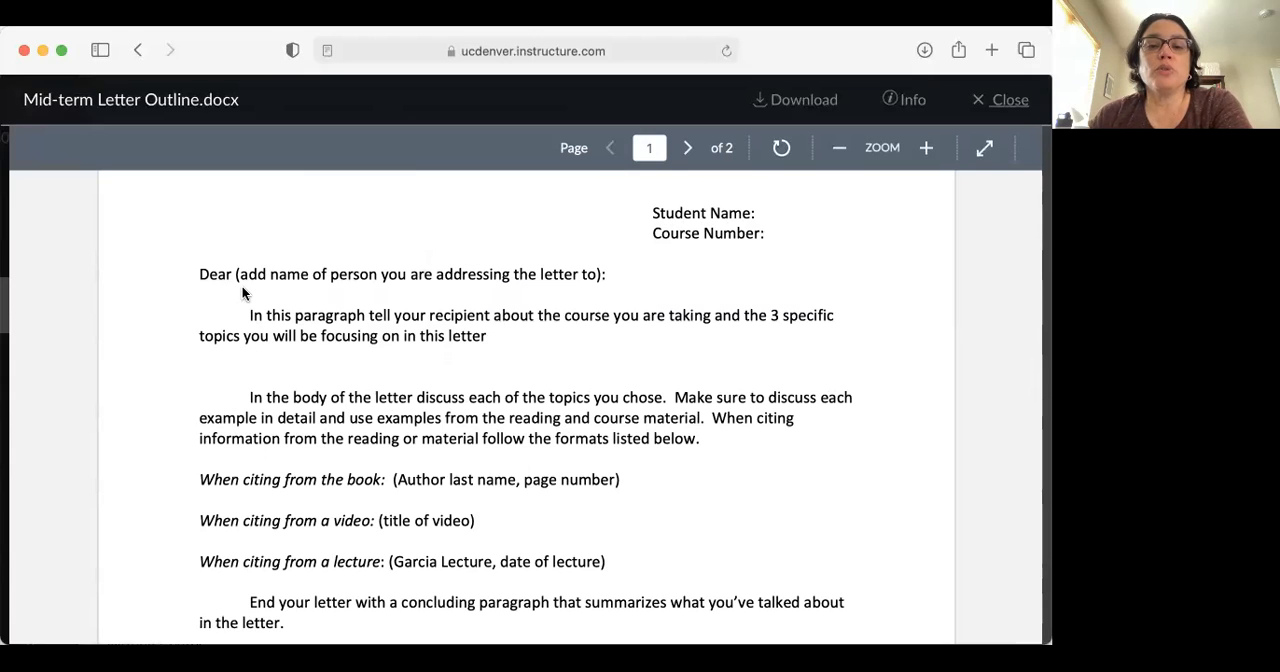
mouse_move(472, 292)
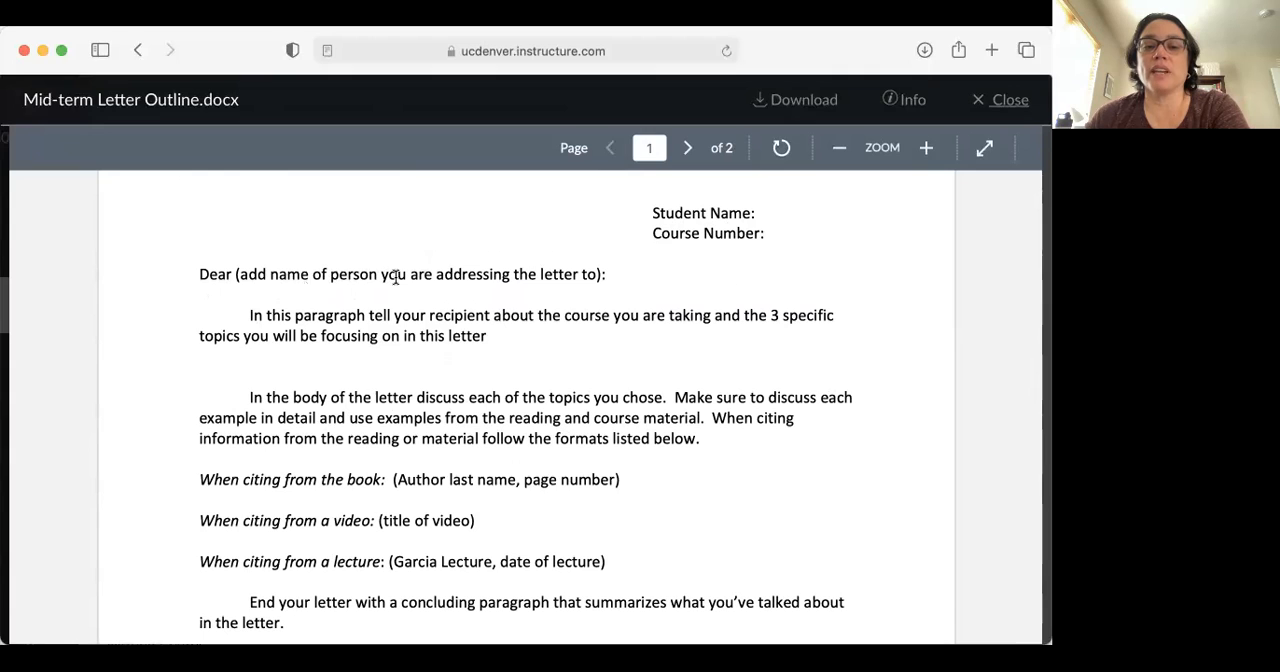
mouse_move(518, 300)
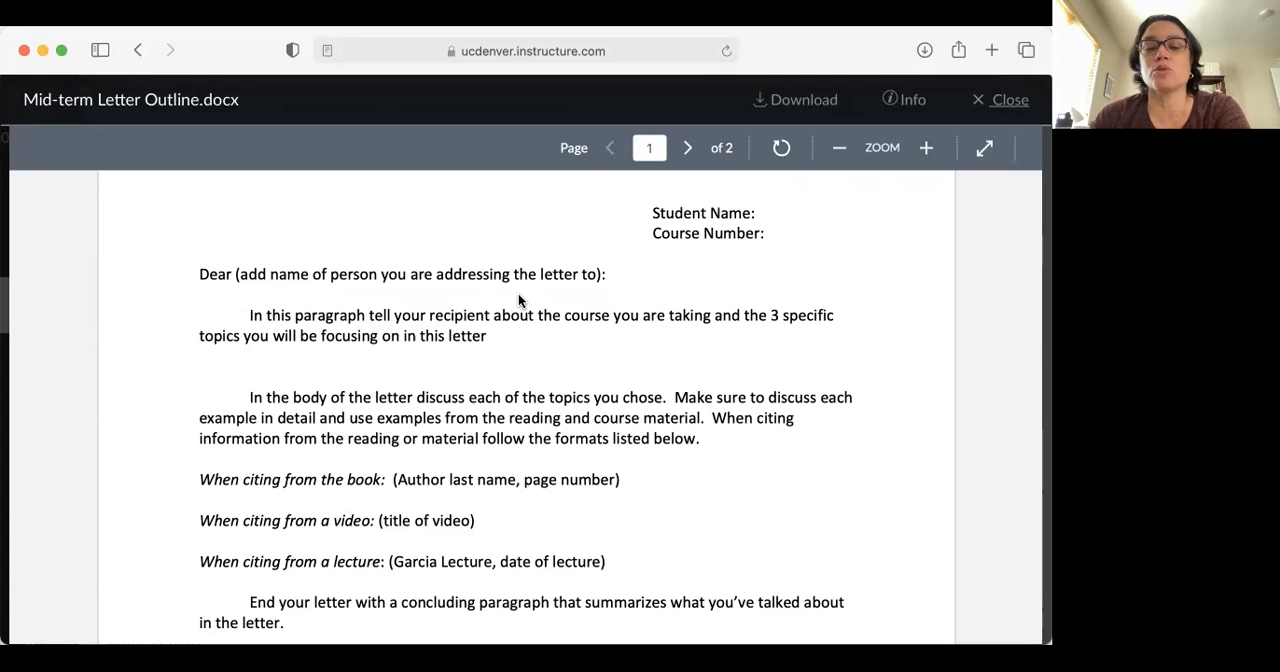
mouse_move(484, 262)
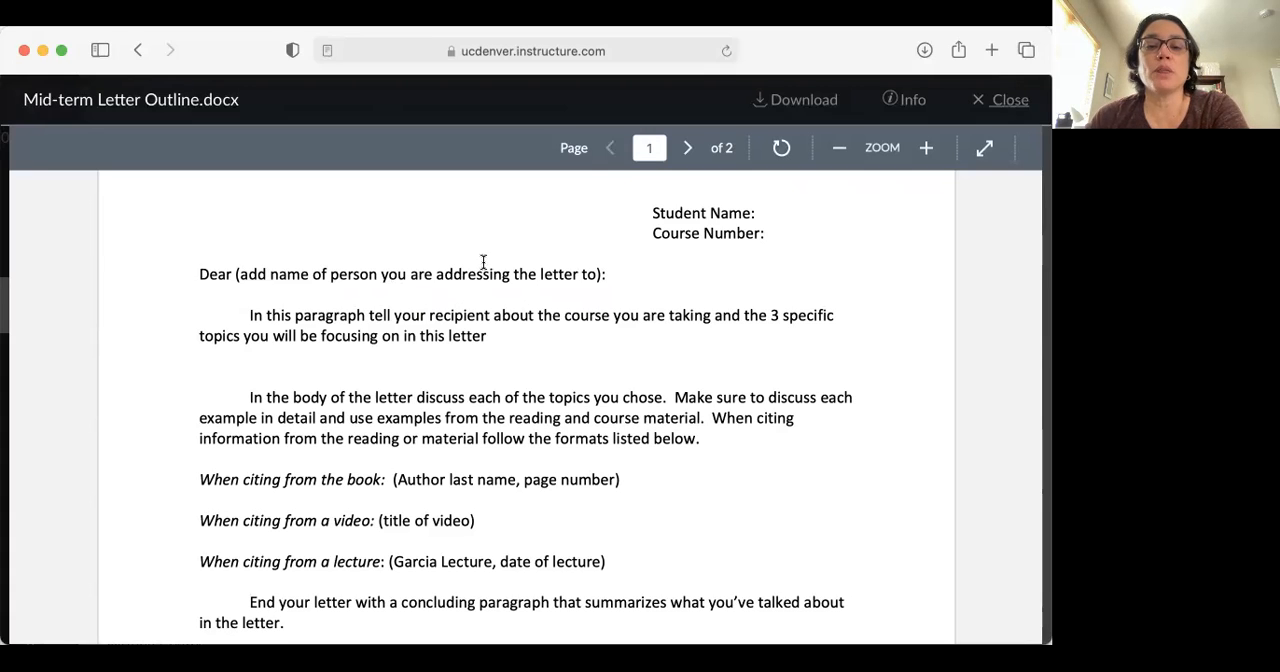
mouse_move(528, 360)
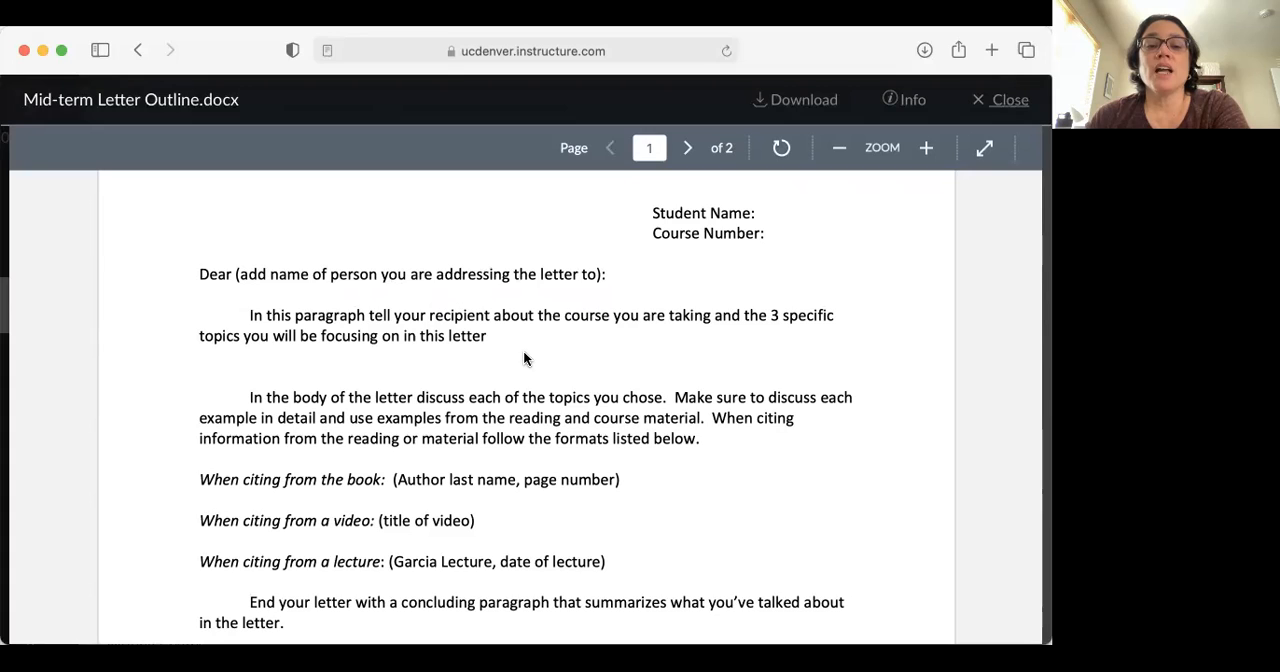
scroll("down", 3)
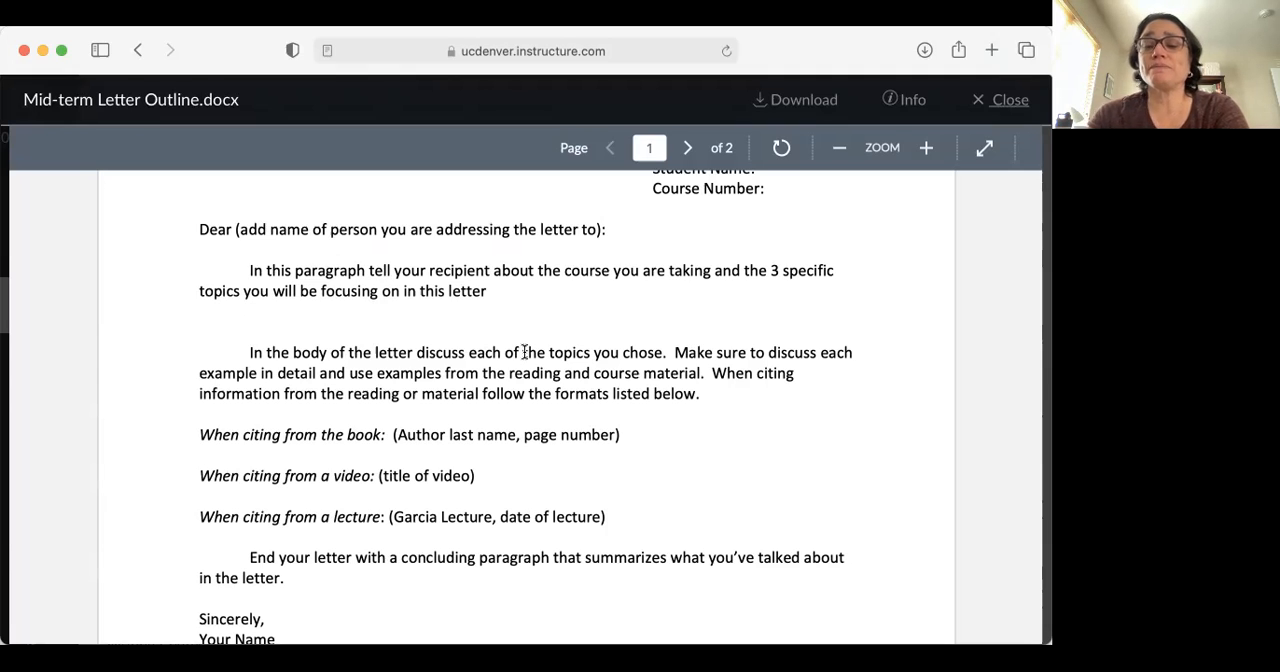
scroll("down", 3)
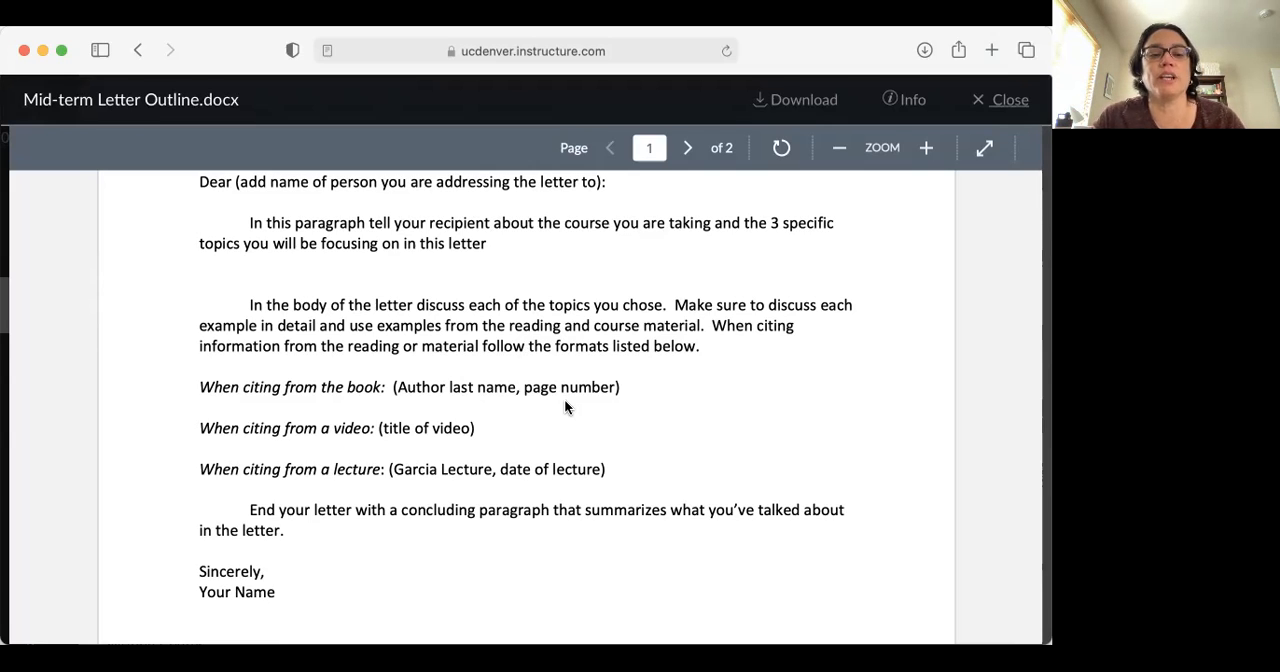
Scroll down page one of the outline preview to the Self-Grading Paragraph prompt.
scroll("down", 3)
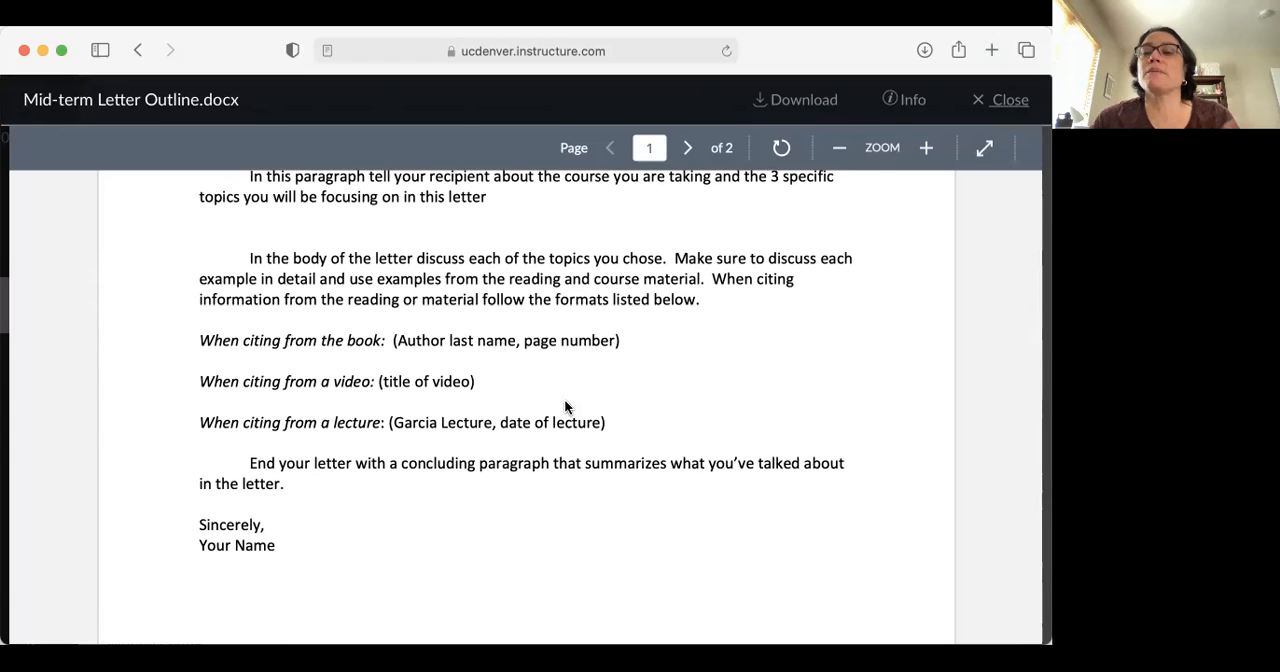
mouse_move(490, 360)
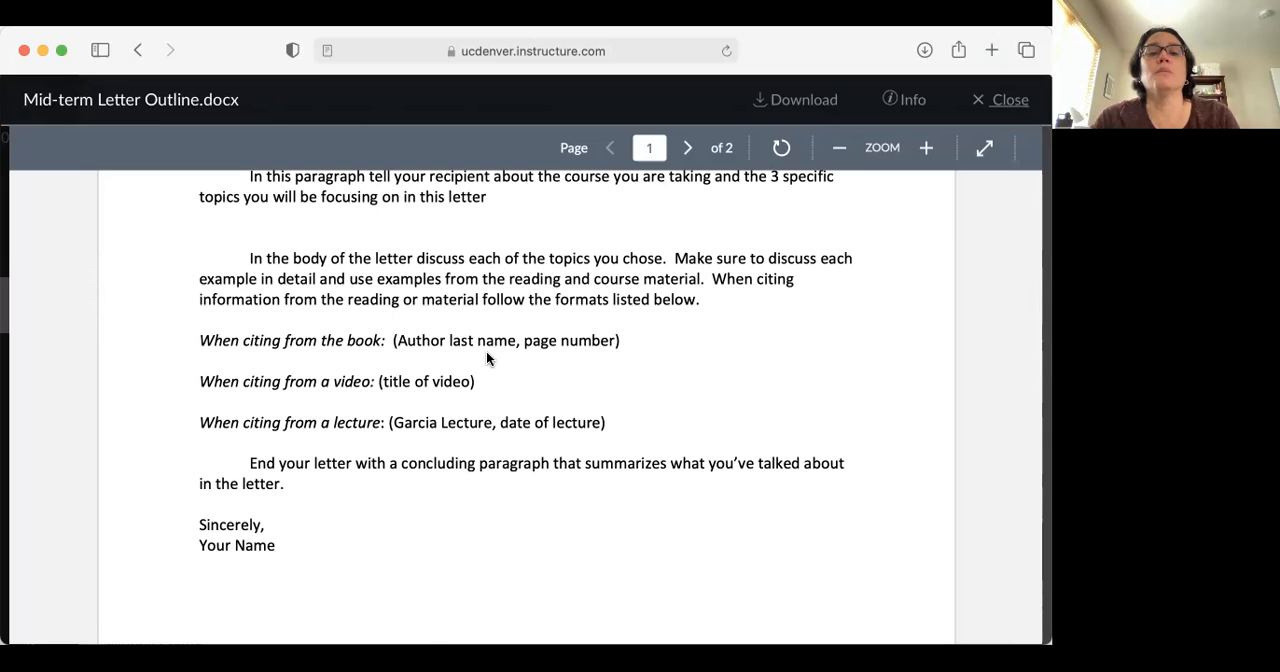
mouse_move(516, 360)
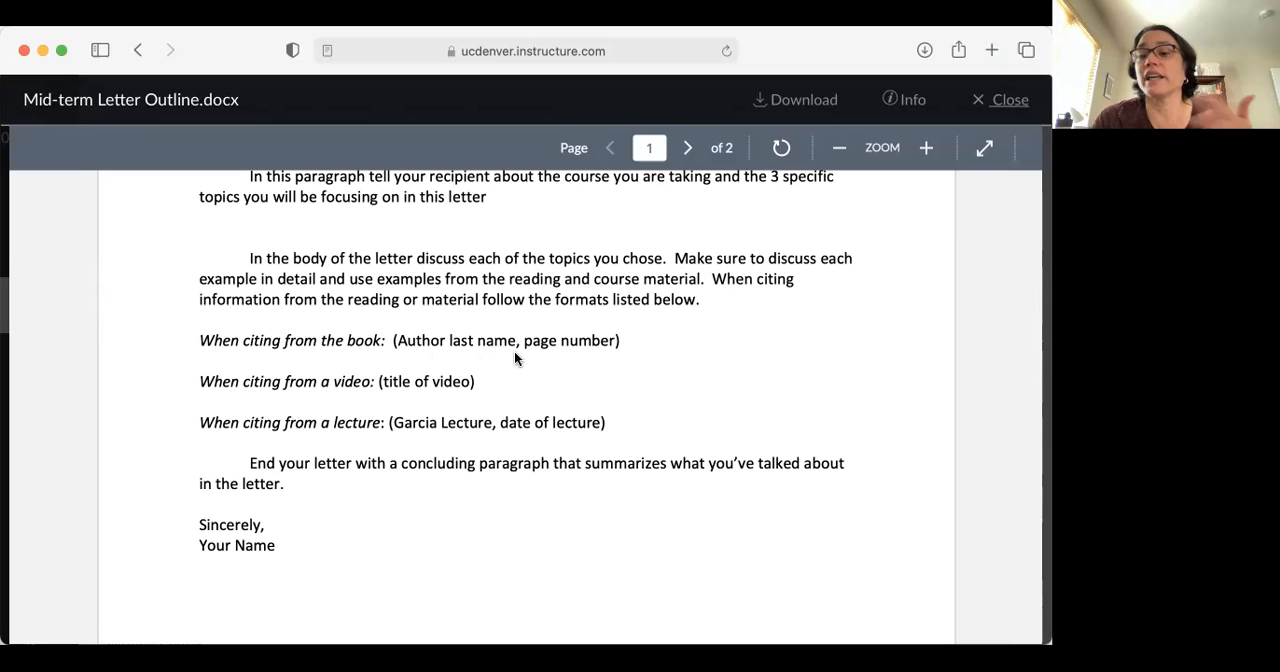
mouse_move(564, 364)
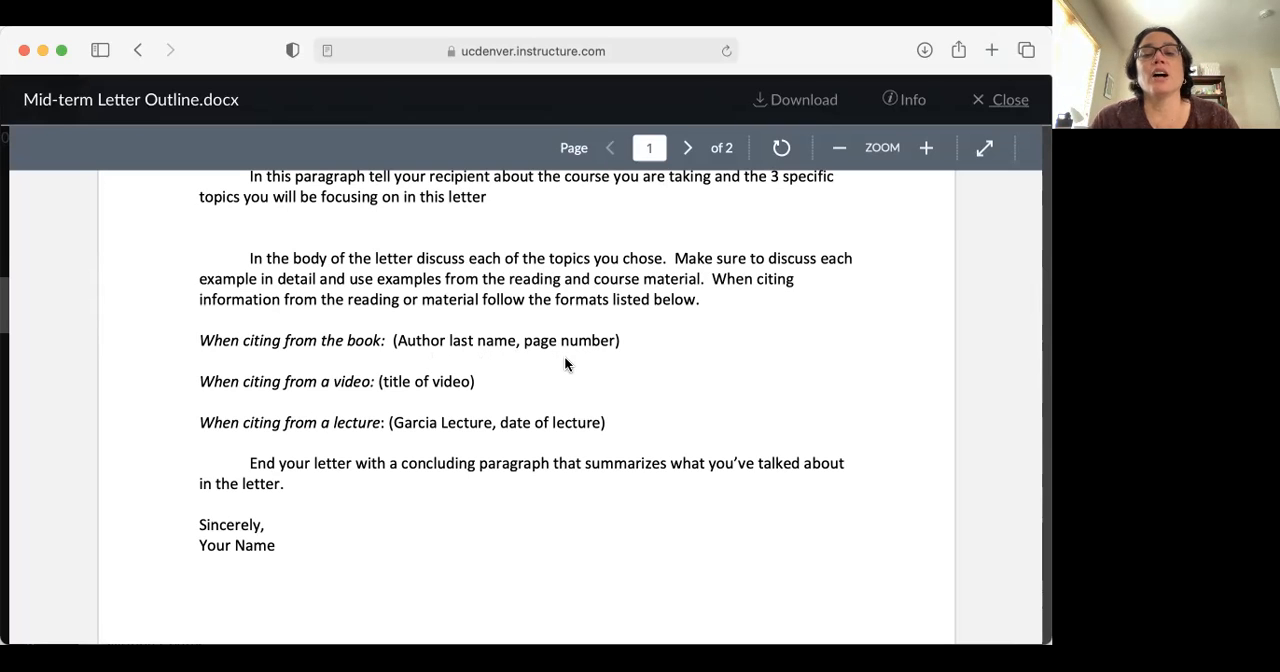
mouse_move(604, 364)
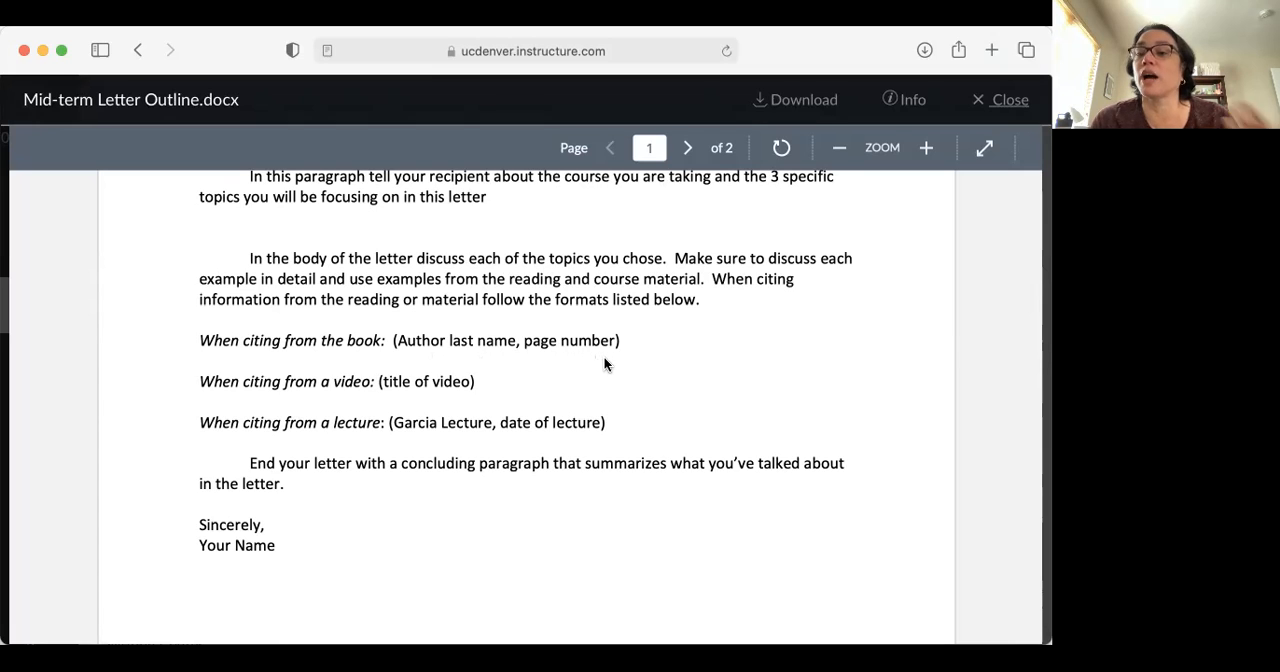
mouse_move(510, 396)
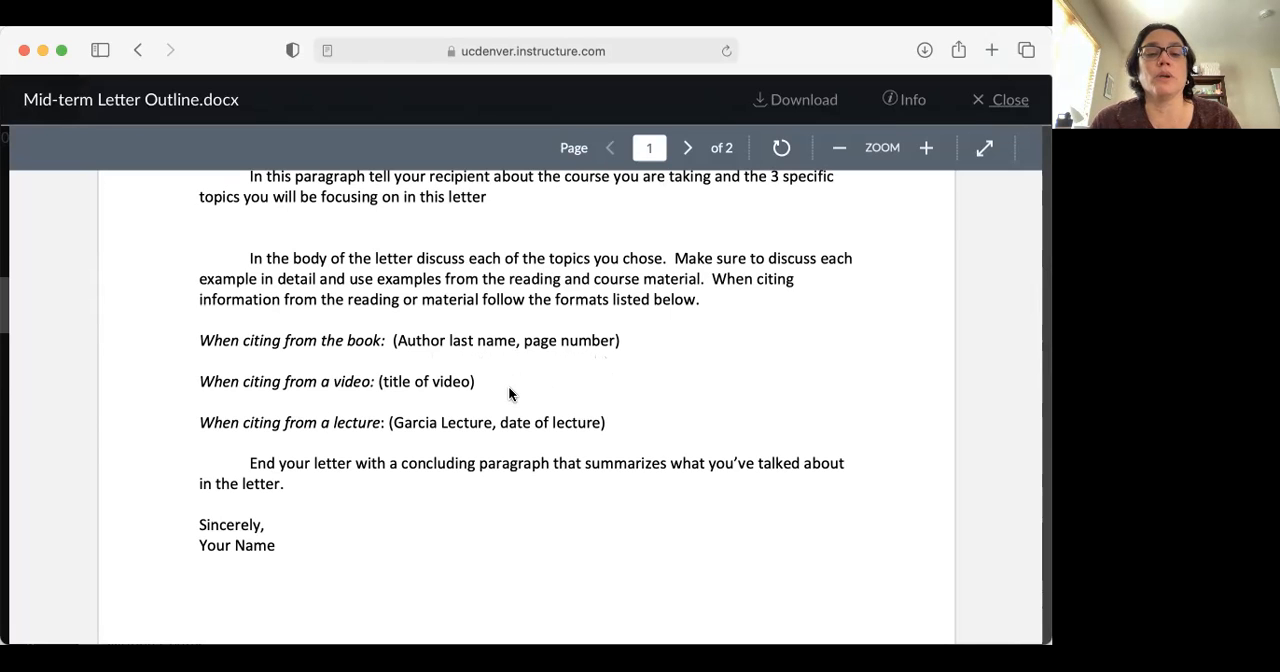
scroll("down", 3)
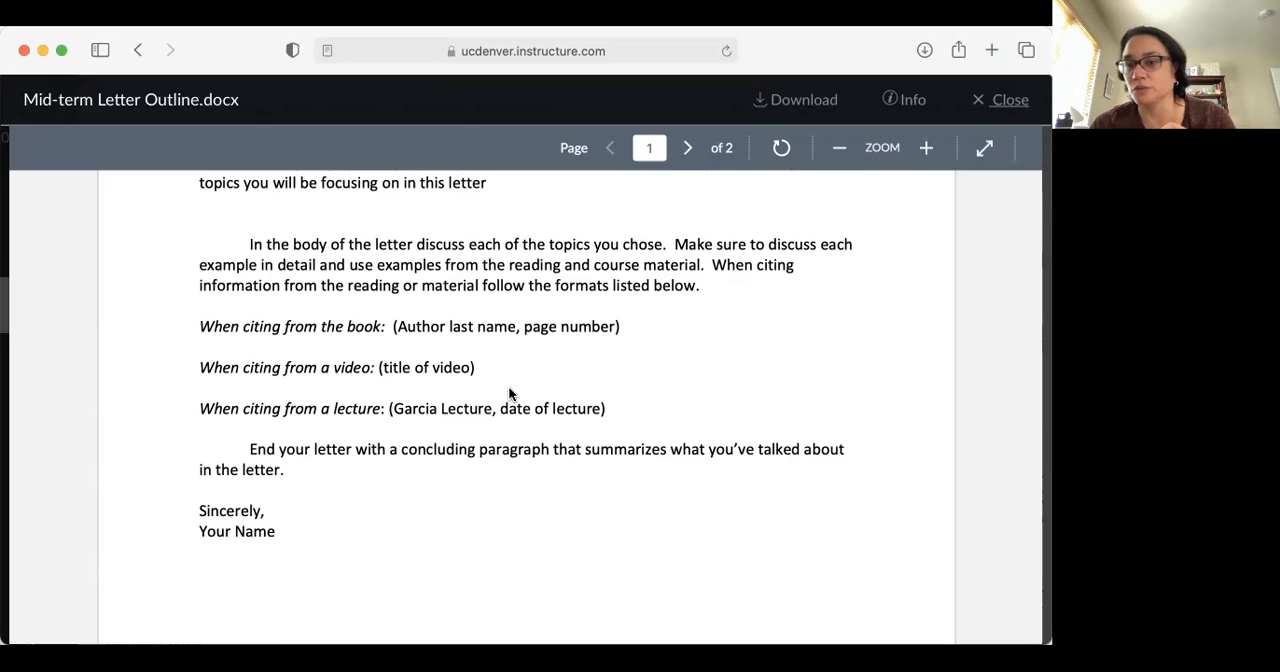
scroll("down", 3)
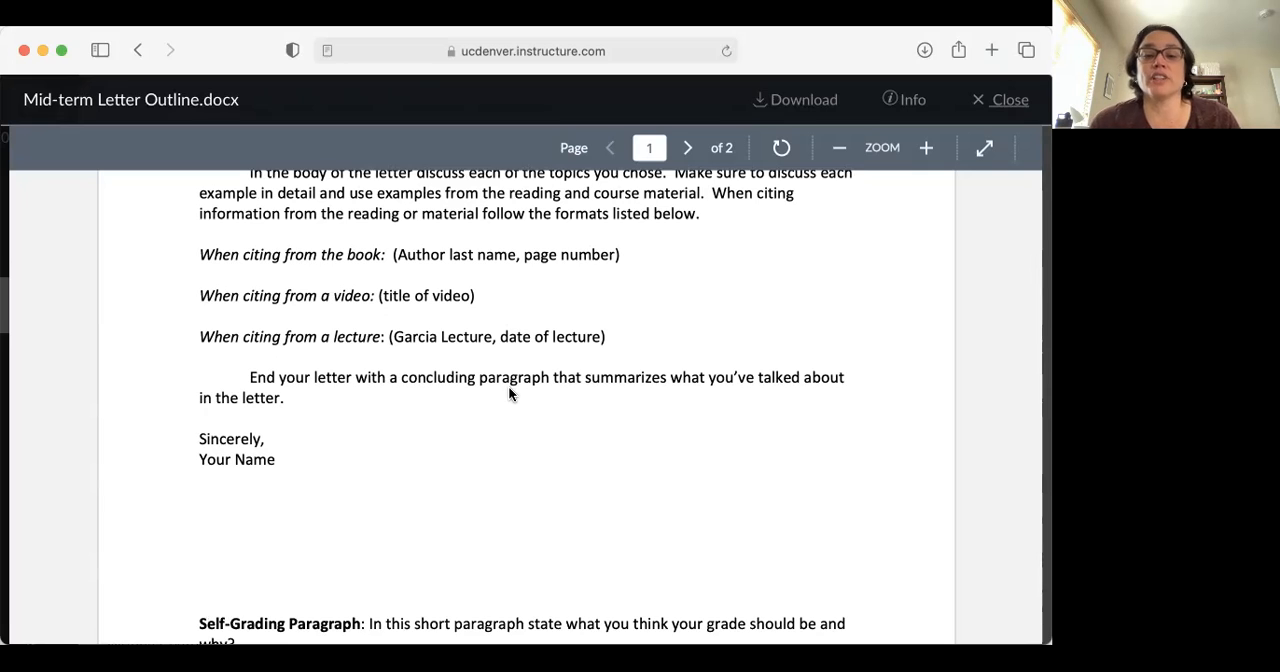
mouse_move(494, 460)
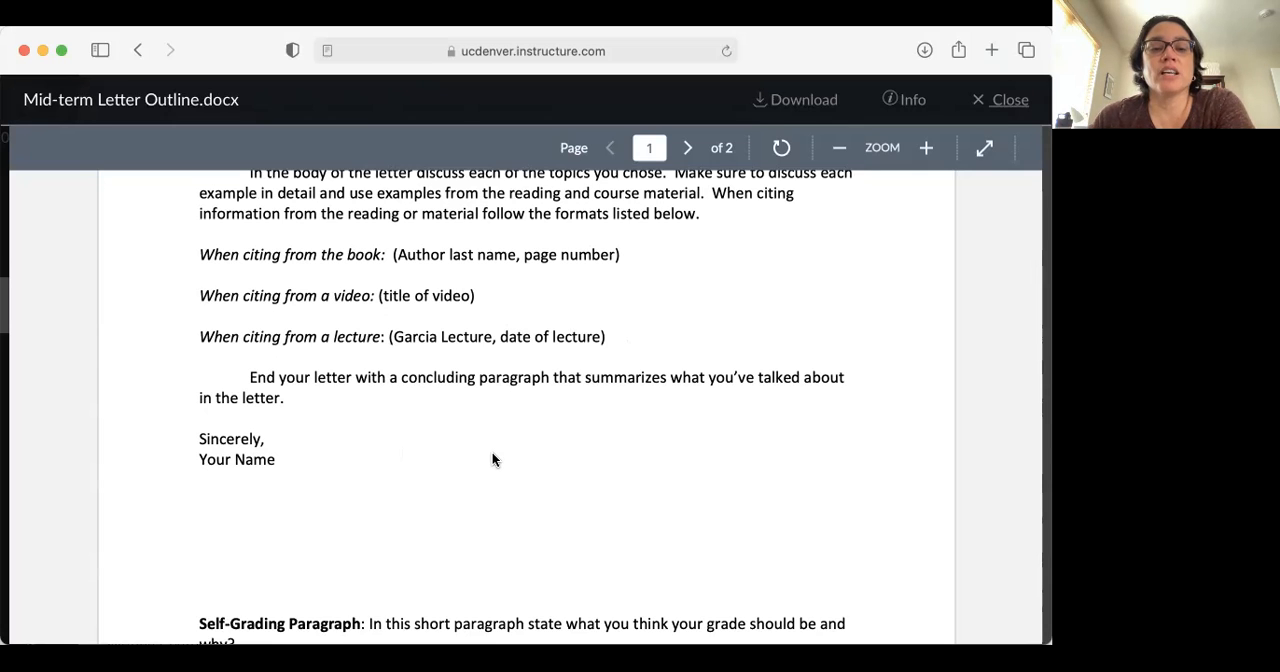
scroll("up", 3)
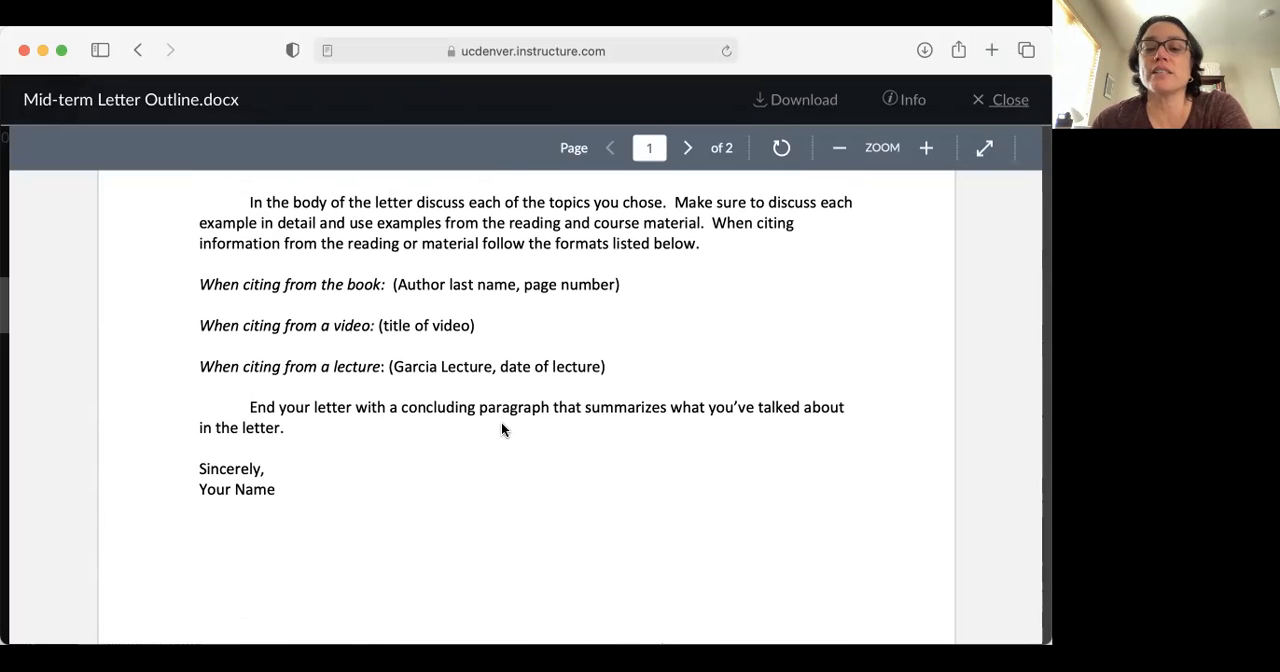
mouse_move(278, 520)
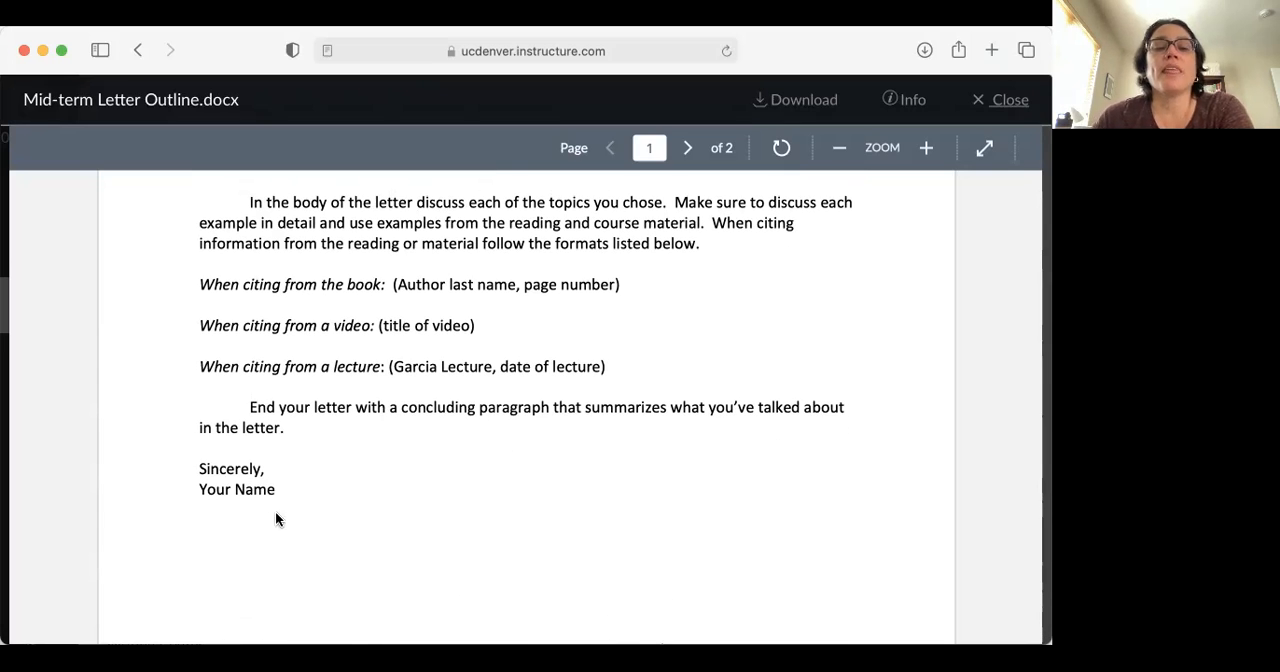
mouse_move(208, 510)
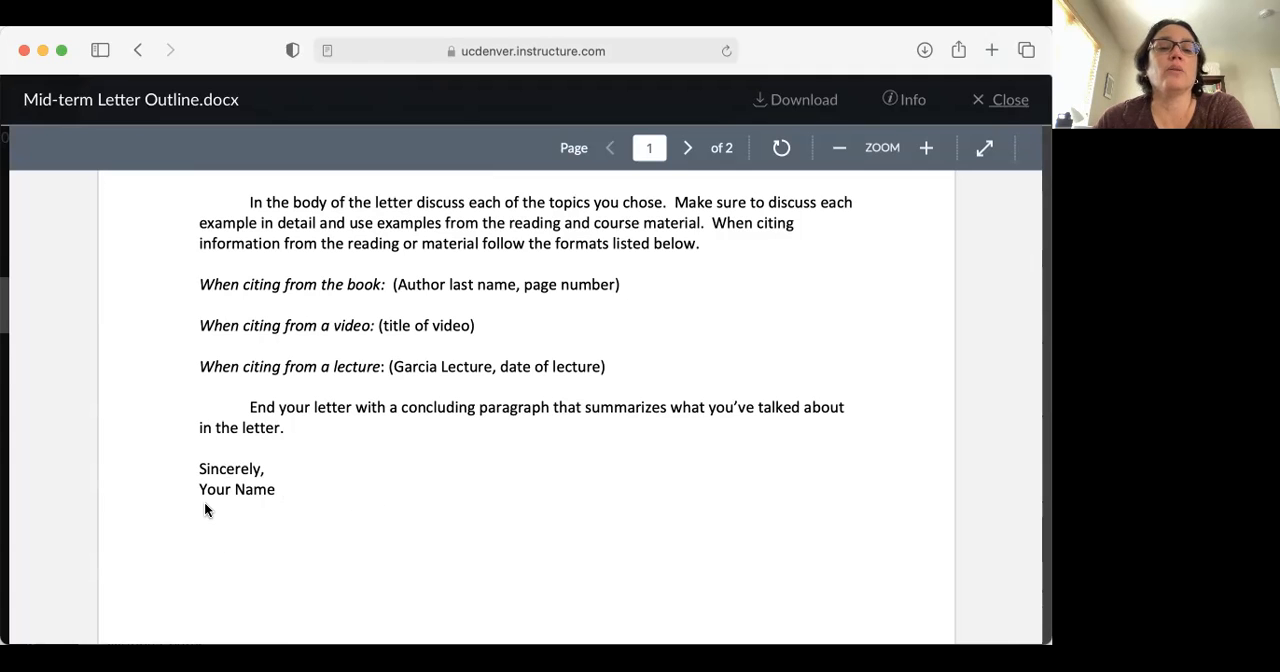
mouse_move(288, 448)
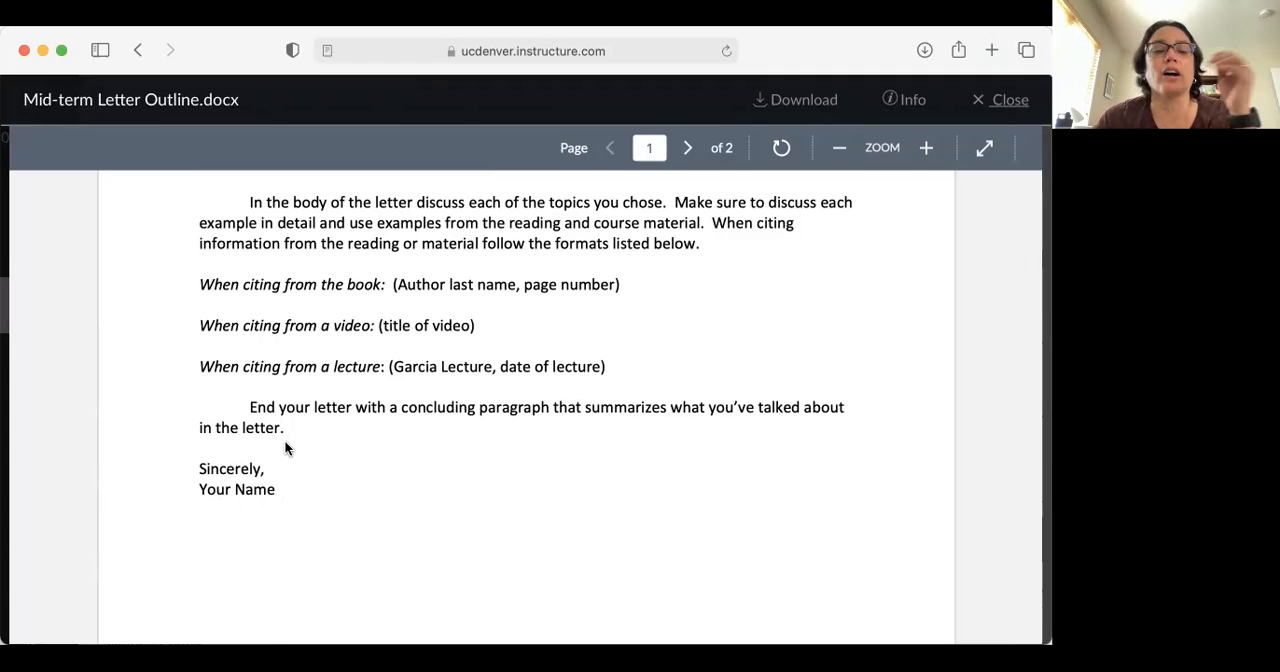
mouse_move(400, 512)
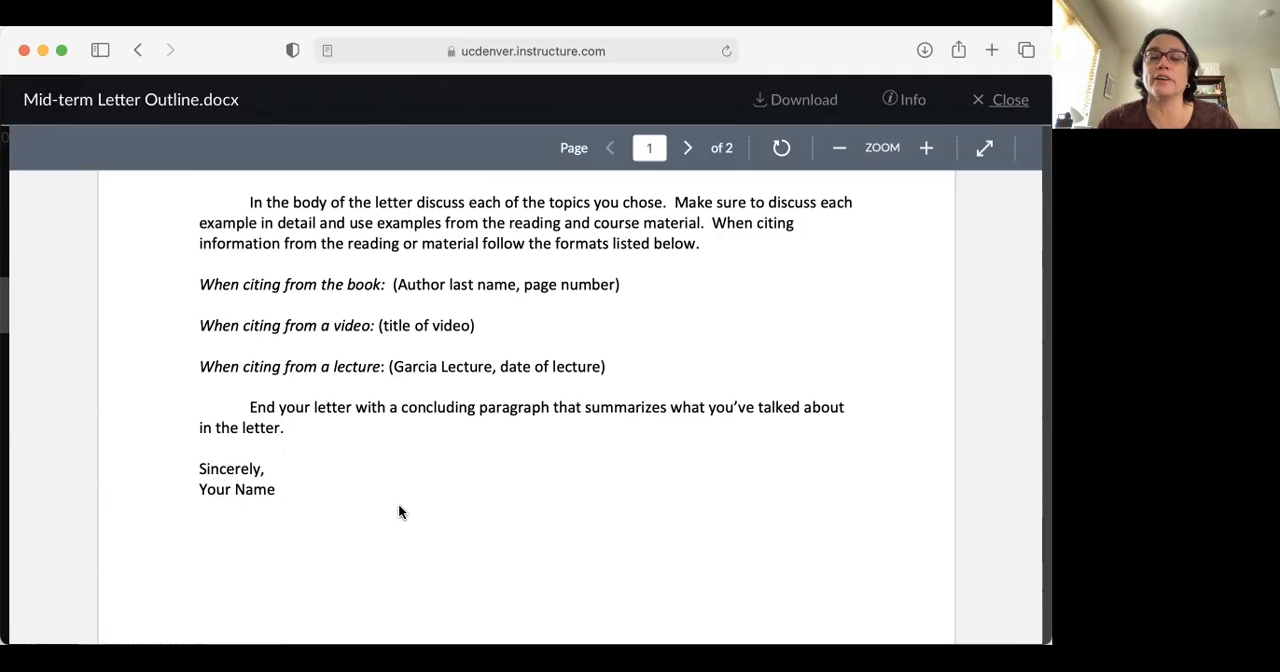
scroll("down", 3)
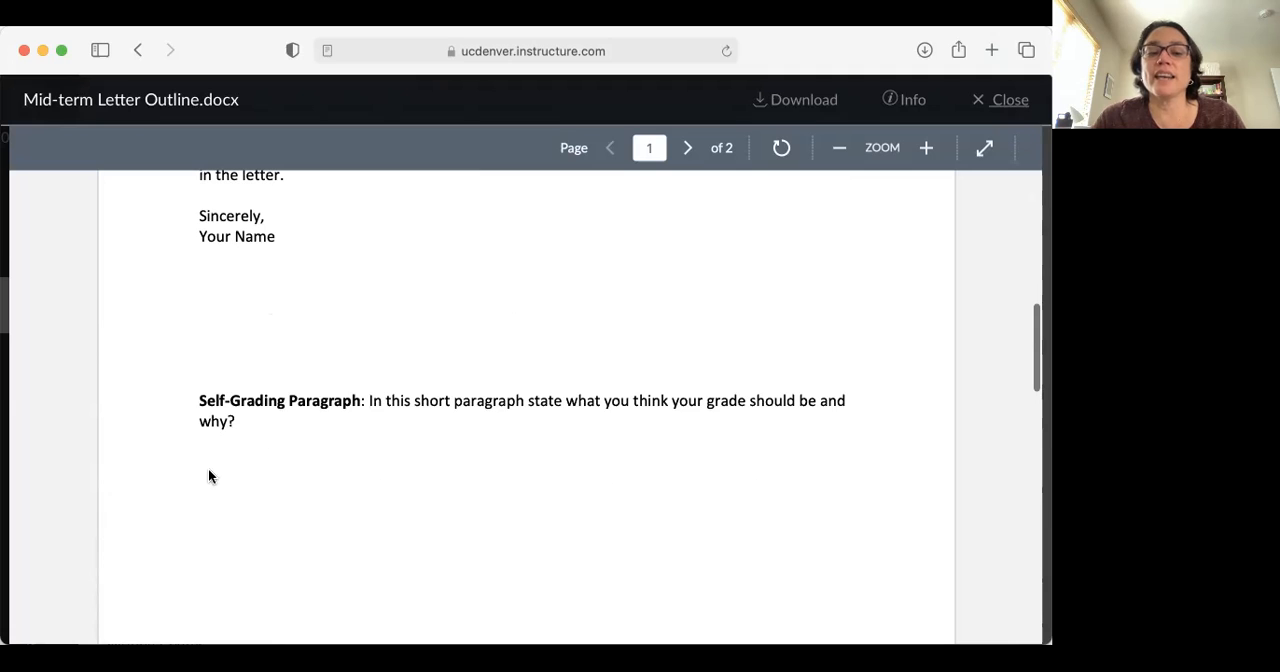
mouse_move(378, 544)
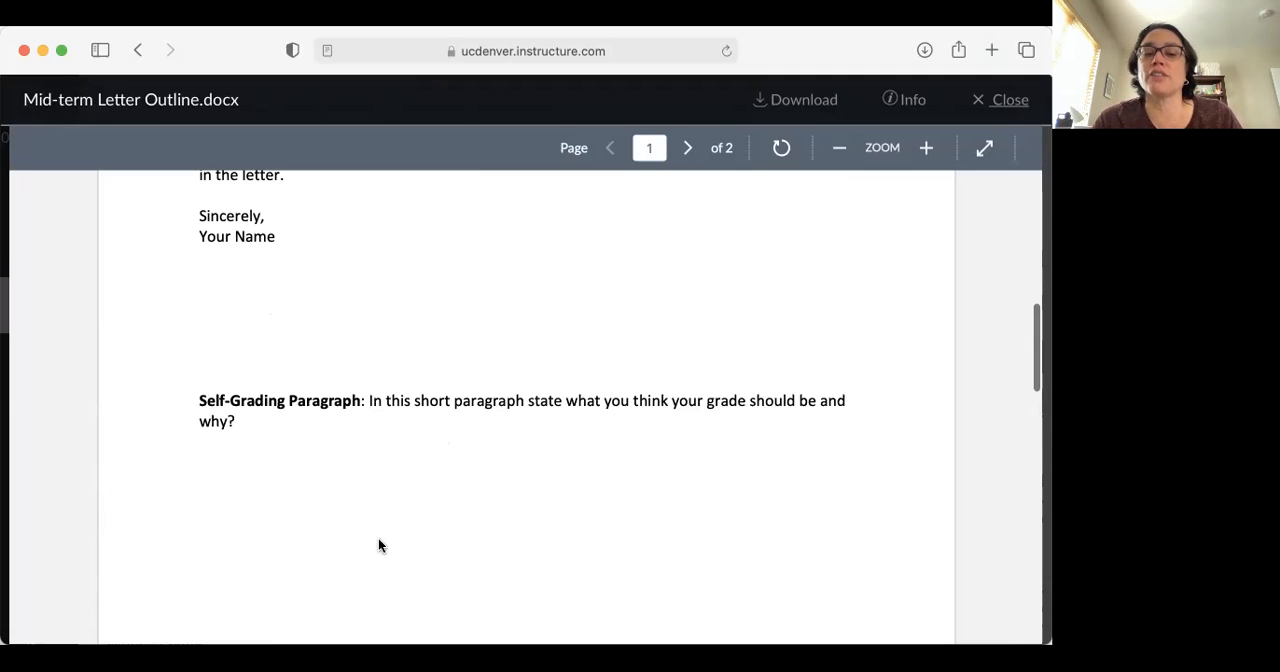
mouse_move(452, 444)
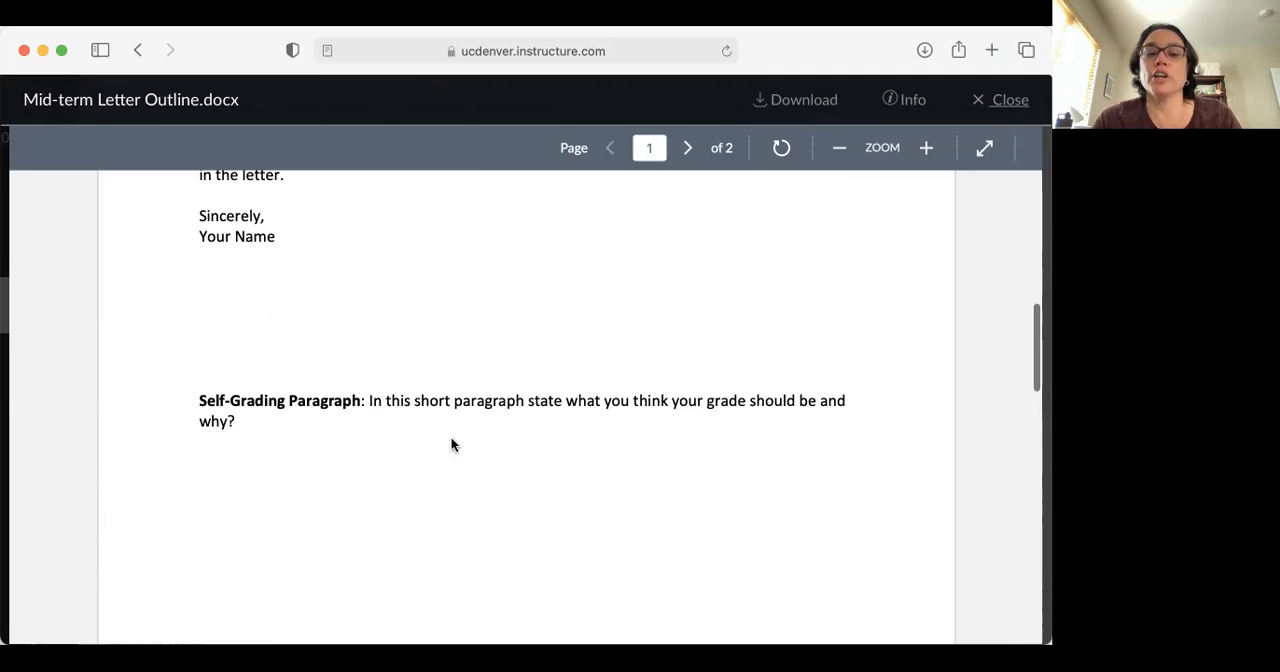
mouse_move(390, 436)
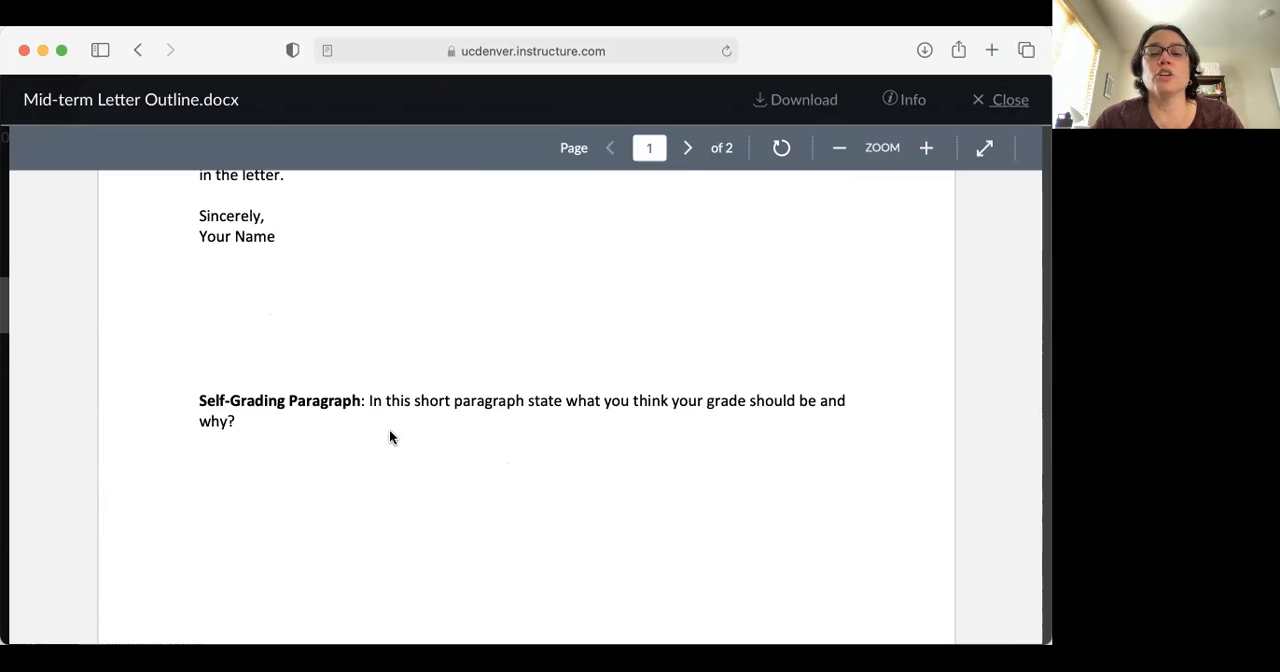
mouse_move(634, 418)
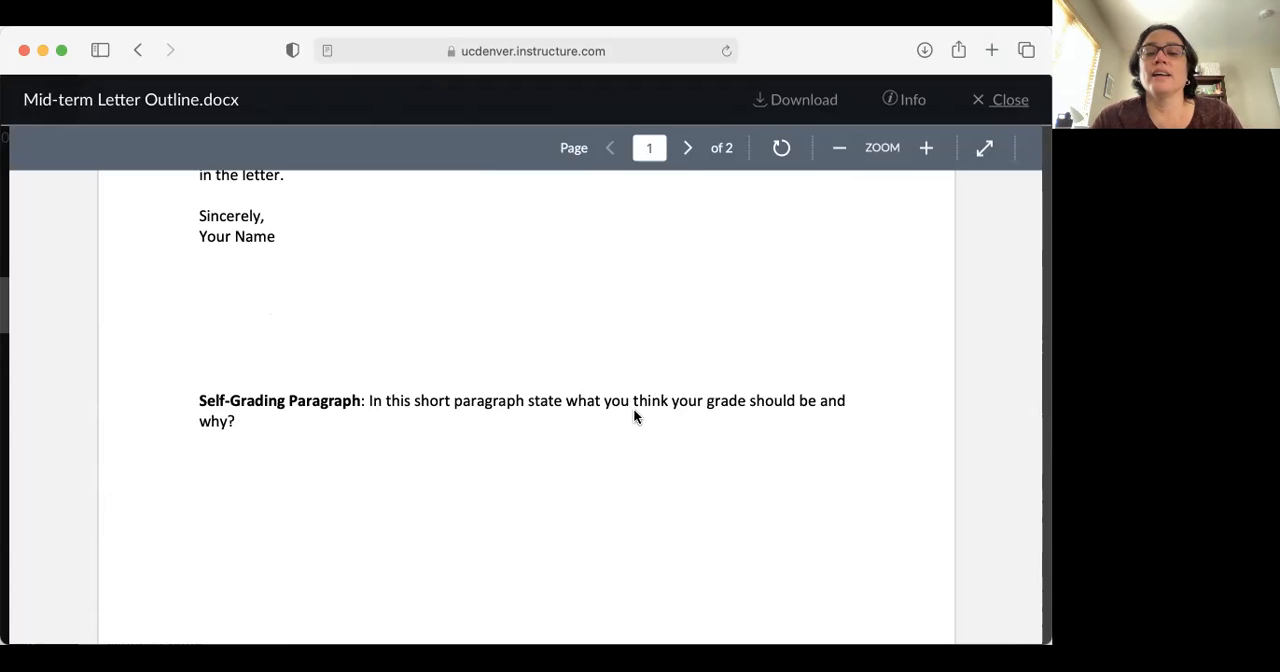
mouse_move(548, 428)
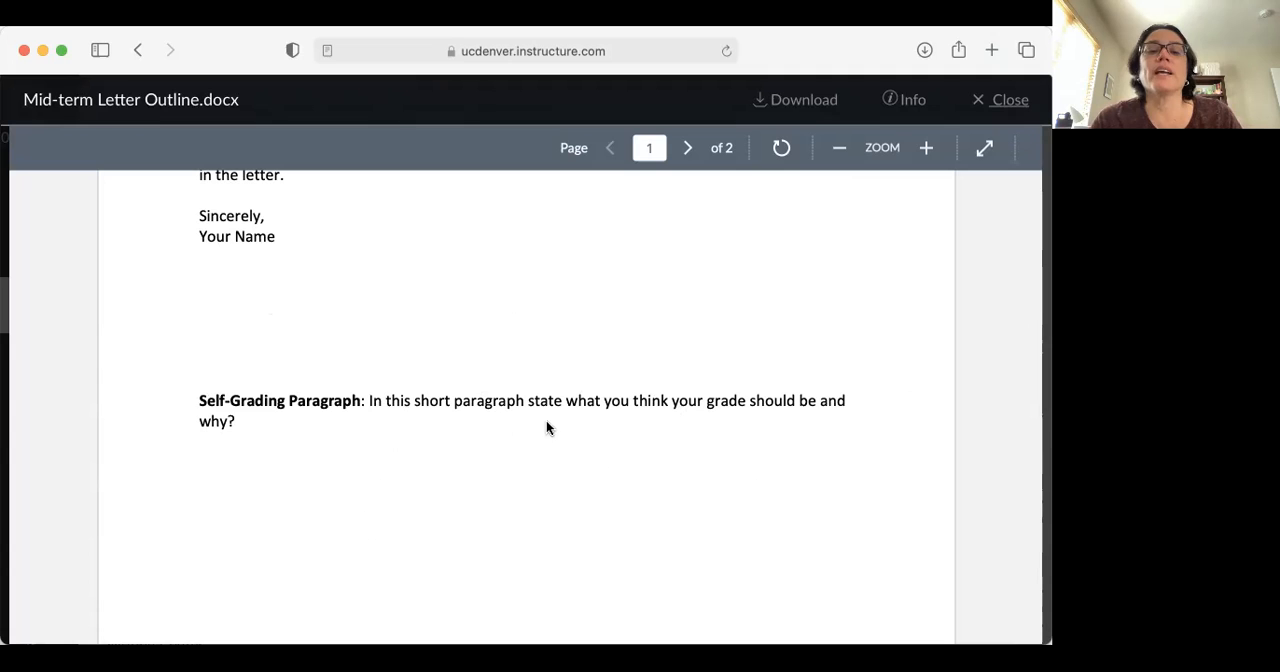
mouse_move(514, 496)
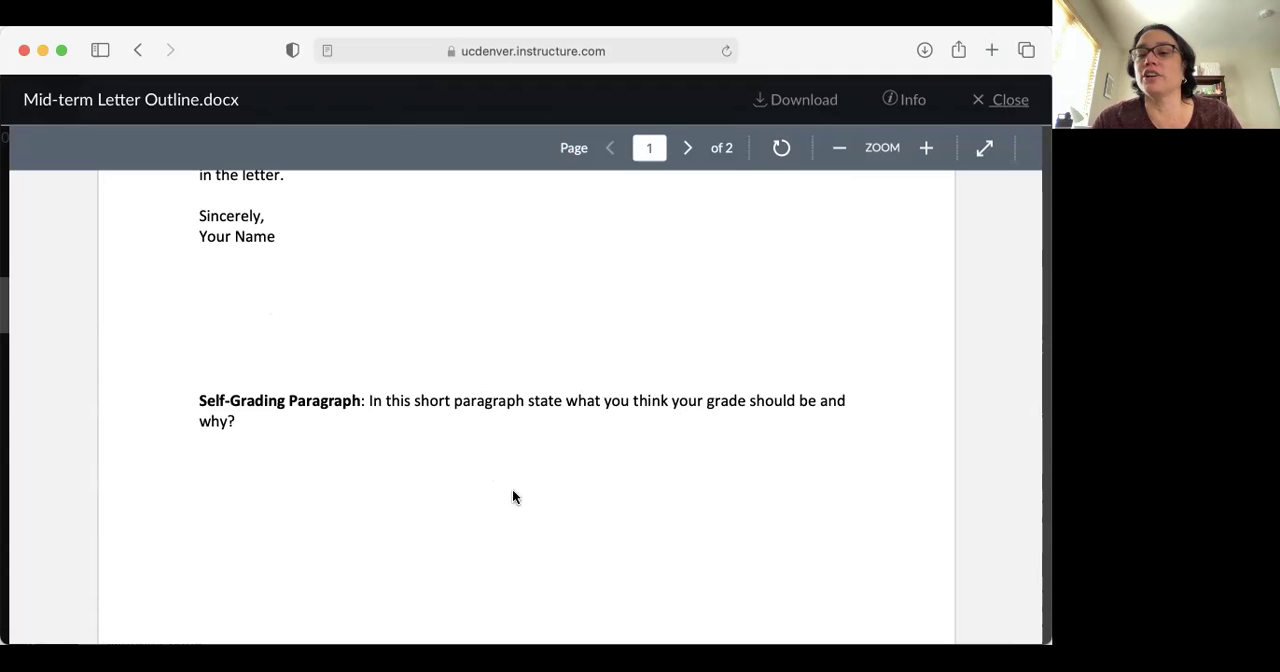
mouse_move(586, 468)
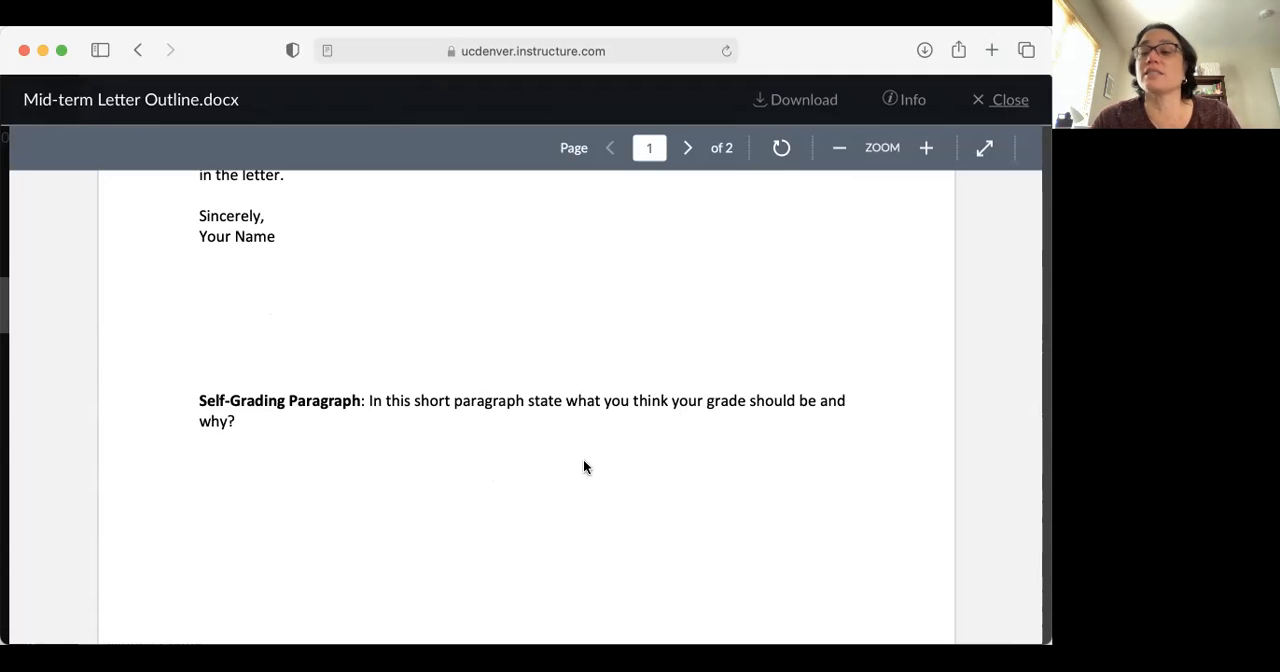
mouse_move(736, 454)
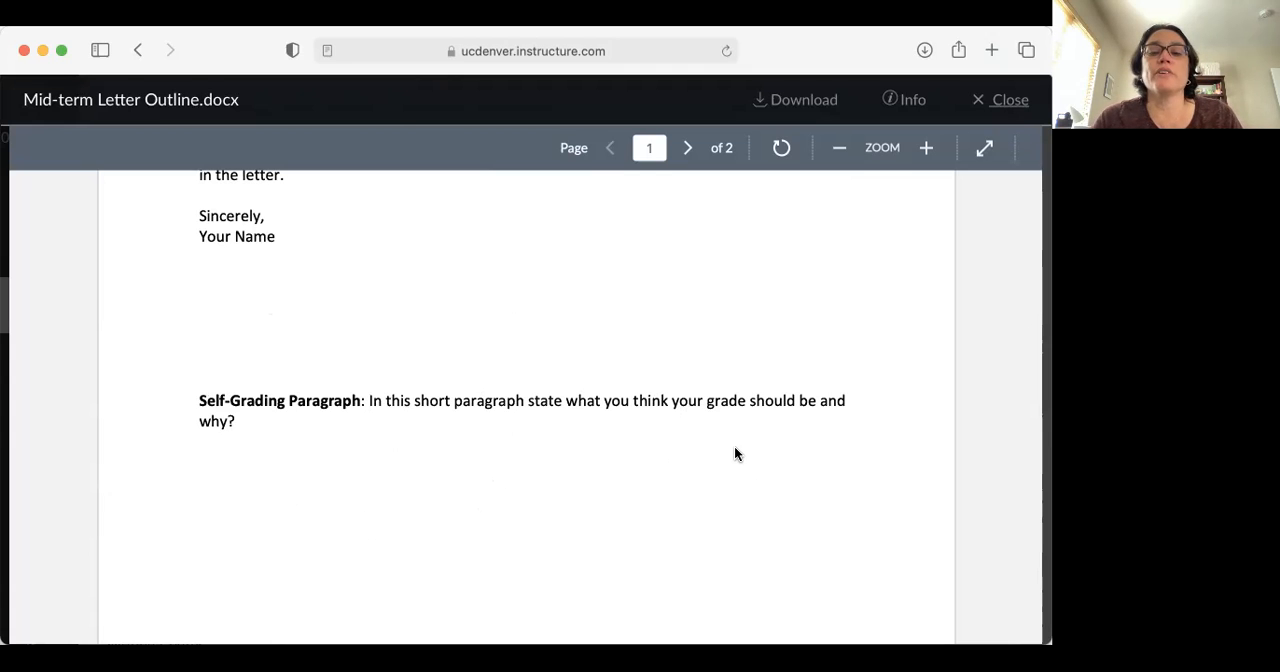
mouse_move(744, 536)
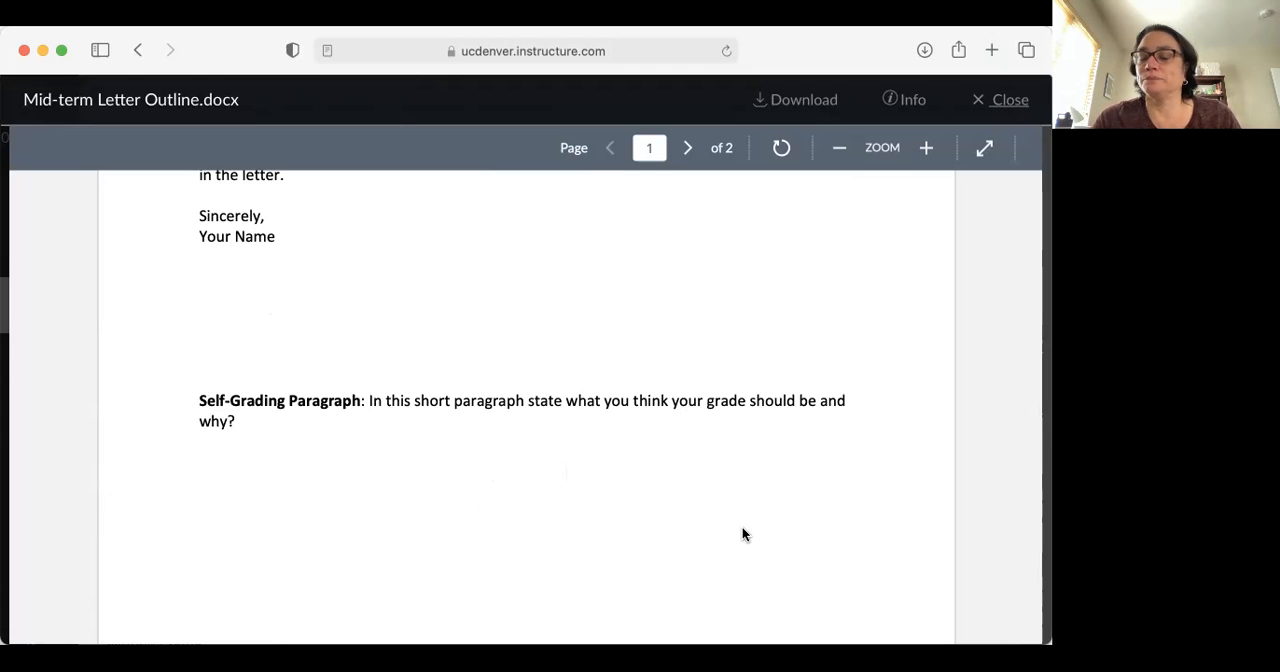
View page two's recipient-explanation prompt in the outline preview, then return to page one.
left_click(688, 148)
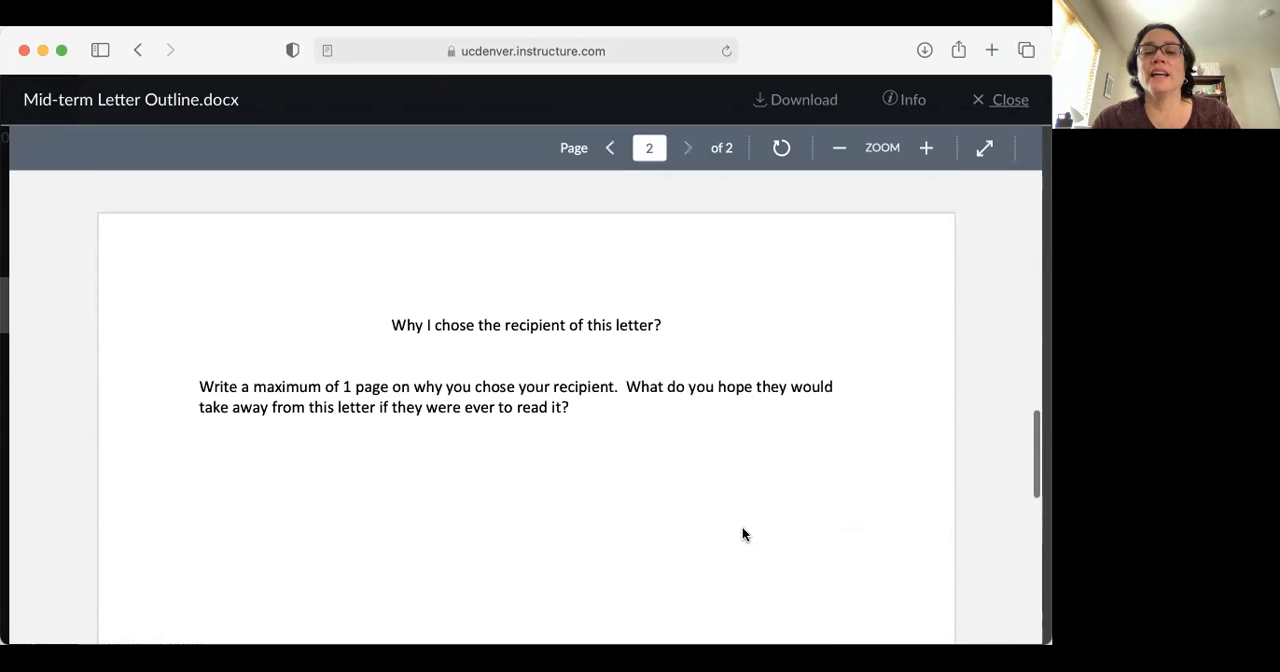
scroll("up", 3)
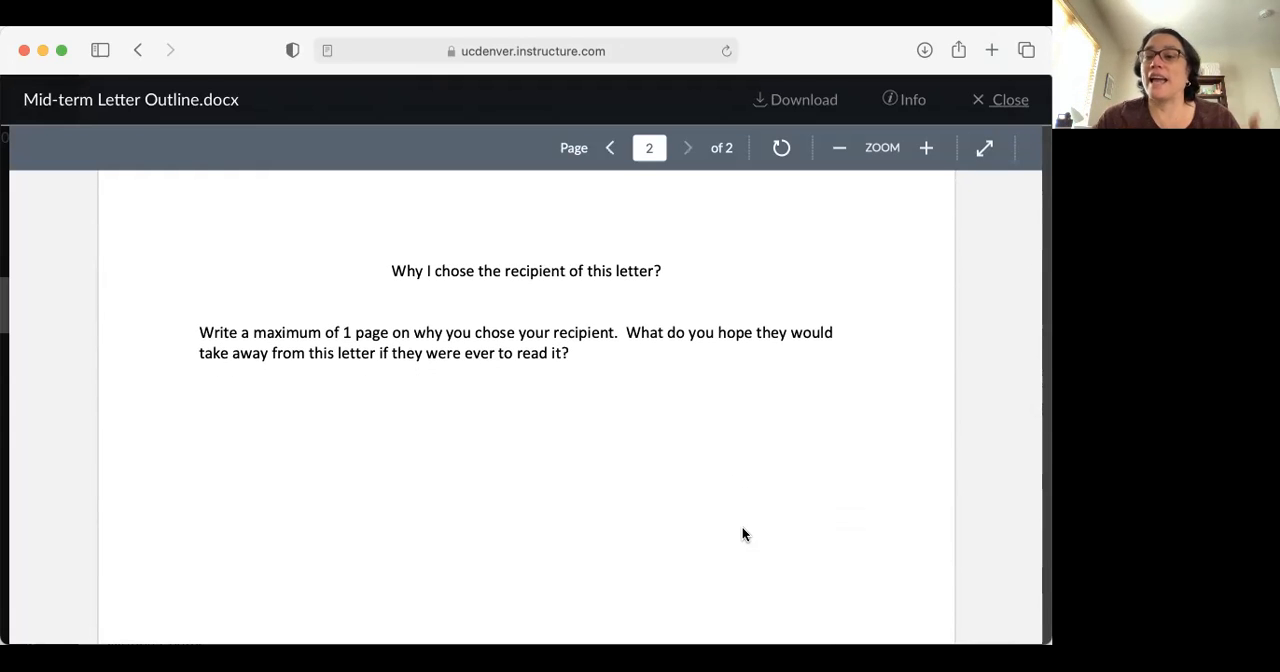
mouse_move(516, 318)
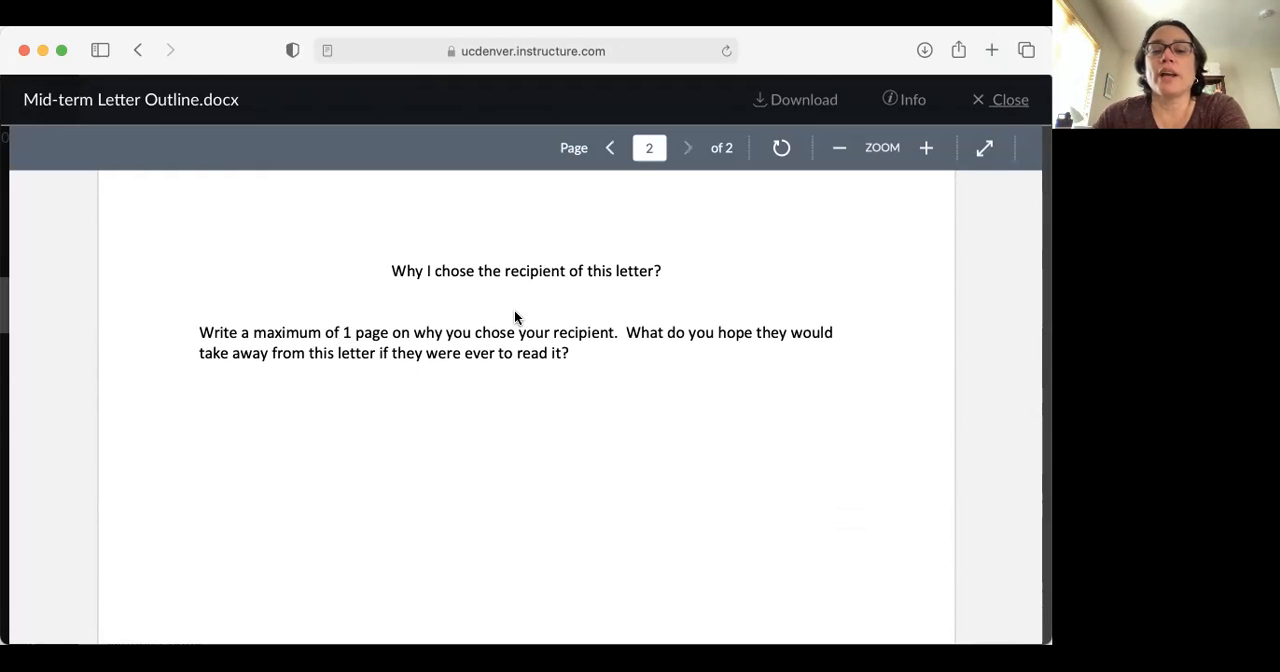
mouse_move(688, 380)
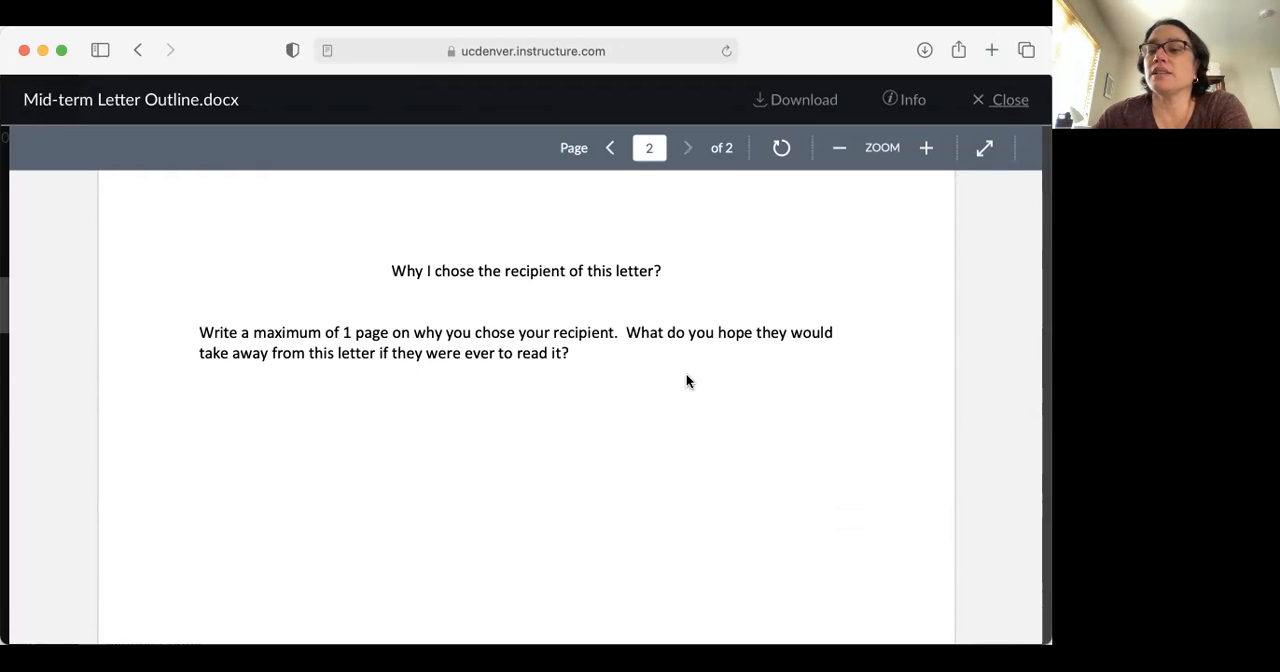
mouse_move(576, 552)
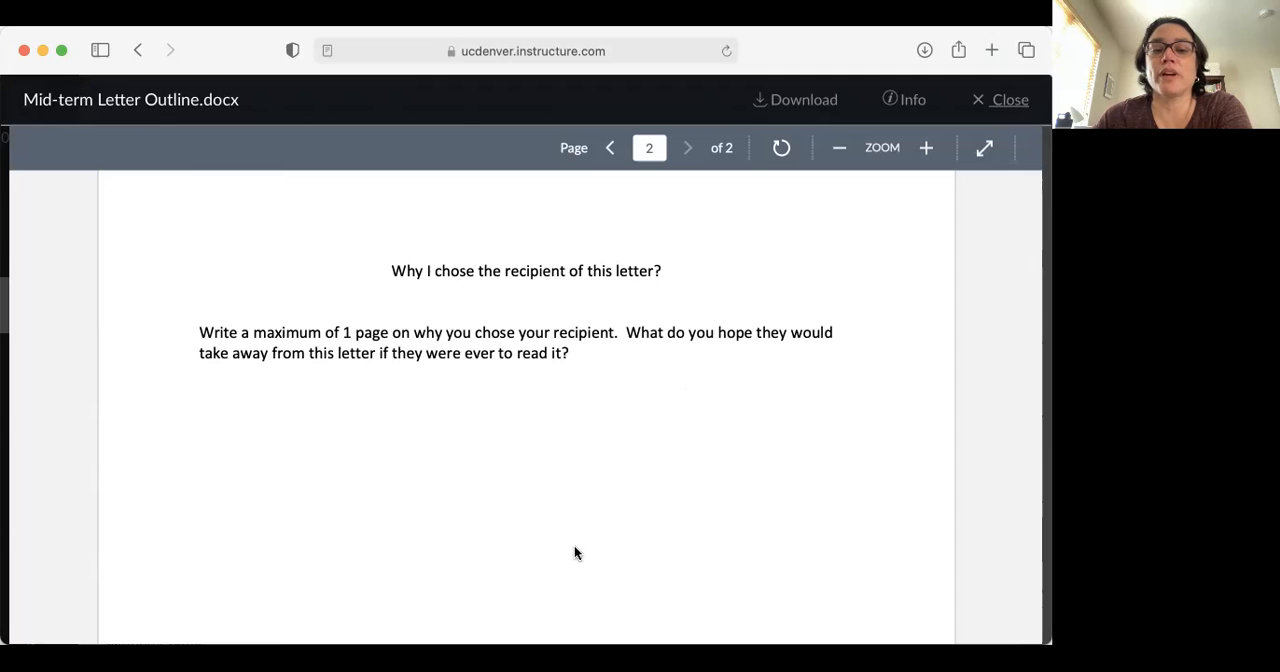
mouse_move(584, 548)
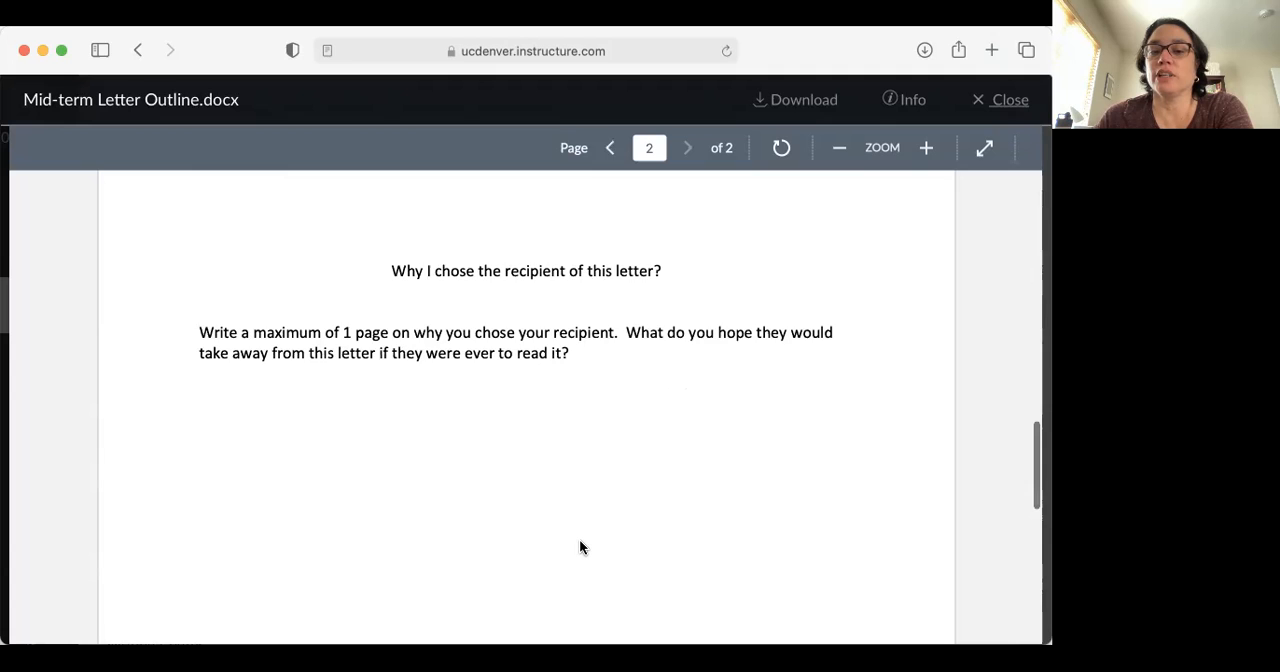
scroll("down", 3)
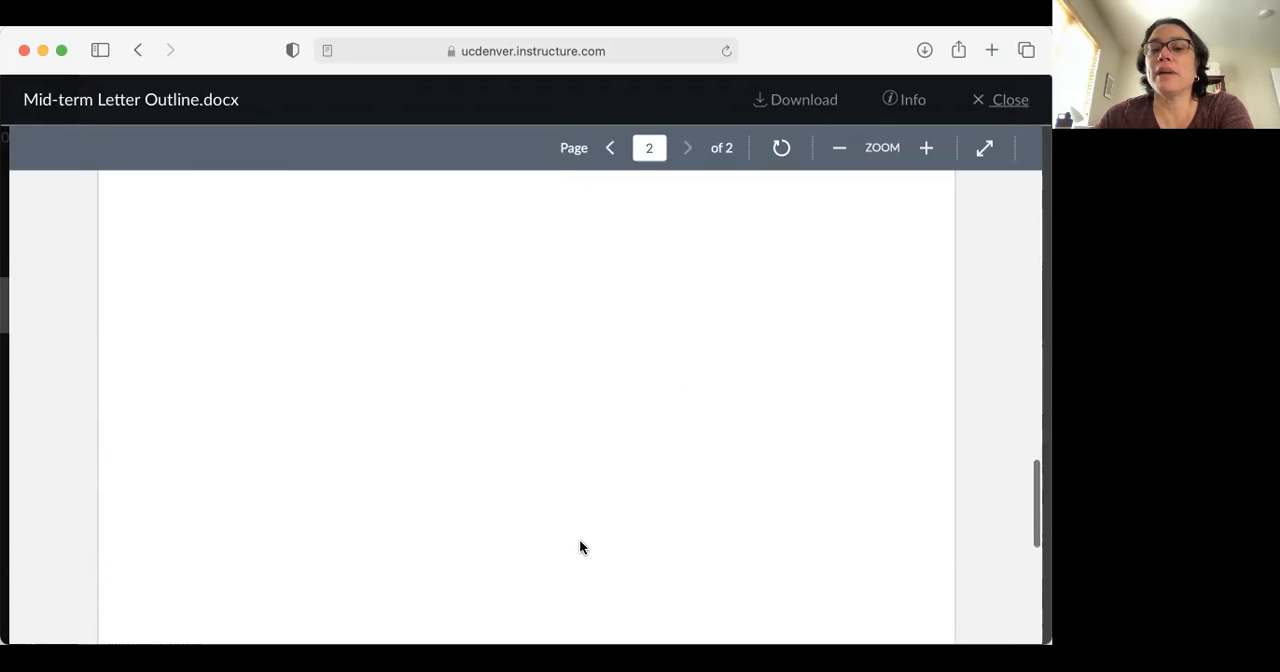
left_click(610, 148)
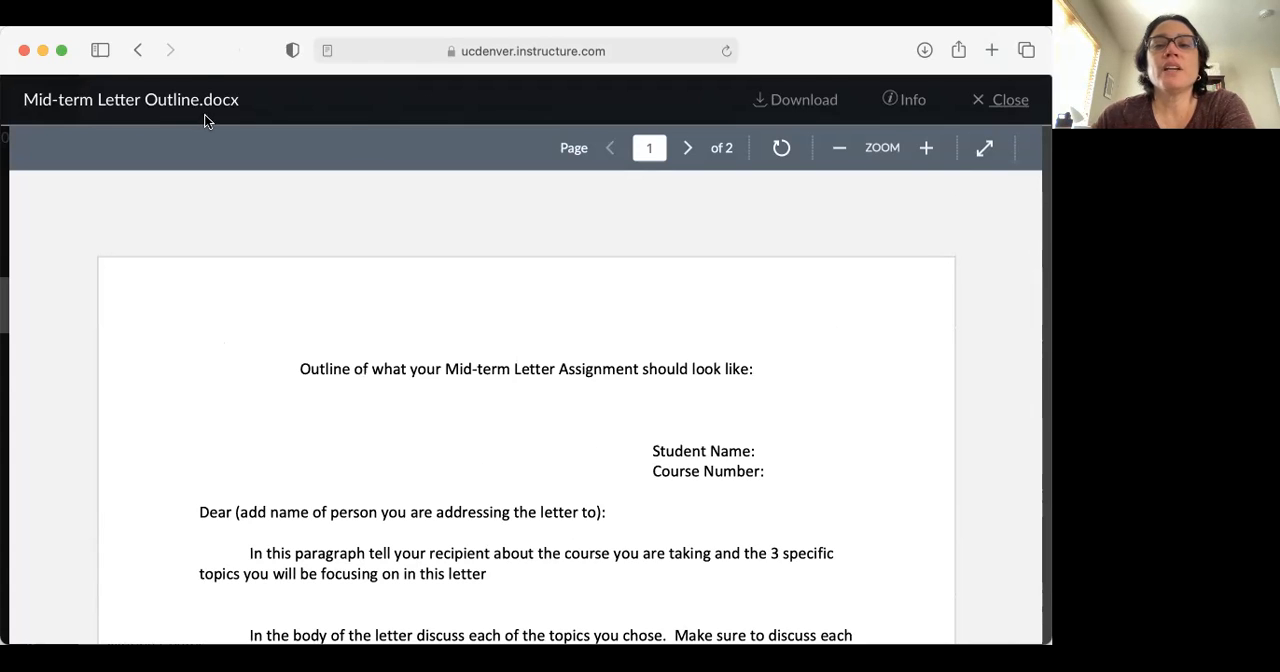
Close the outline preview, reopen the Mid-Term Letter Assignment and preview its rubric document.
left_click(138, 50)
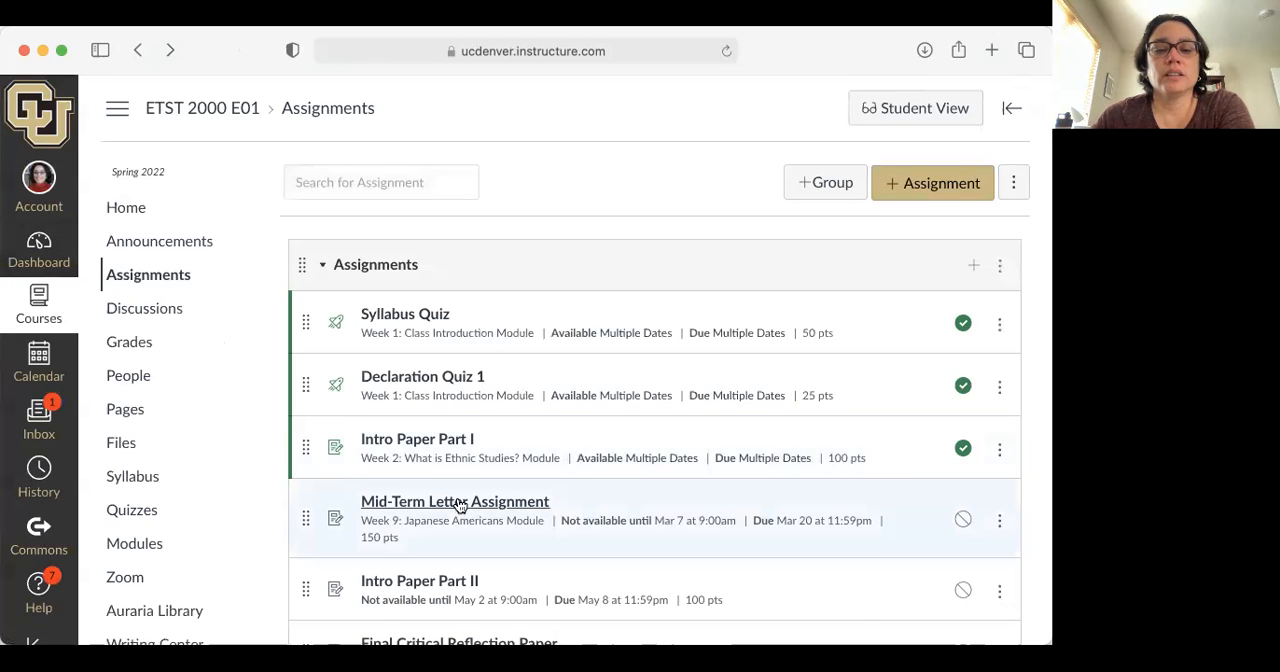
left_click(454, 500)
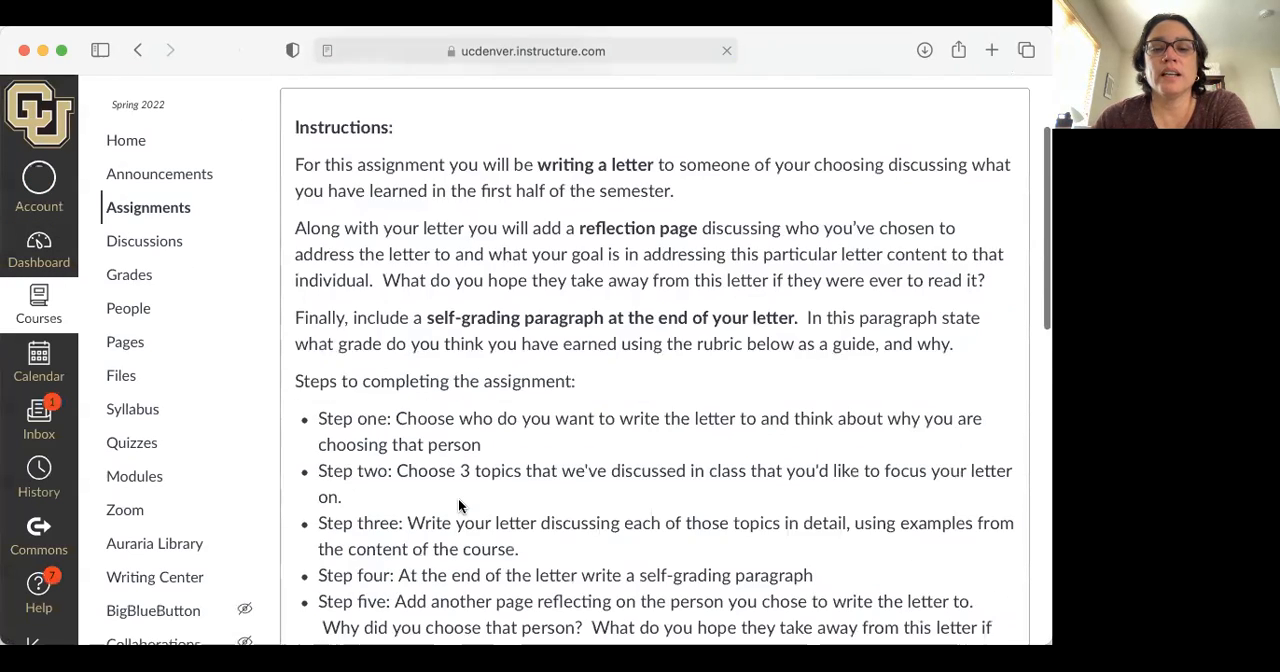
scroll("down", 3)
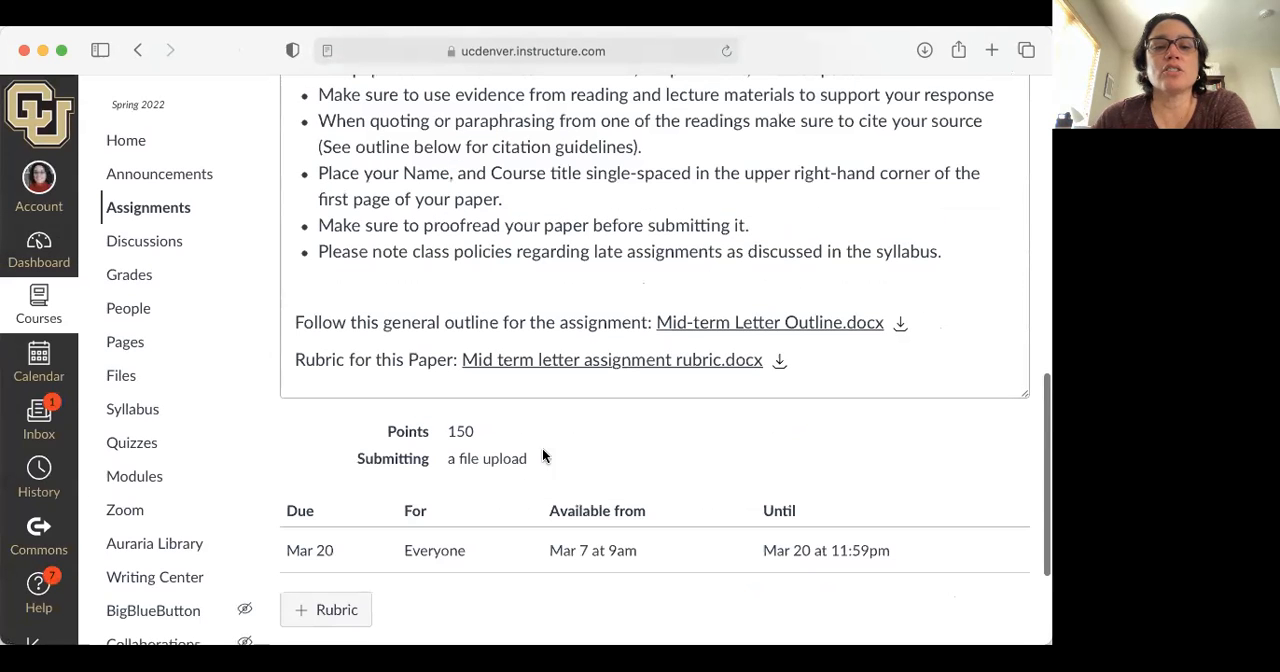
mouse_move(636, 364)
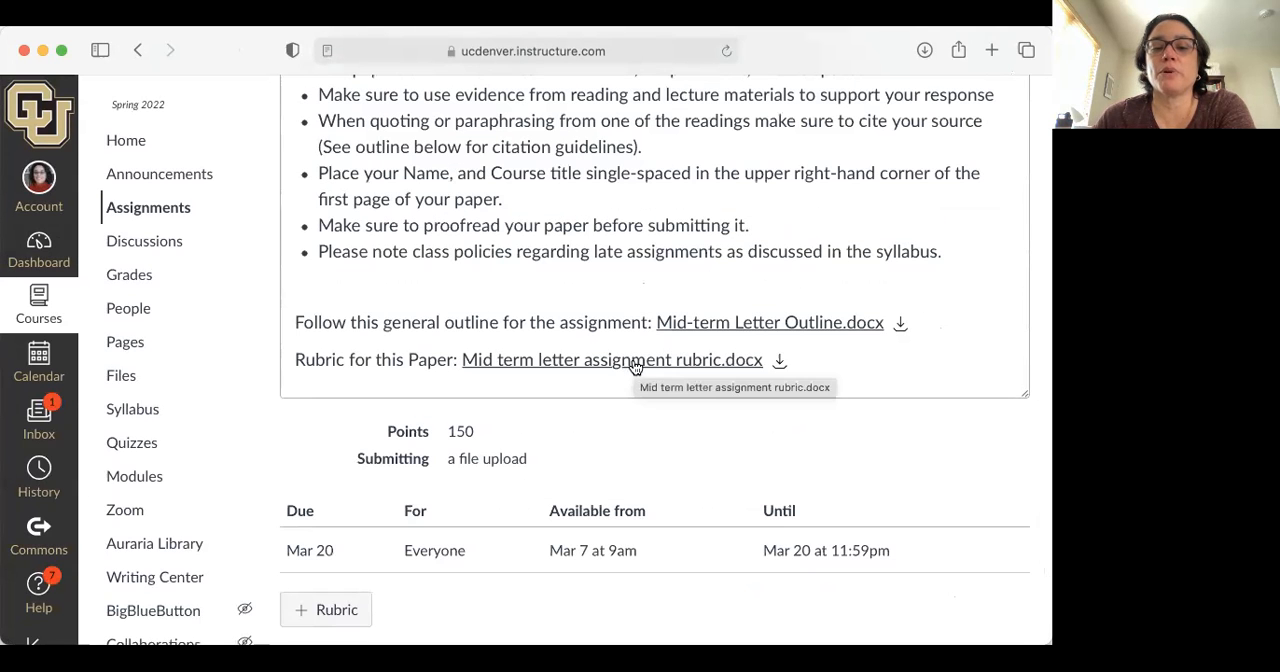
left_click(612, 360)
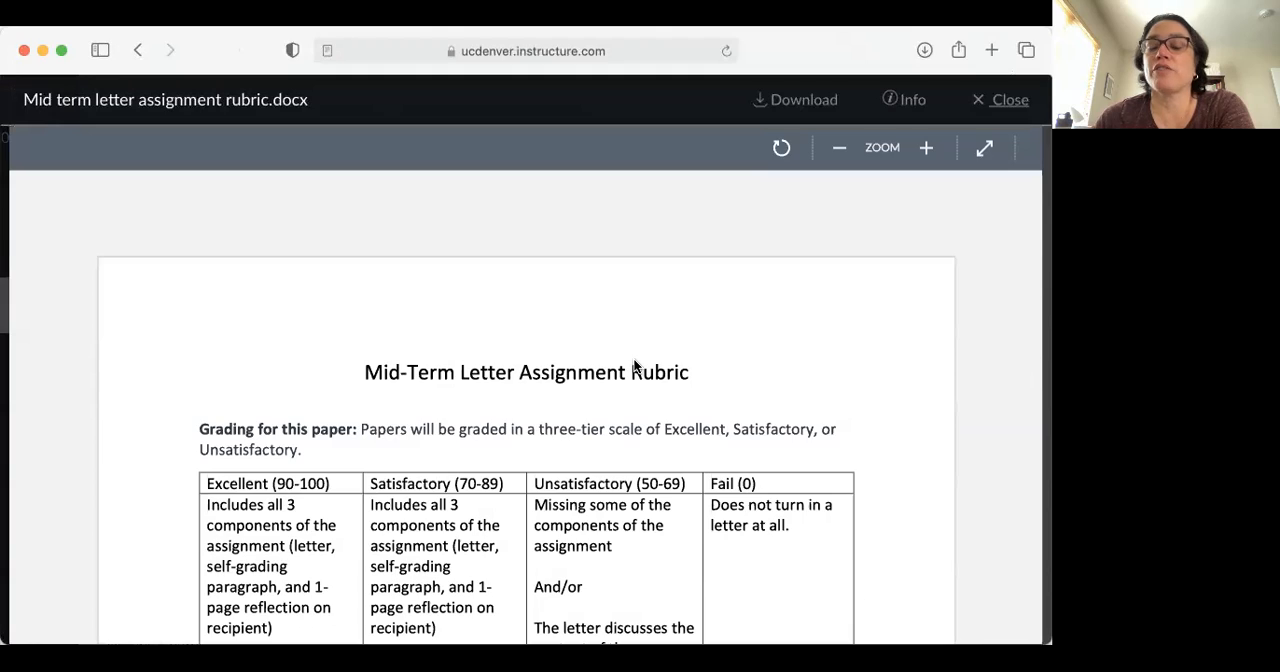
Scroll down through the rubric's three-tier grading table in the previewer.
scroll("down", 3)
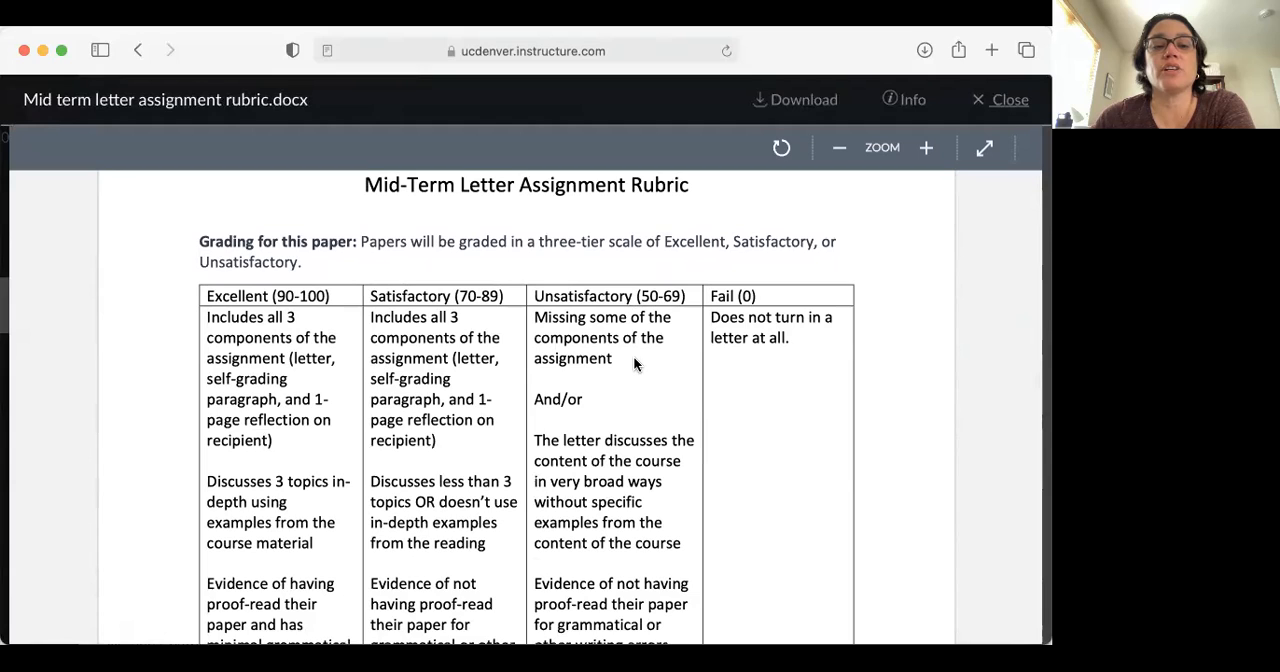
scroll("down", 3)
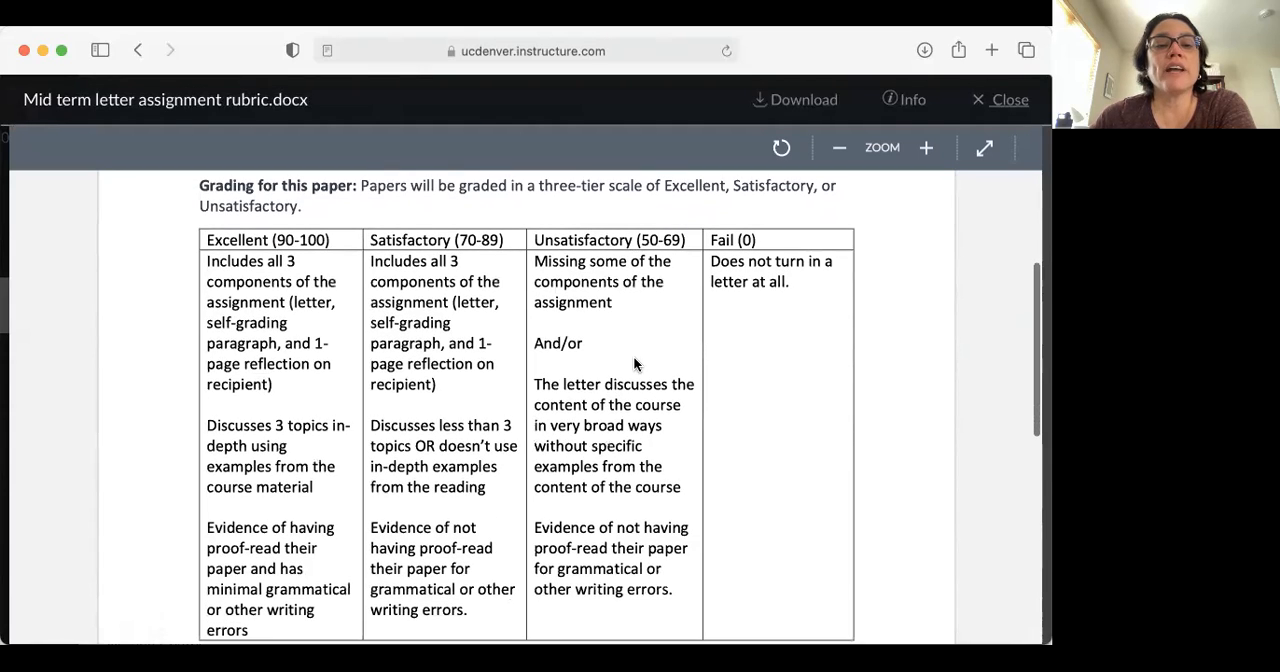
mouse_move(330, 336)
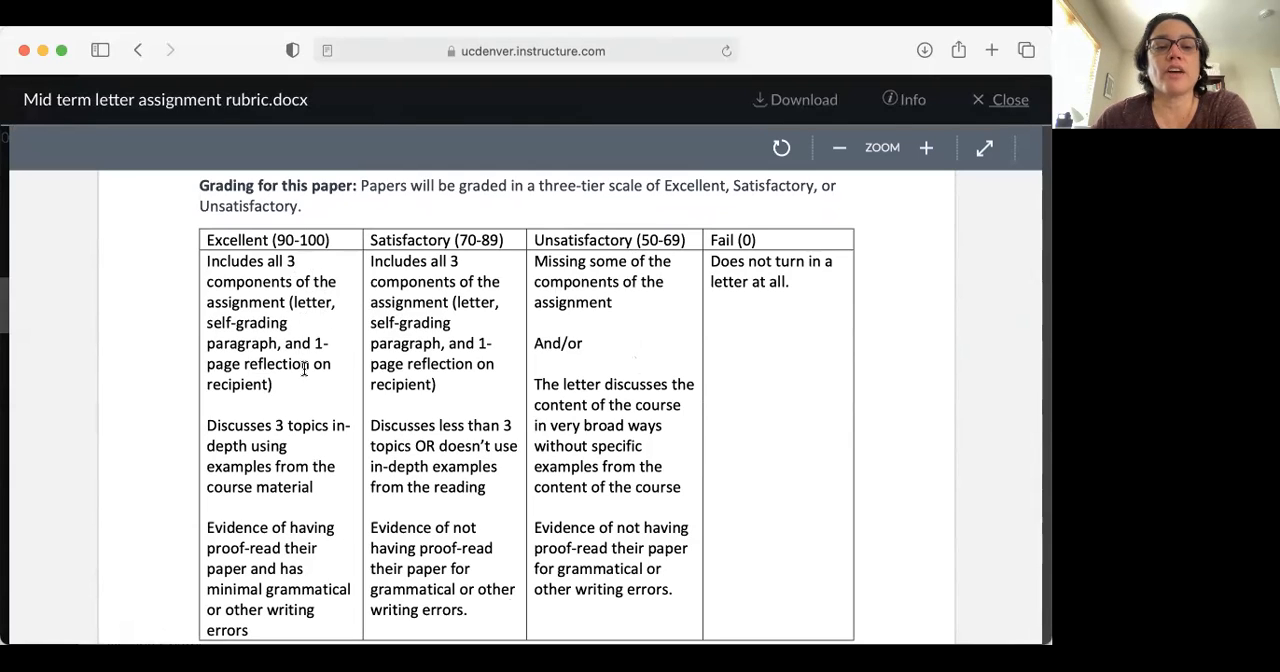
scroll("down", 3)
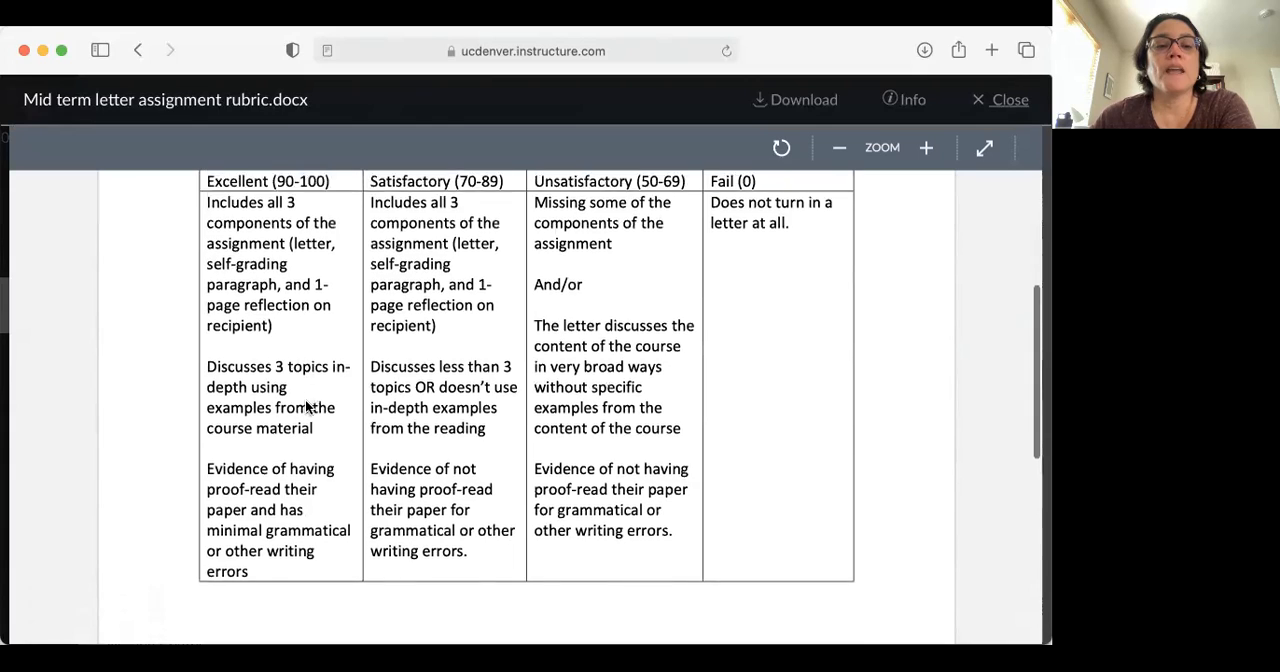
scroll("down", 3)
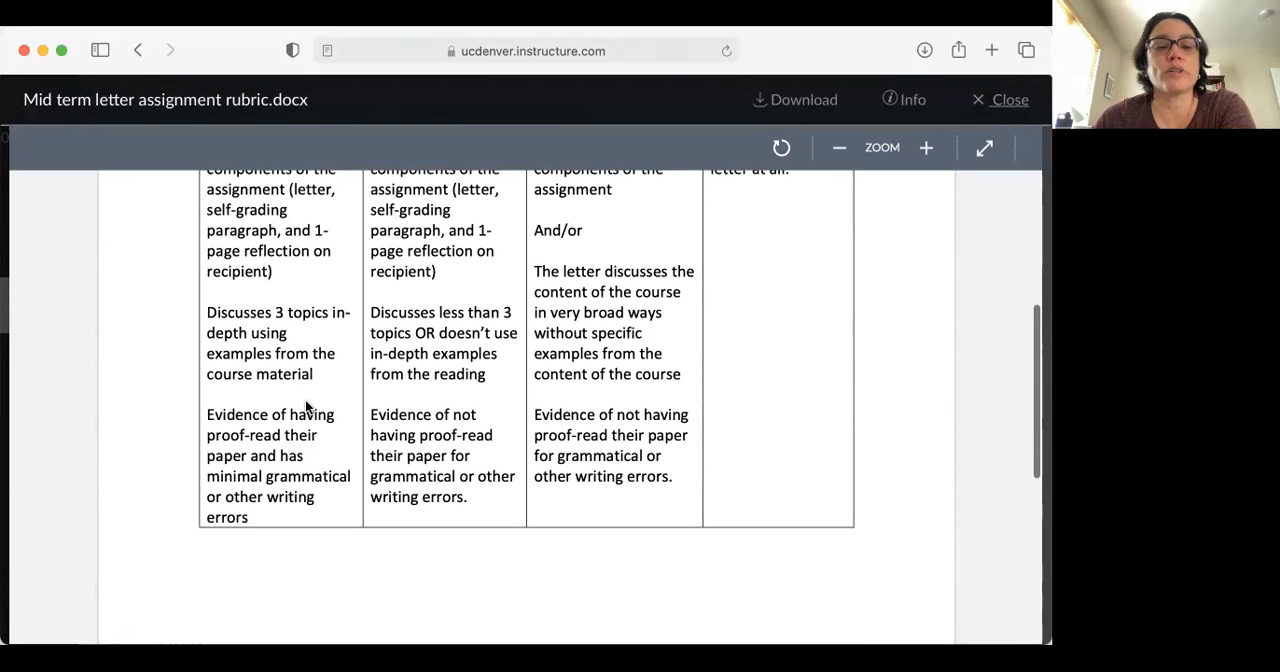
scroll("down", 3)
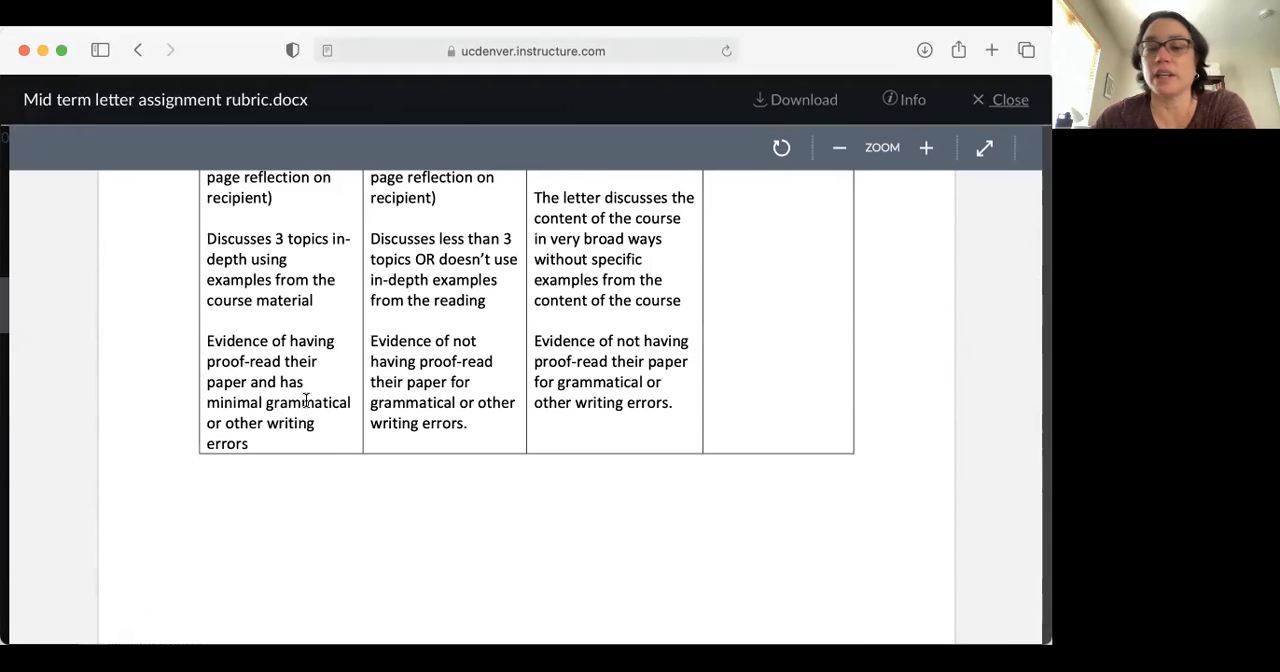
scroll("up", 3)
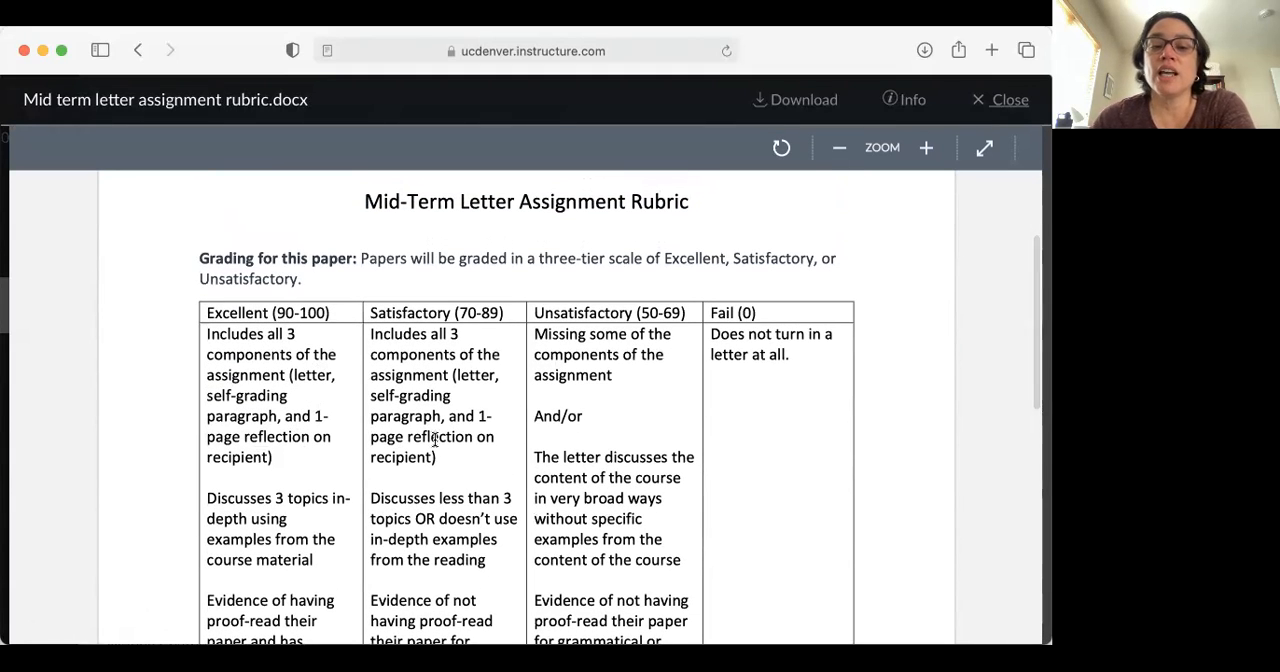
scroll("down", 3)
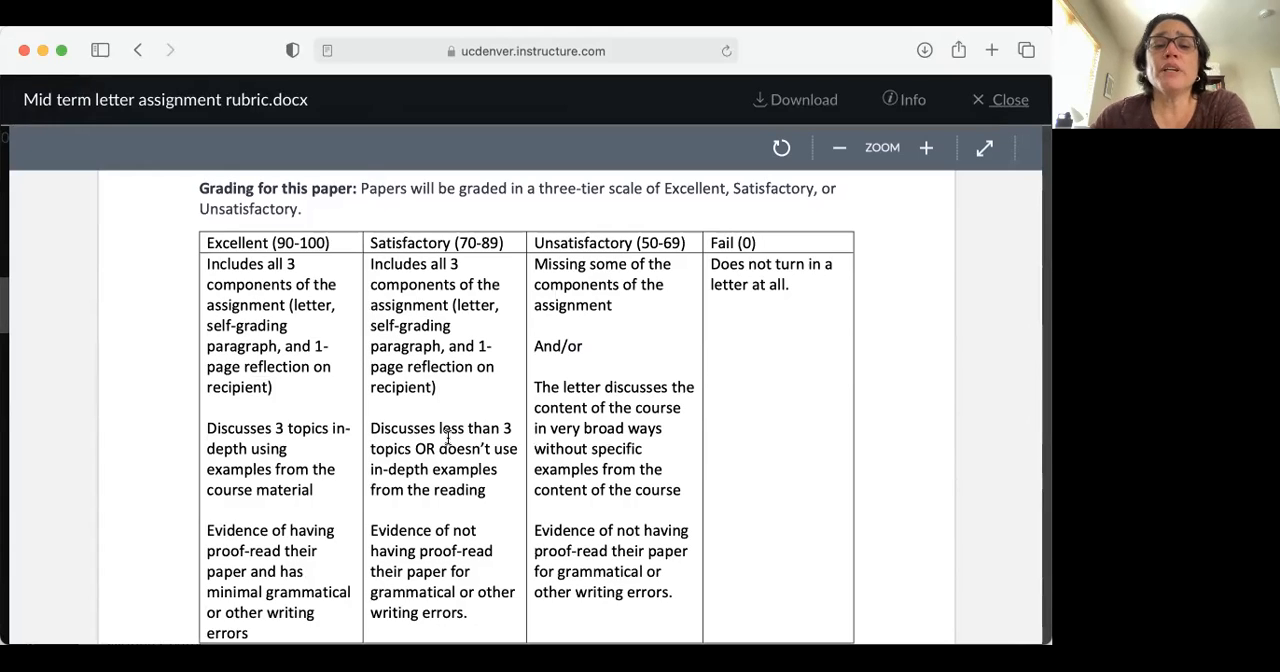
scroll("down", 3)
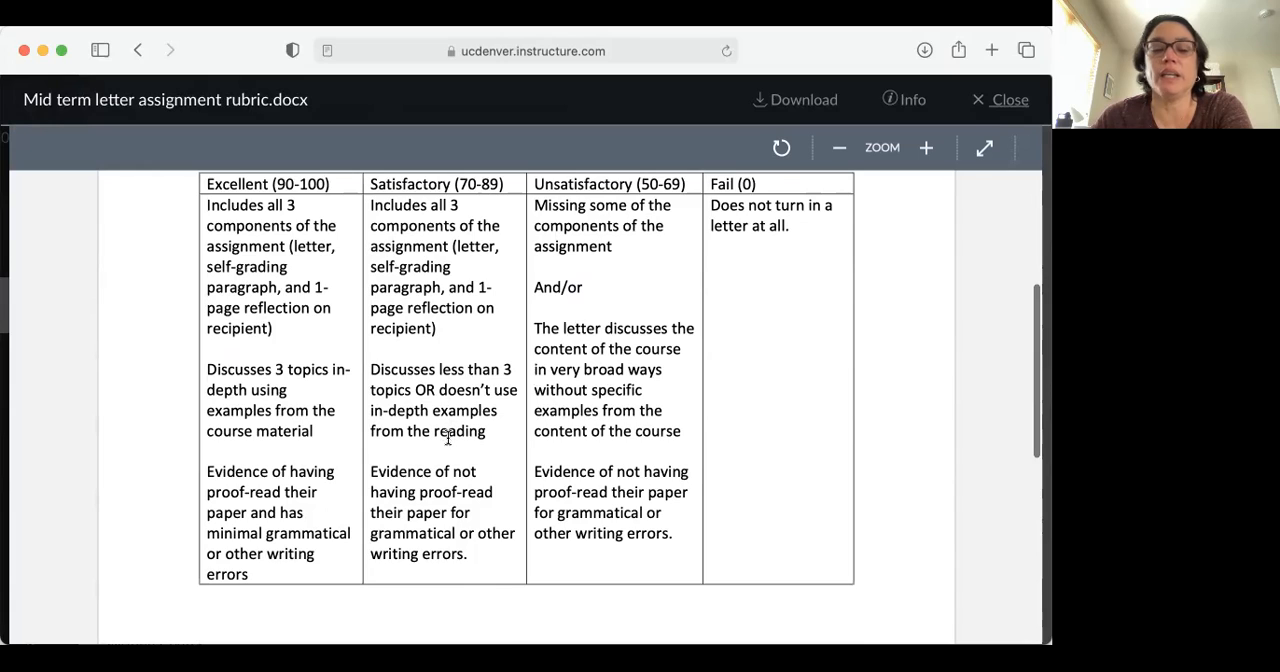
scroll("down", 3)
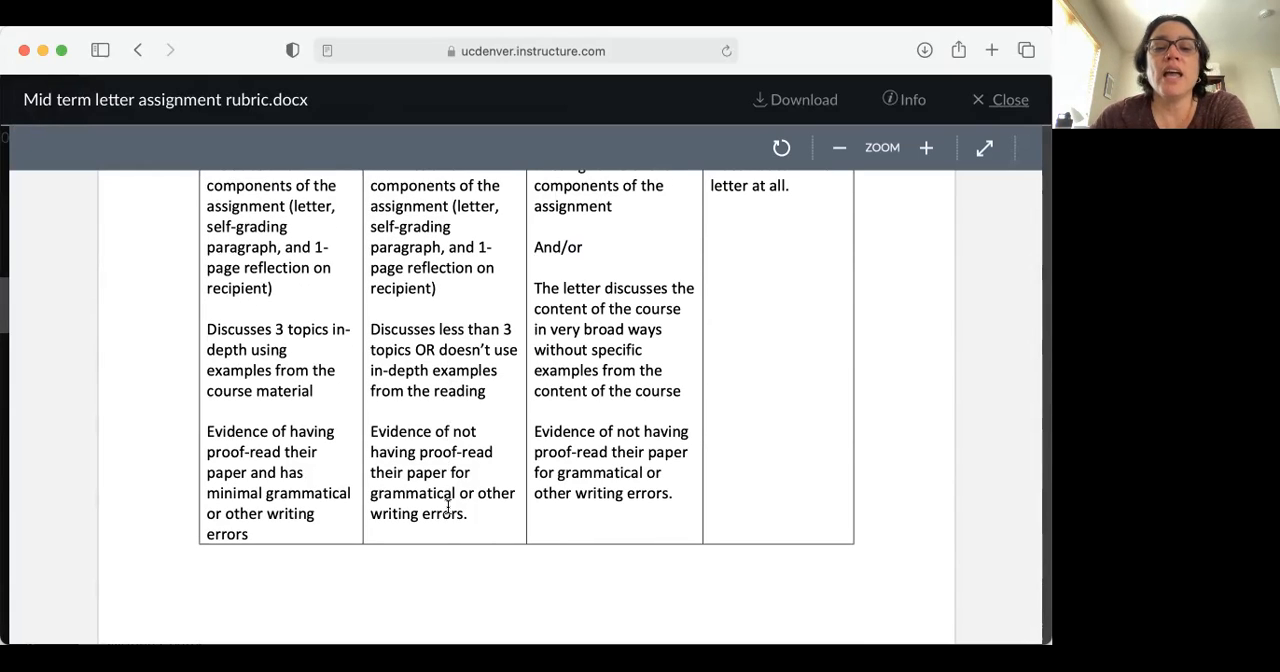
scroll("down", 3)
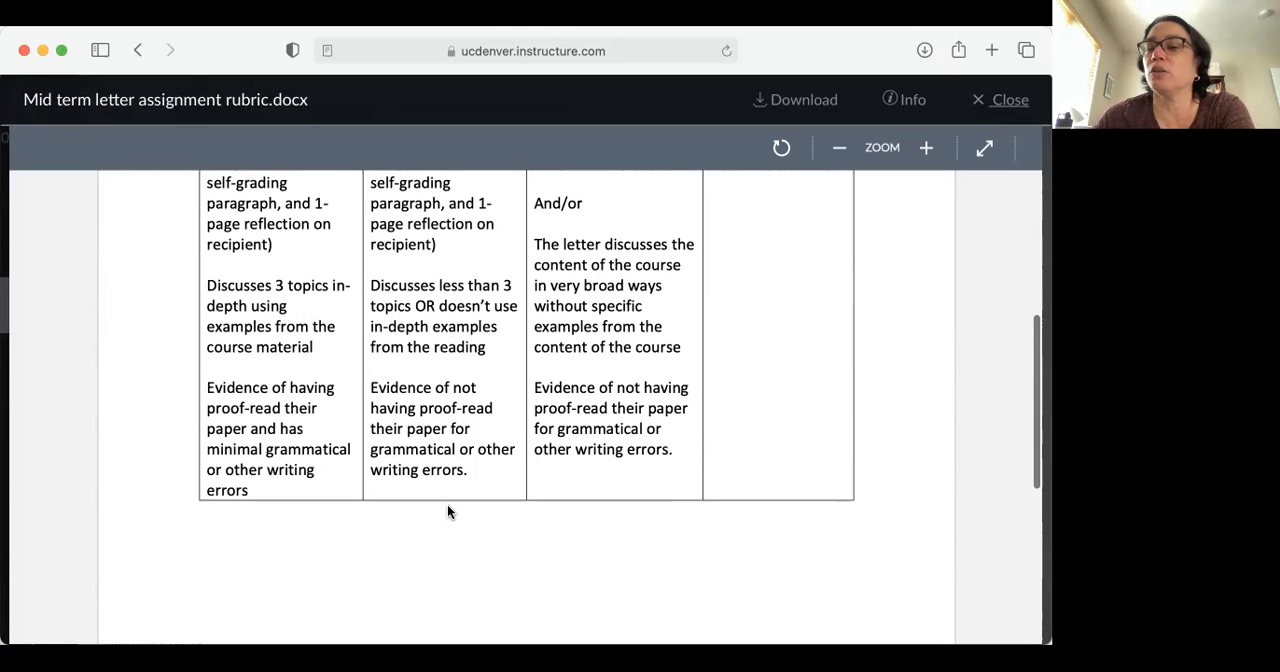
Scroll to the proofreading criteria and Fail (0) row, then back up to the rubric title.
scroll("up", 3)
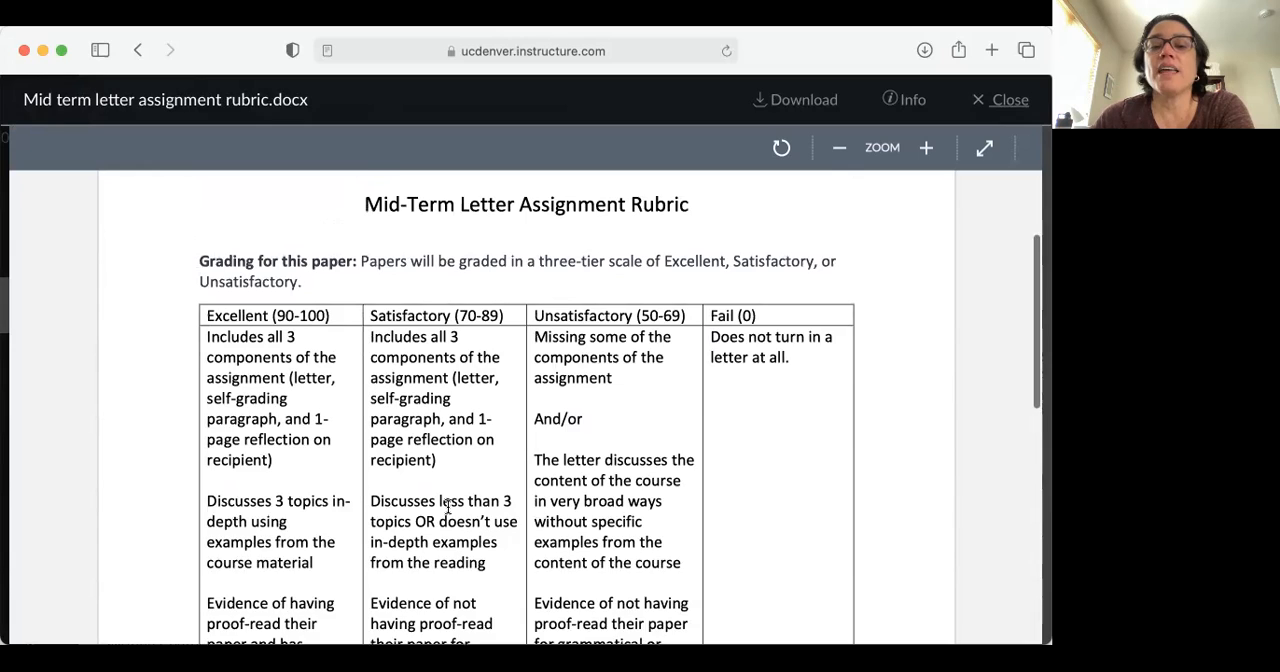
scroll("down", 3)
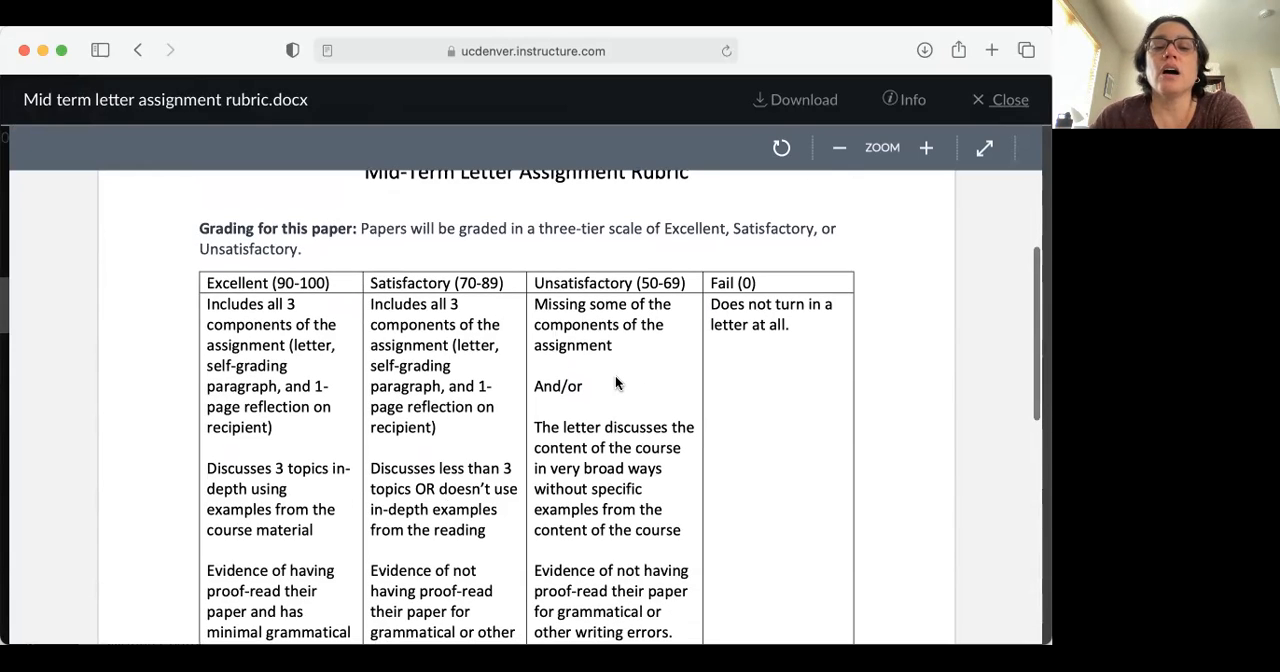
scroll("down", 3)
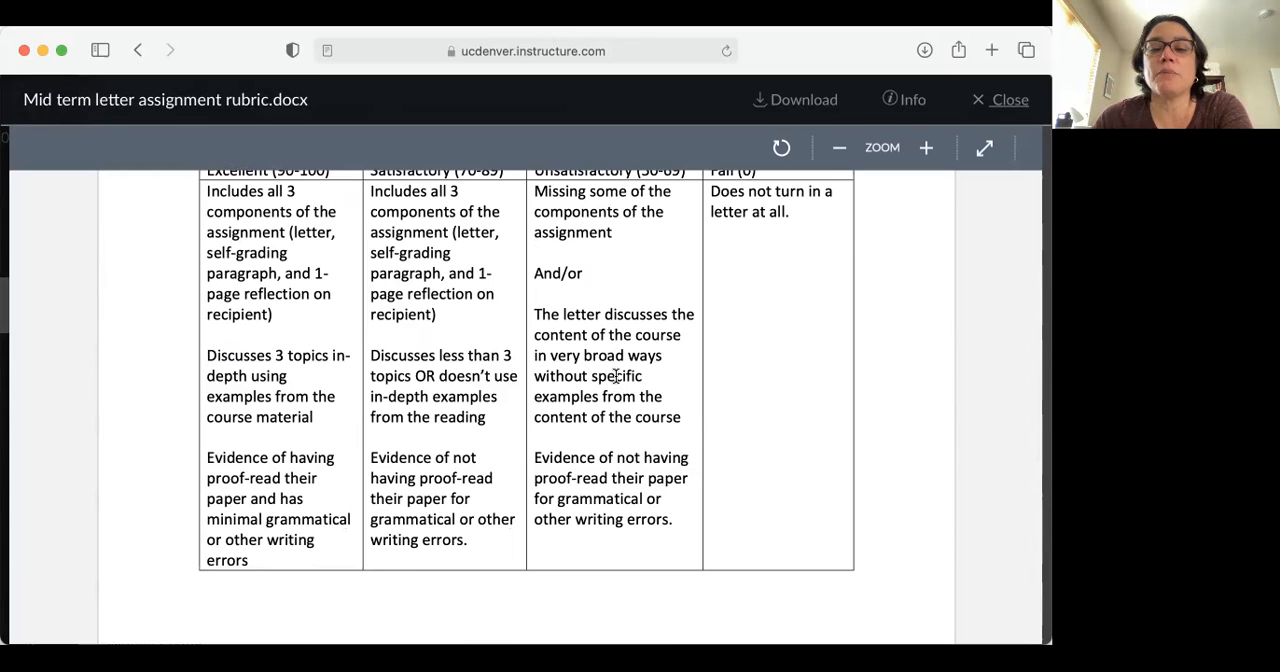
scroll("down", 3)
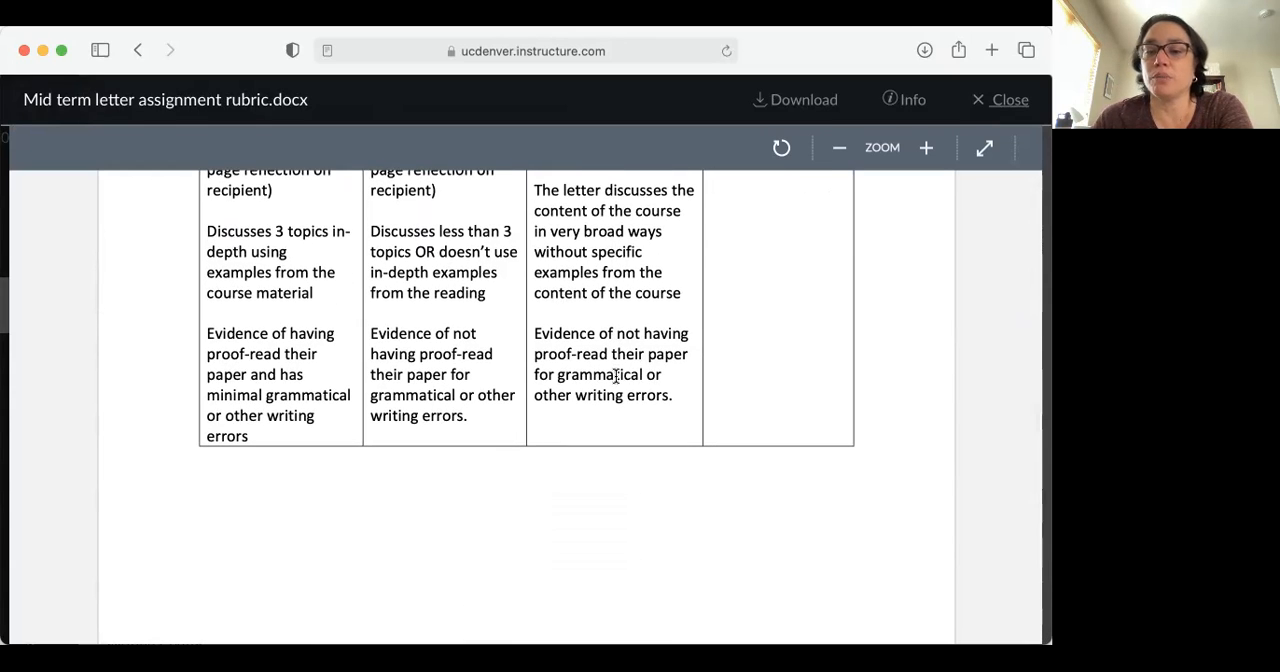
scroll("up", 3)
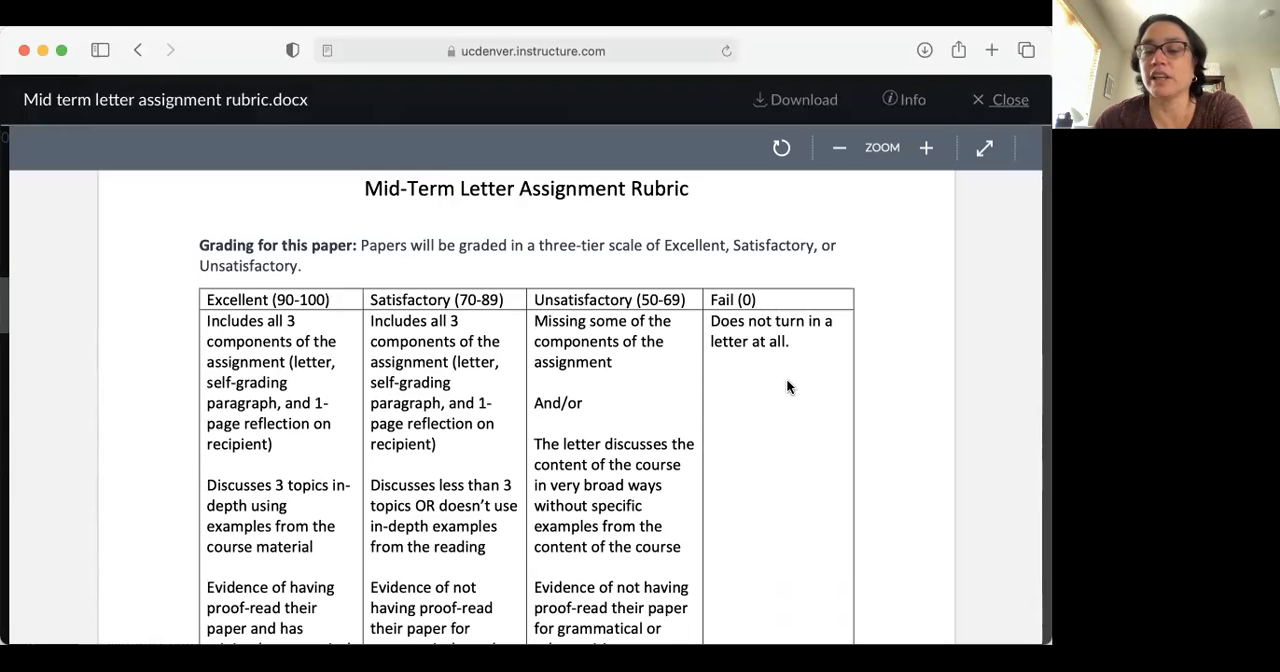
scroll("up", 3)
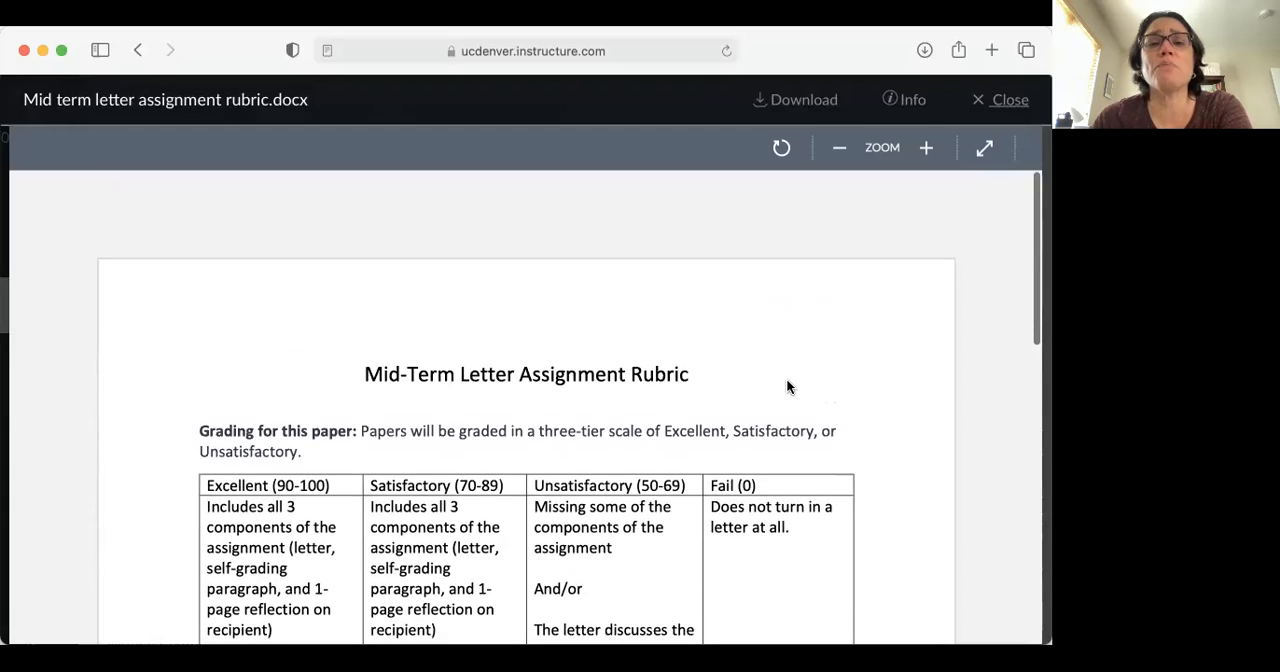
scroll("down", 3)
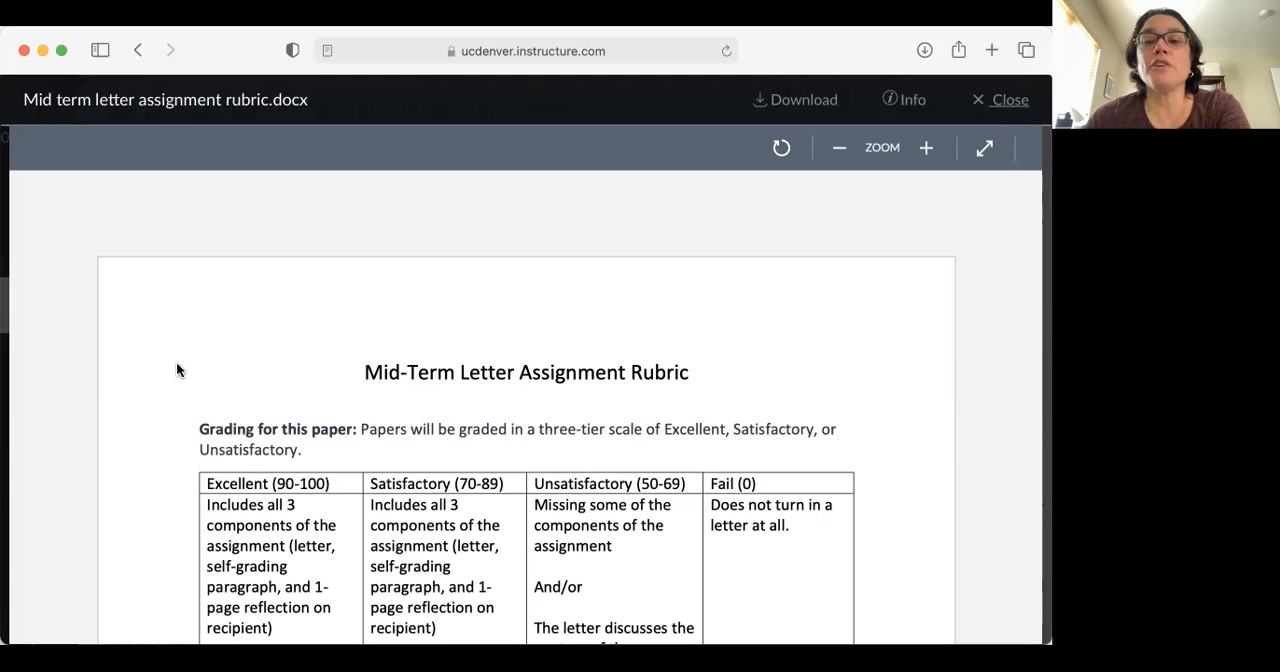
mouse_move(710, 88)
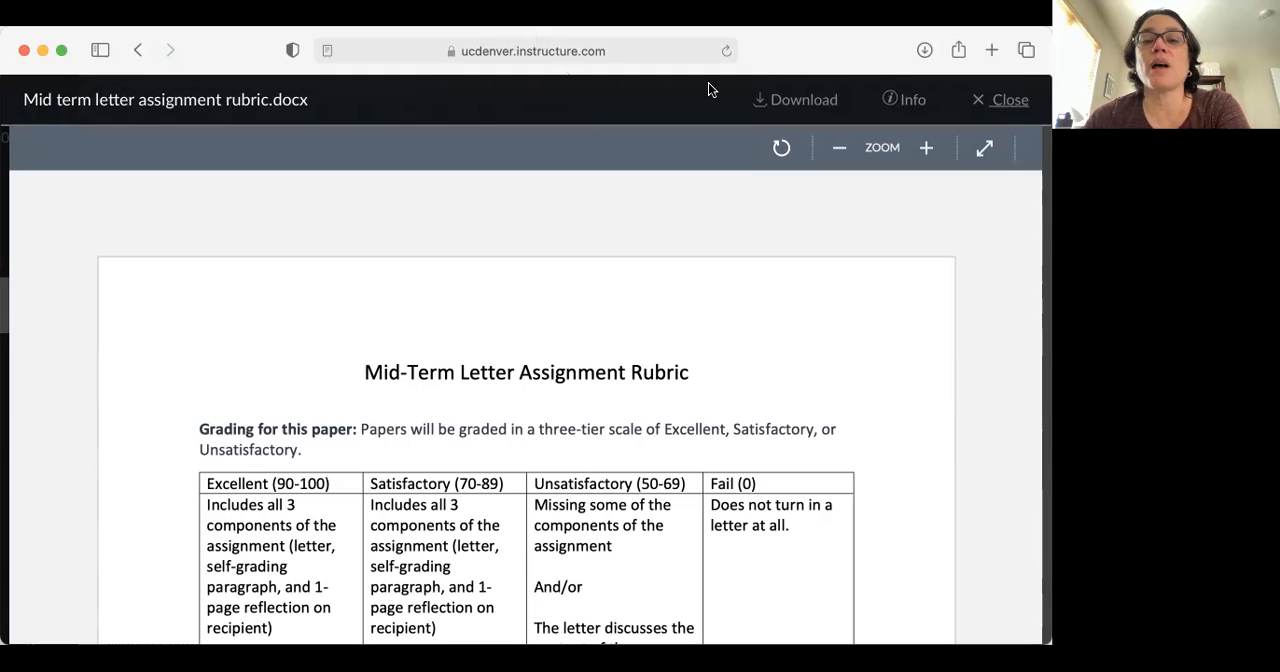